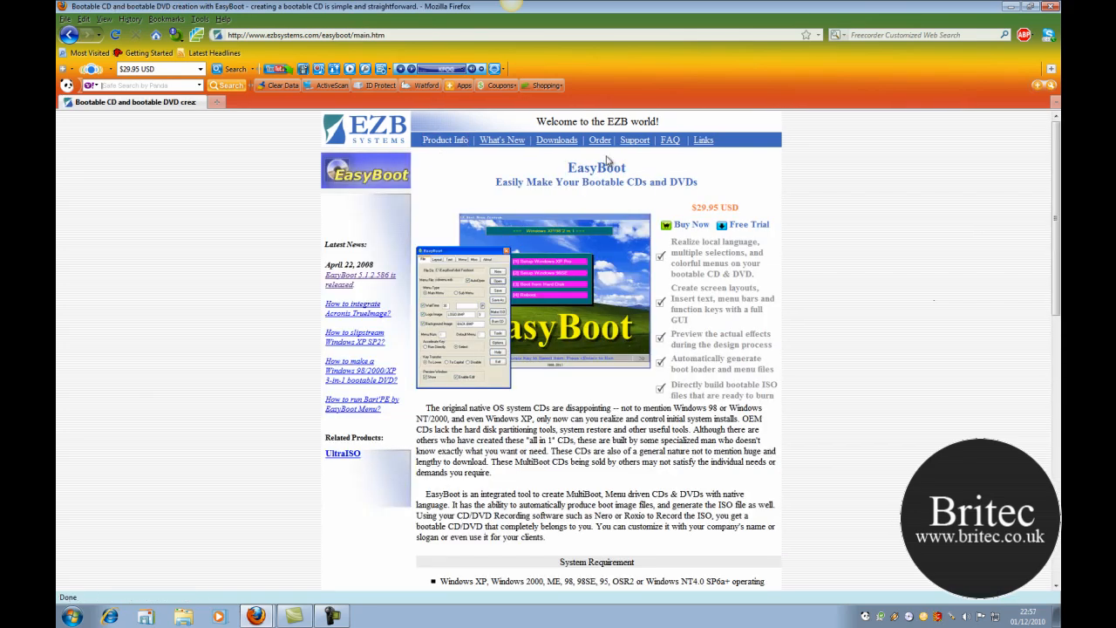
pyautogui.moveTo(504, 251)
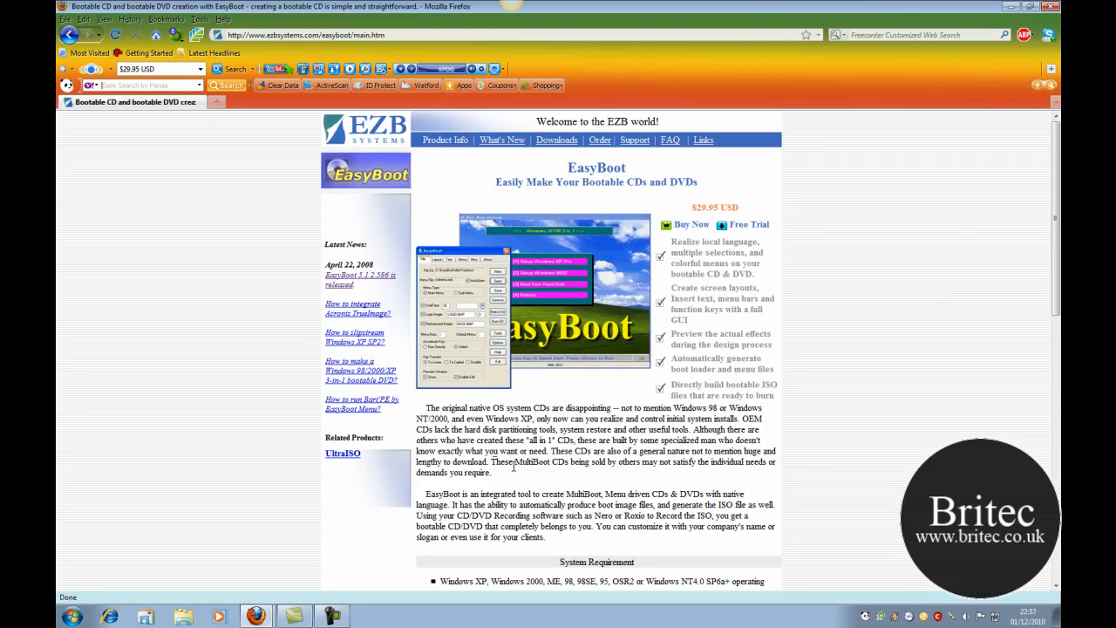
# Show EasyBoot's Layout settings and select the first of the menu's two bars.
pyautogui.scroll(-3)
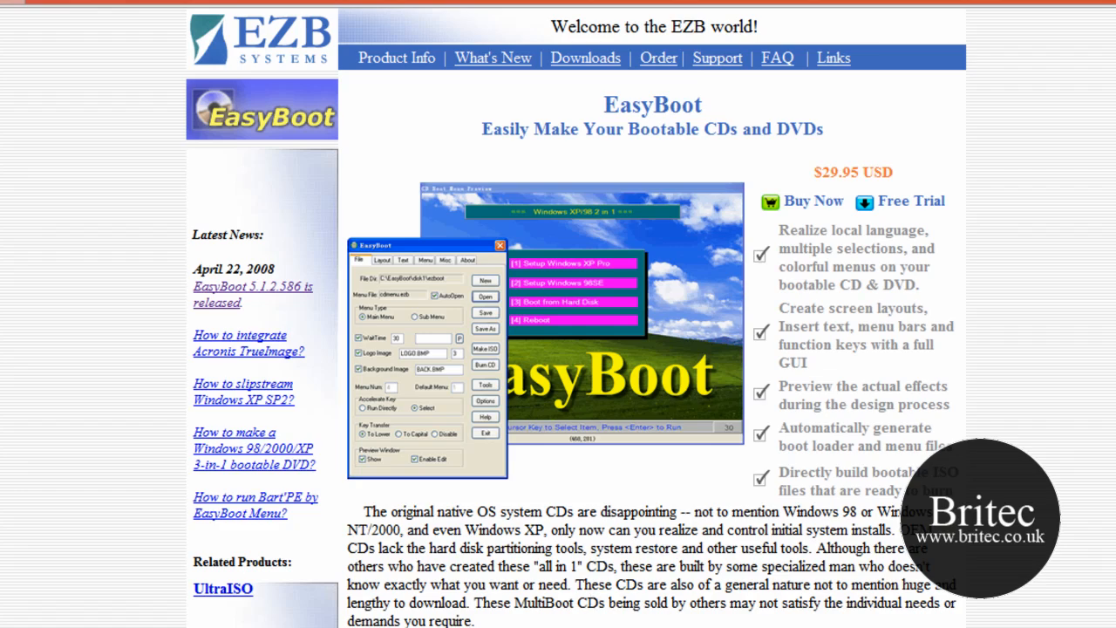
pyautogui.scroll(-3)
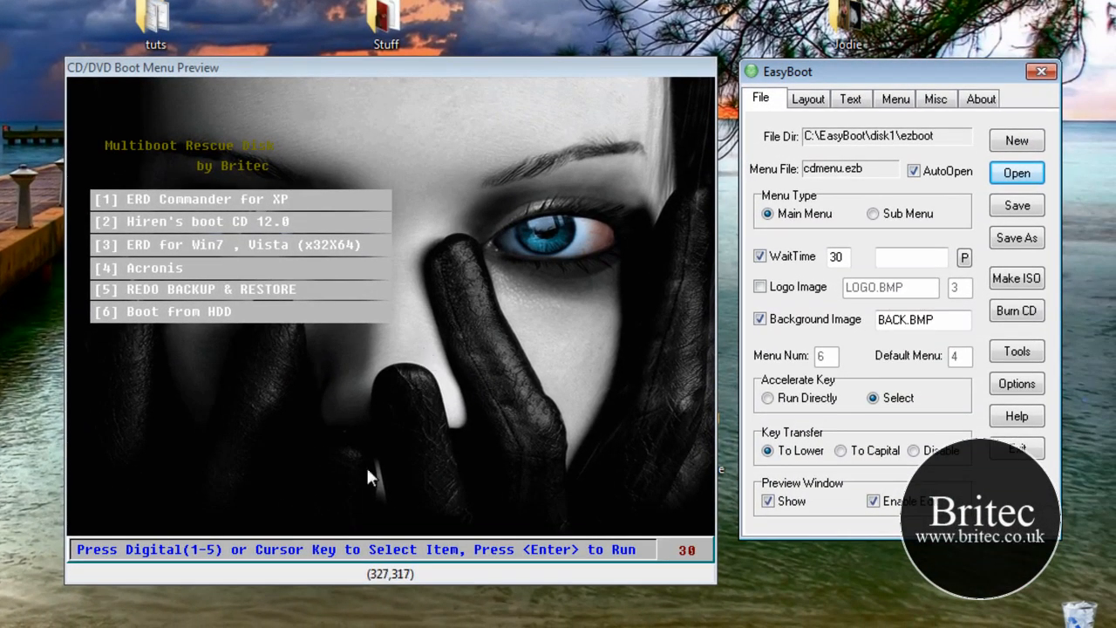
pyautogui.moveTo(231, 279)
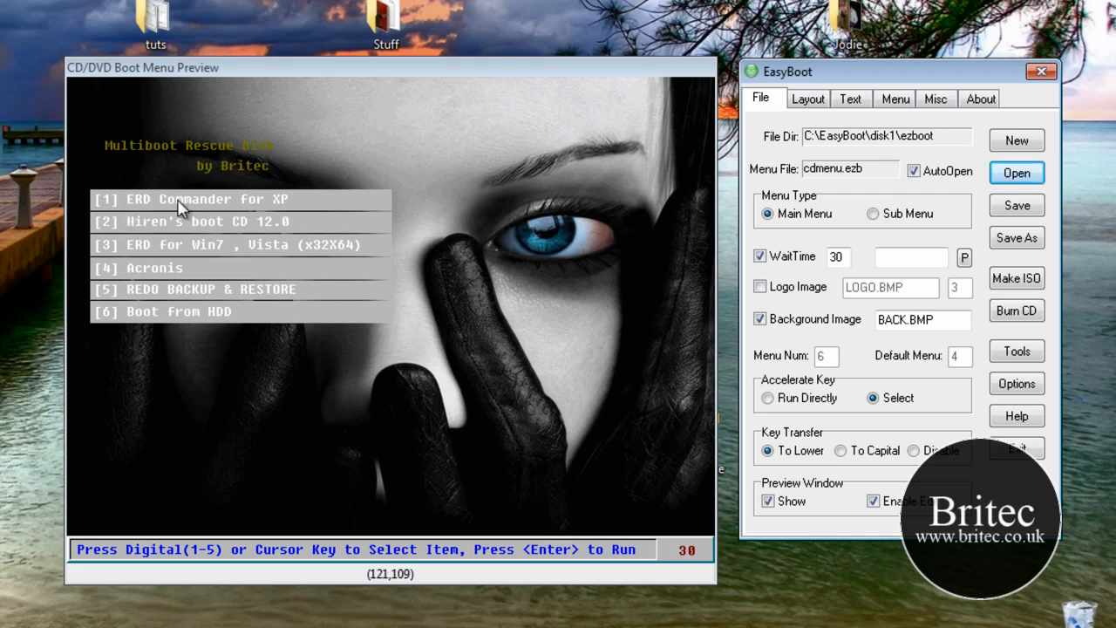
pyautogui.moveTo(266, 210)
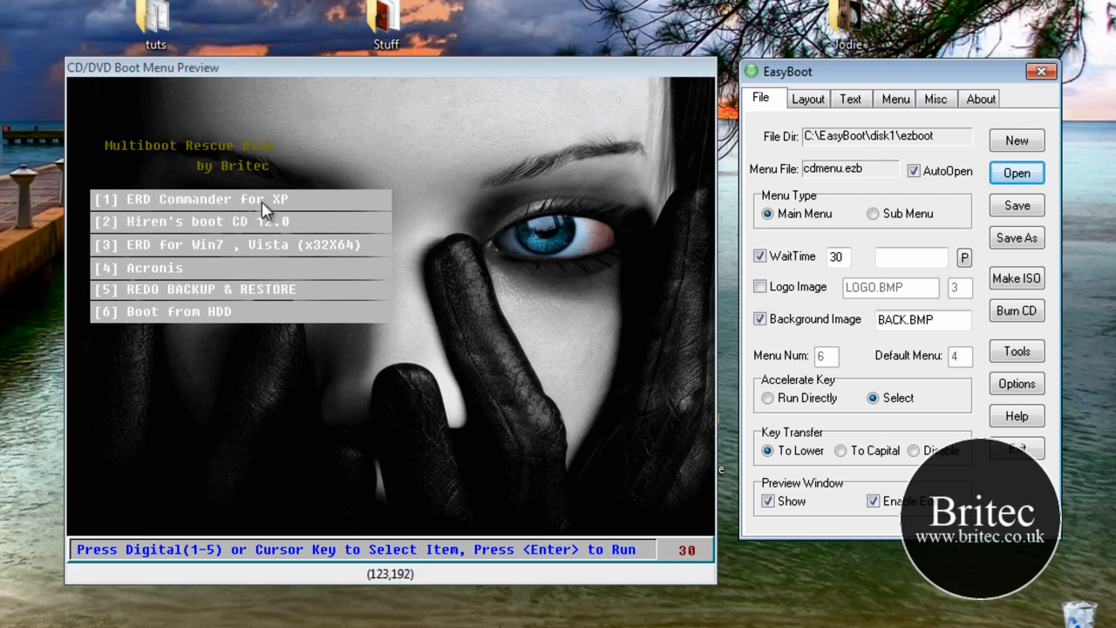
pyautogui.moveTo(288, 236)
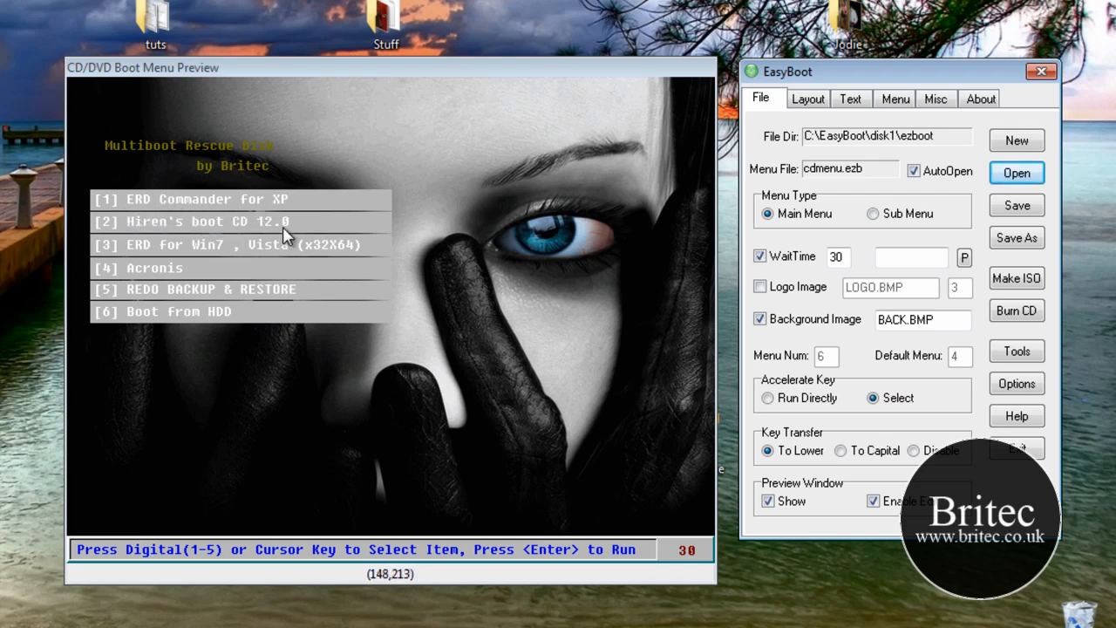
pyautogui.moveTo(215, 262)
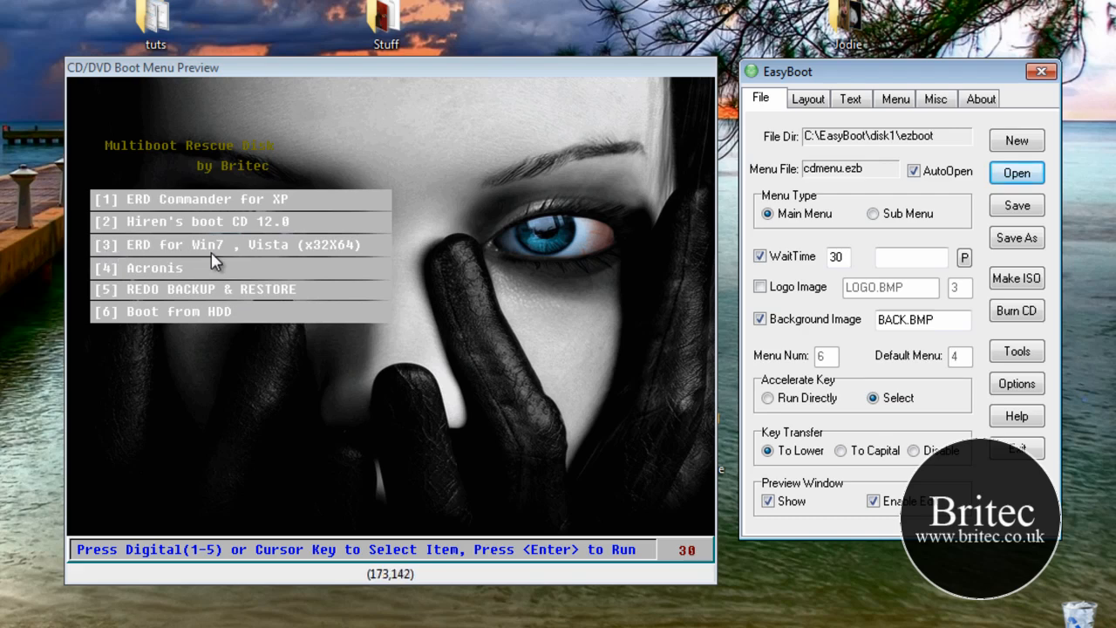
pyautogui.moveTo(305, 274)
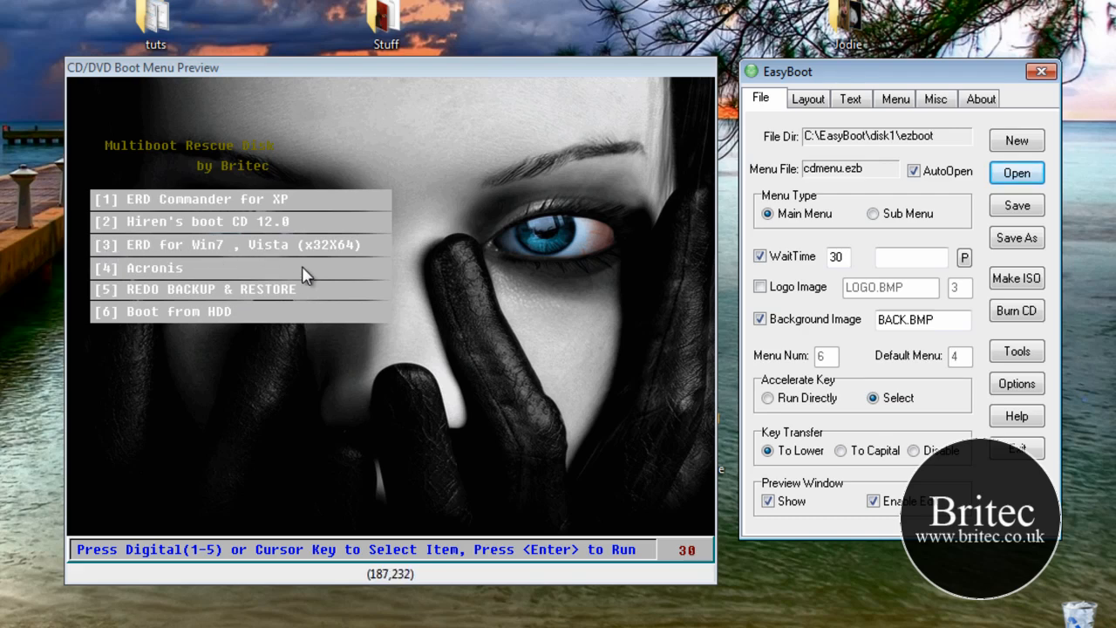
pyautogui.moveTo(347, 260)
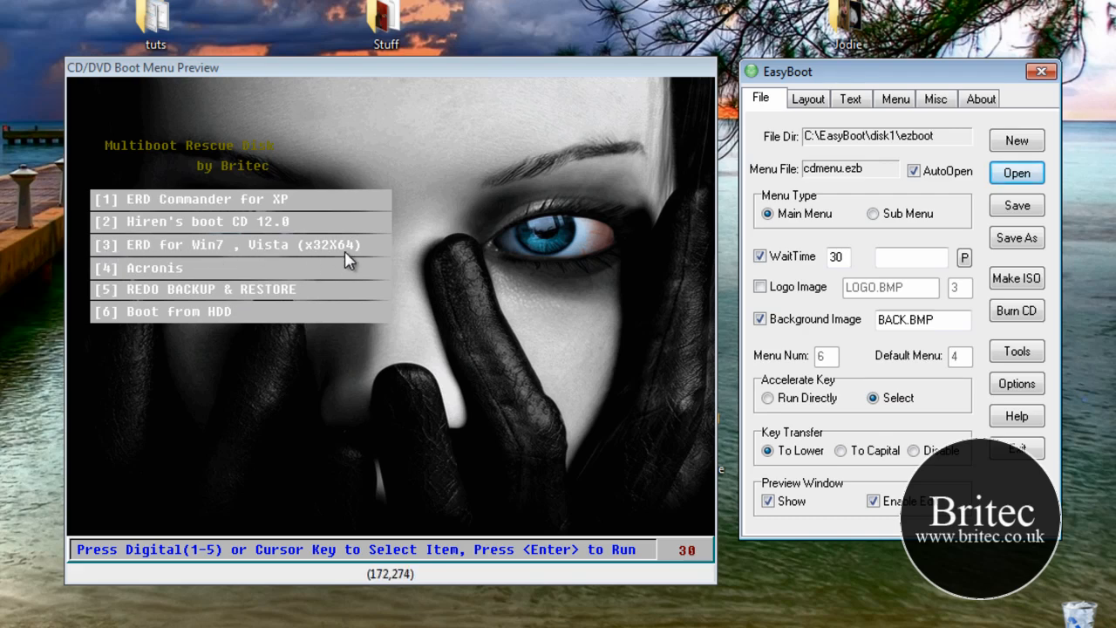
pyautogui.moveTo(142, 279)
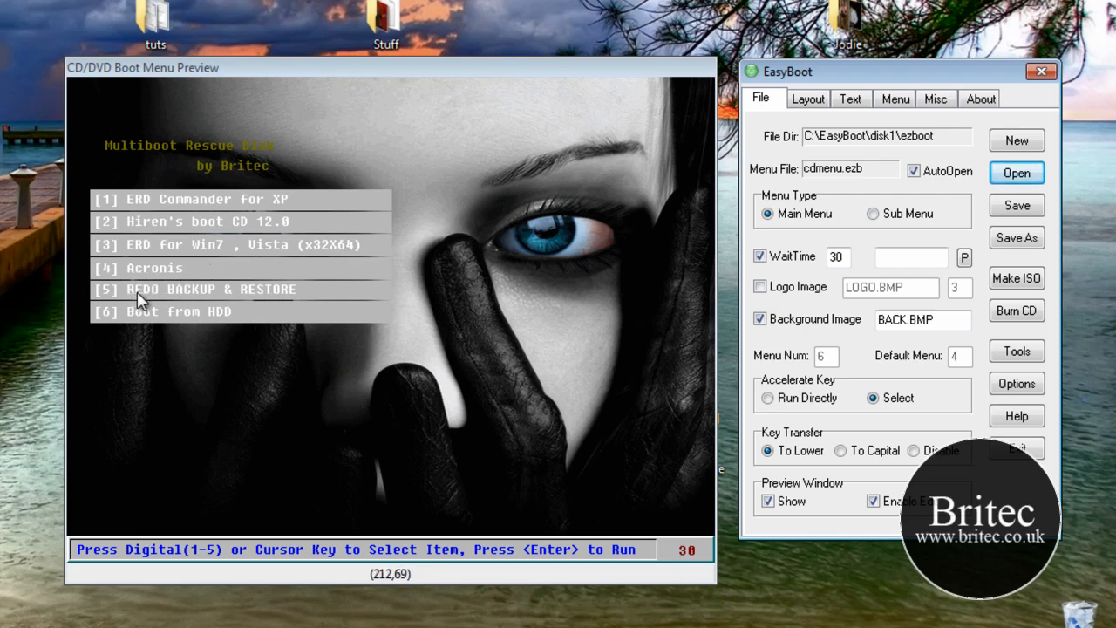
pyautogui.moveTo(140, 329)
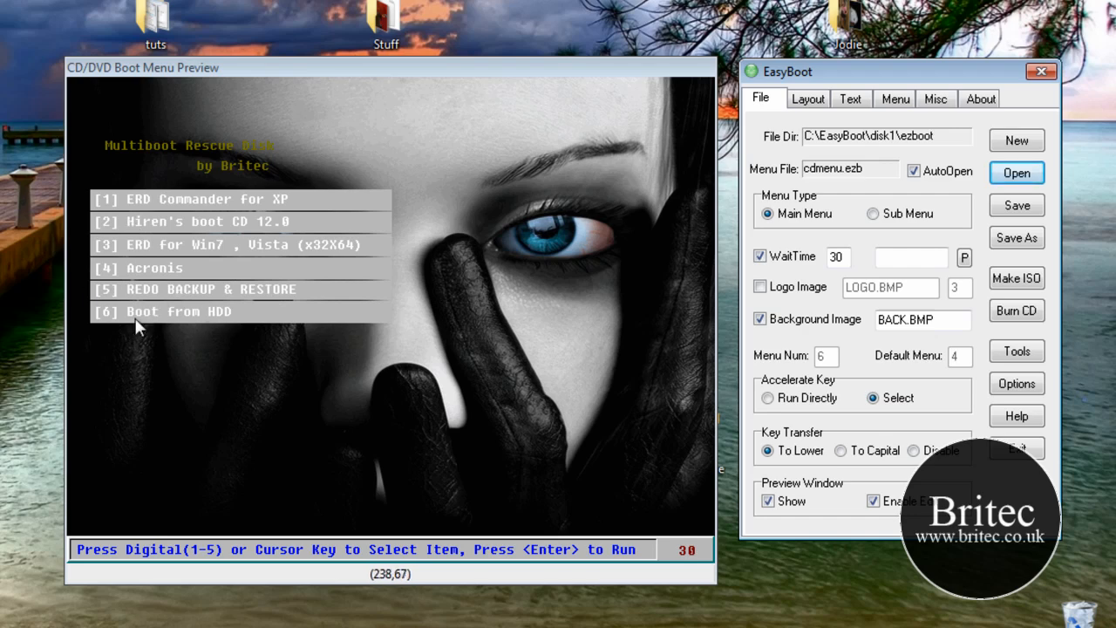
pyautogui.moveTo(194, 329)
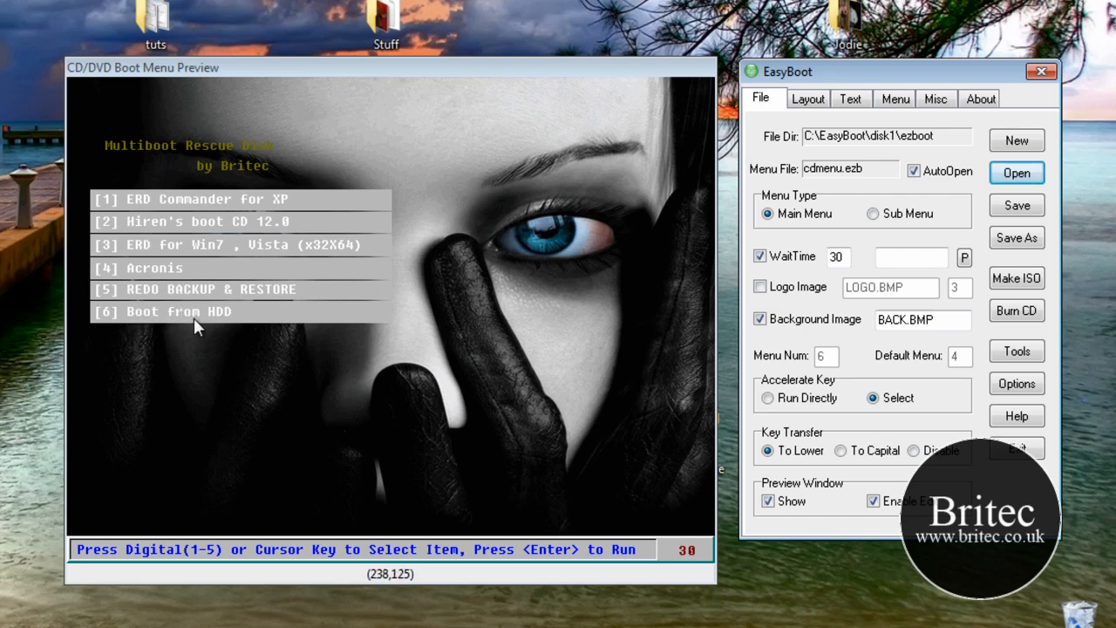
pyautogui.moveTo(245, 229)
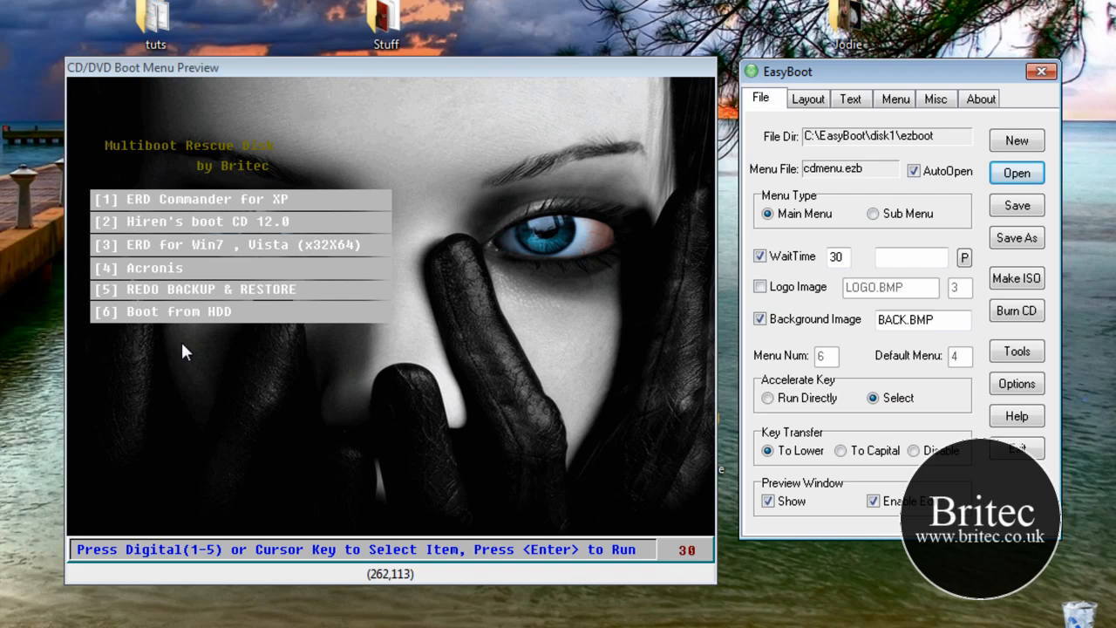
pyautogui.moveTo(122, 288)
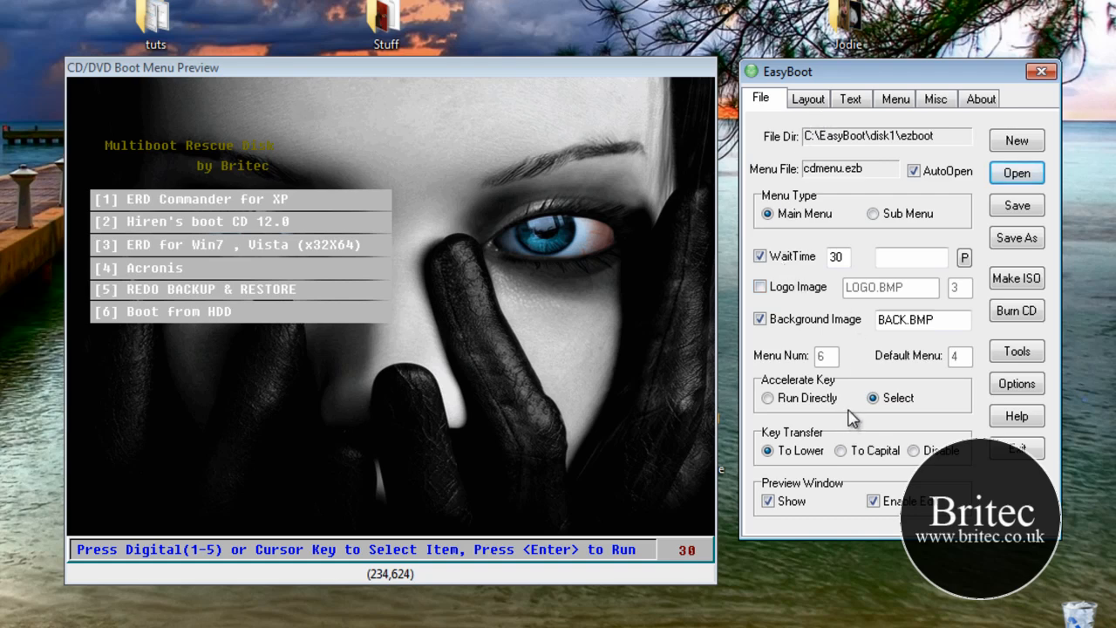
pyautogui.moveTo(820, 119)
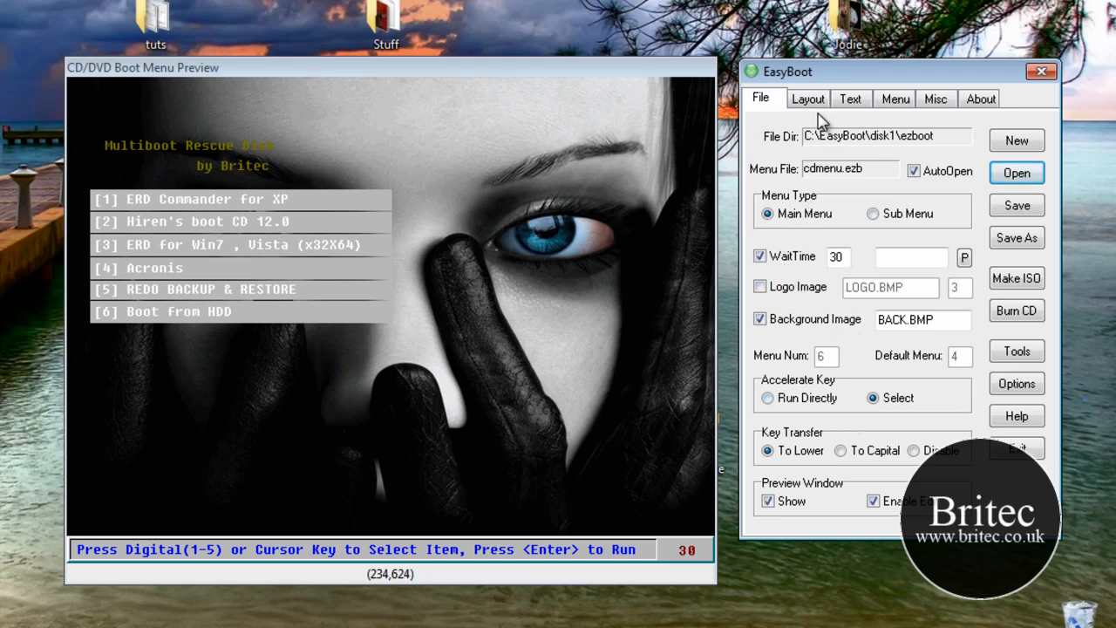
pyautogui.moveTo(375, 216)
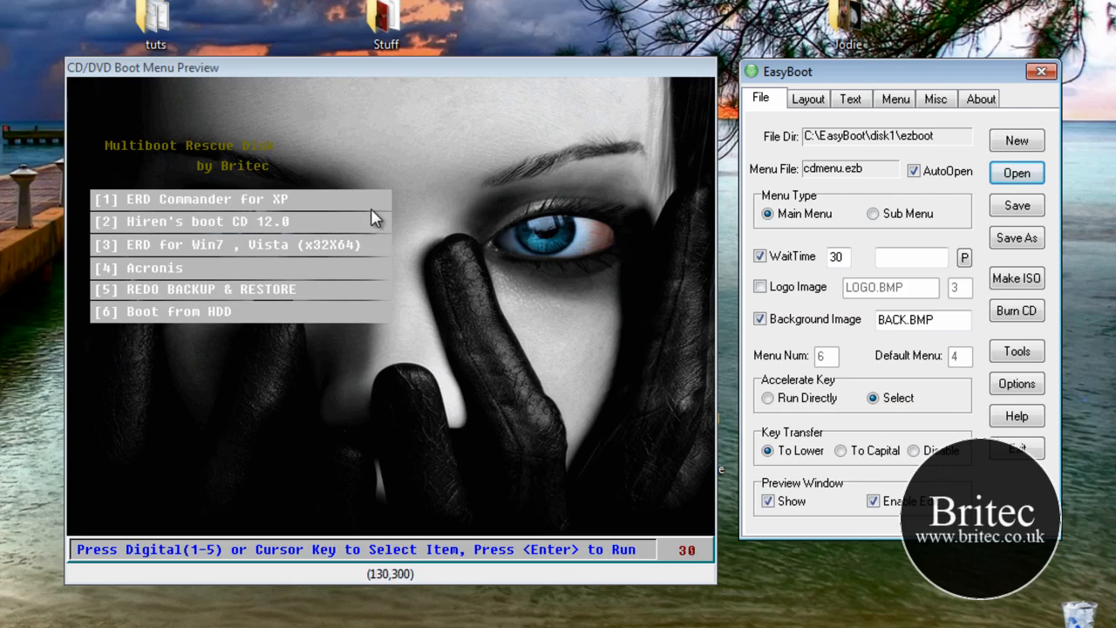
pyautogui.moveTo(455, 212)
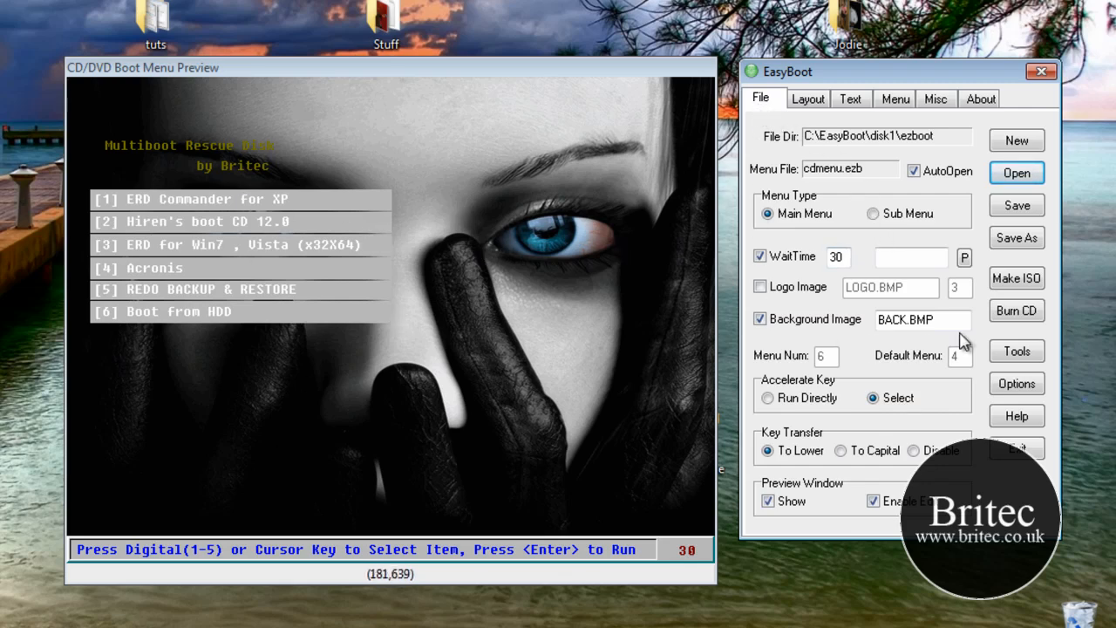
pyautogui.click(908, 319)
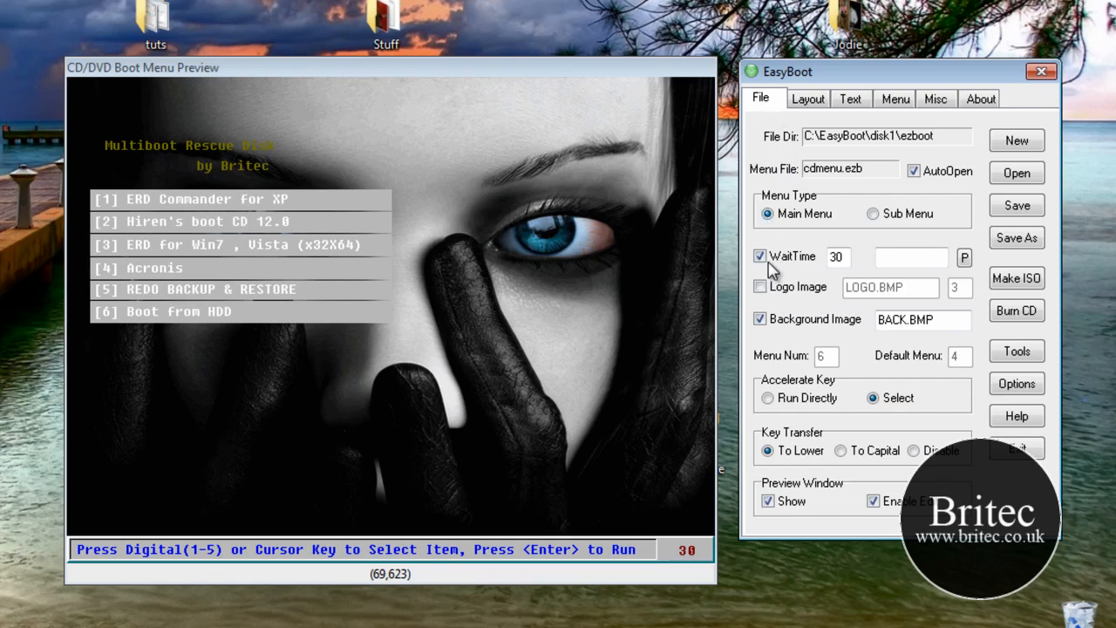
pyautogui.moveTo(773, 104)
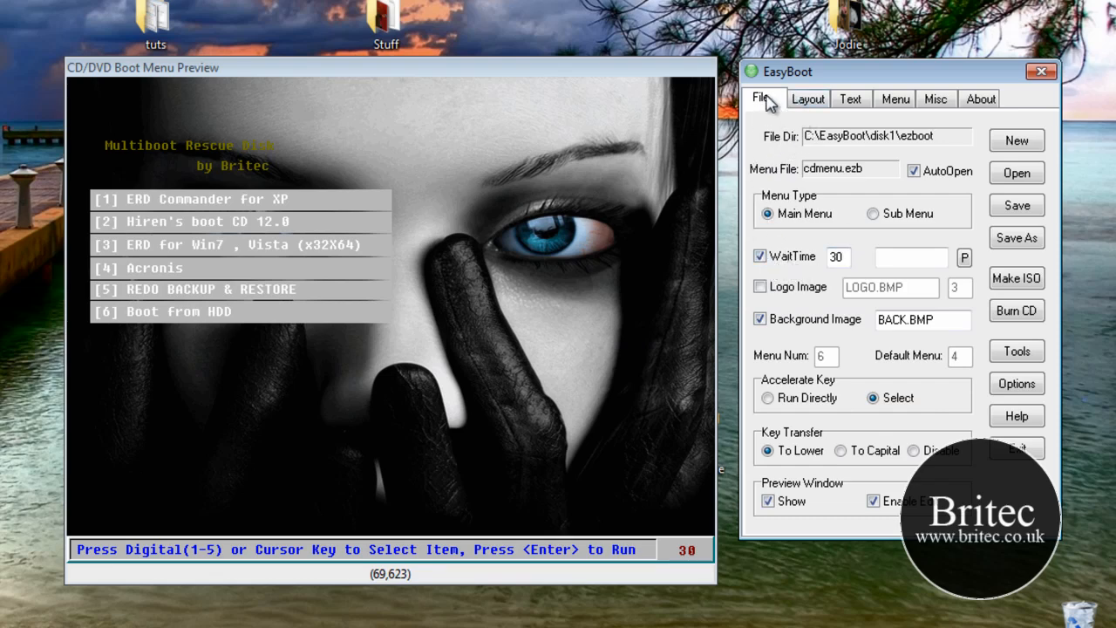
pyautogui.moveTo(817, 116)
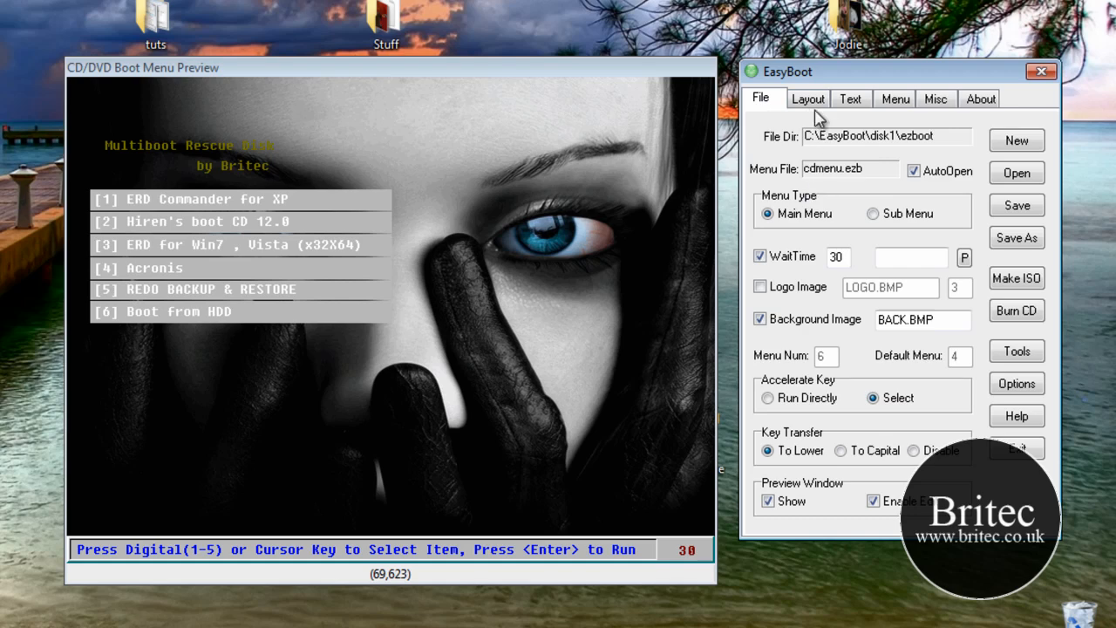
pyautogui.click(809, 99)
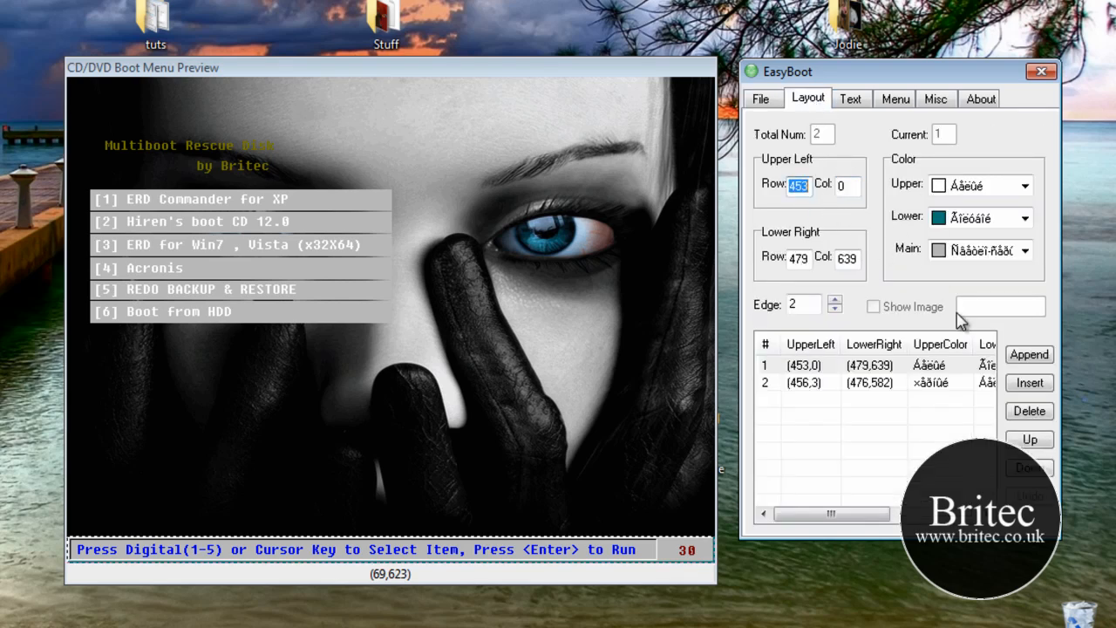
pyautogui.click(811, 365)
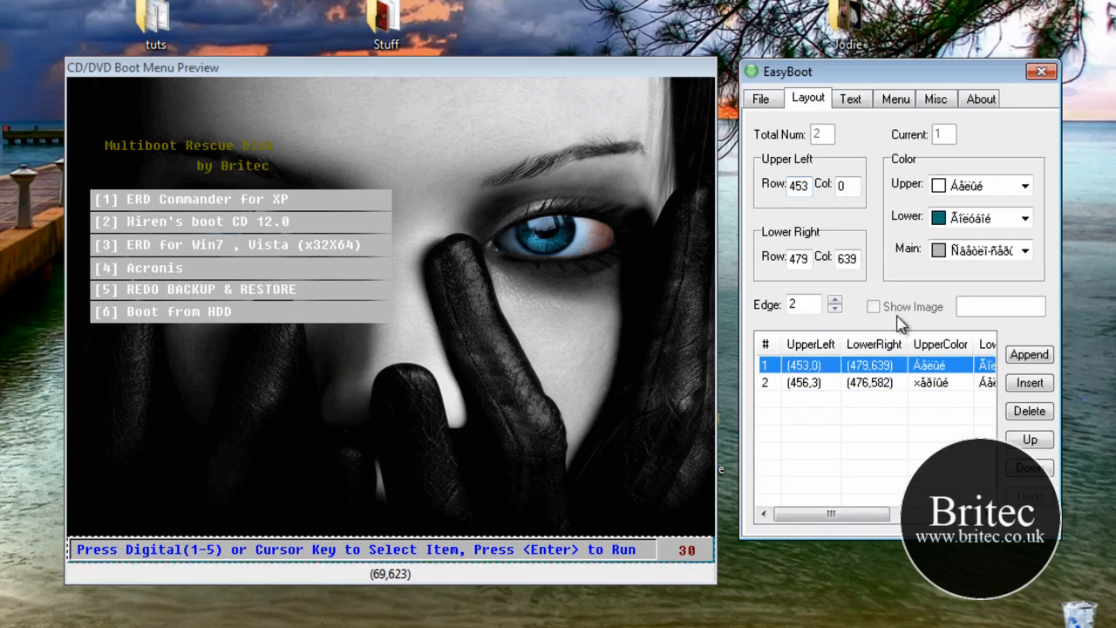
pyautogui.click(851, 98)
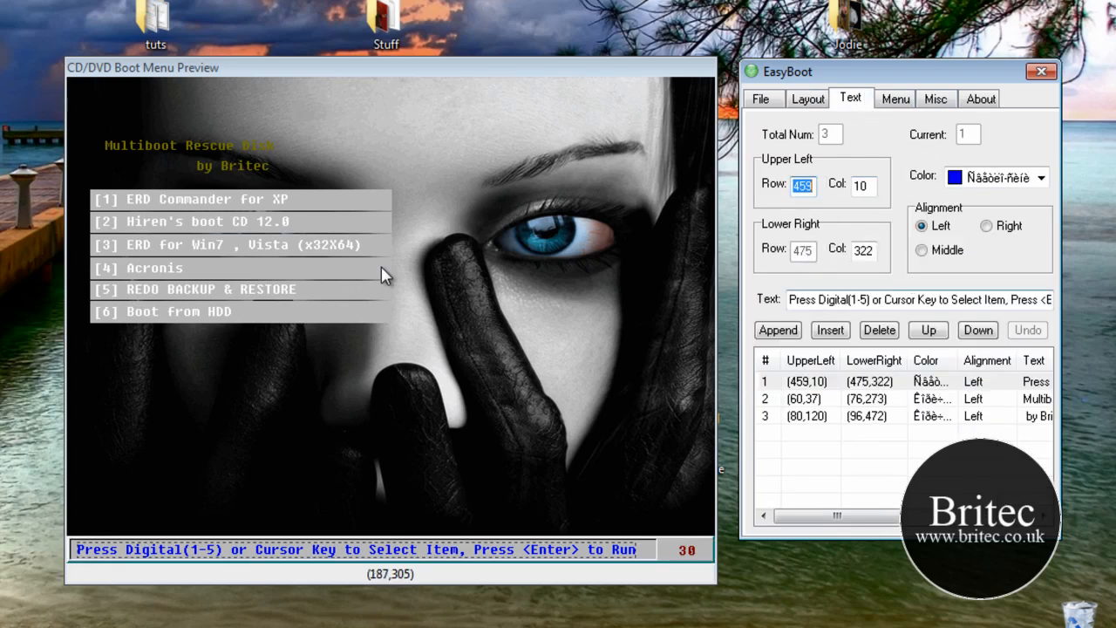
pyautogui.moveTo(183, 153)
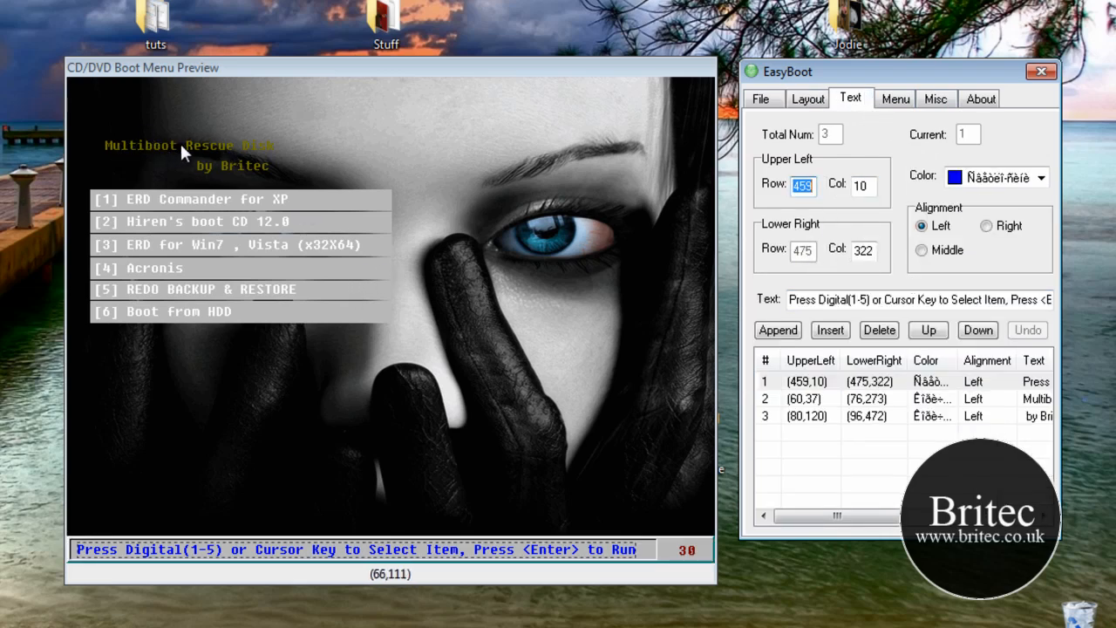
pyautogui.moveTo(859, 376)
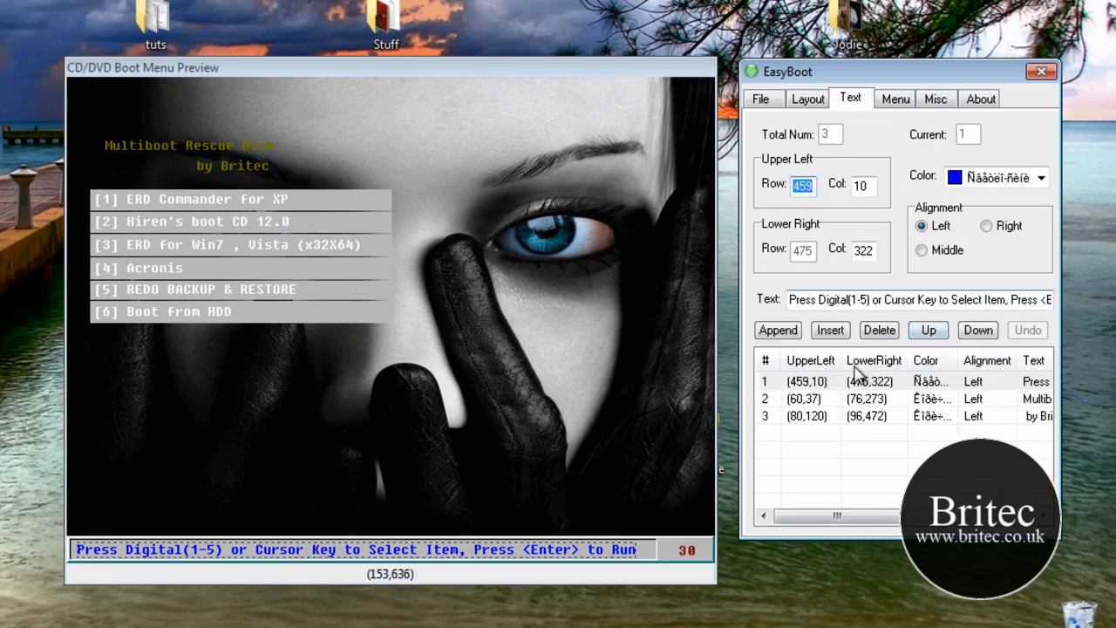
pyautogui.click(873, 399)
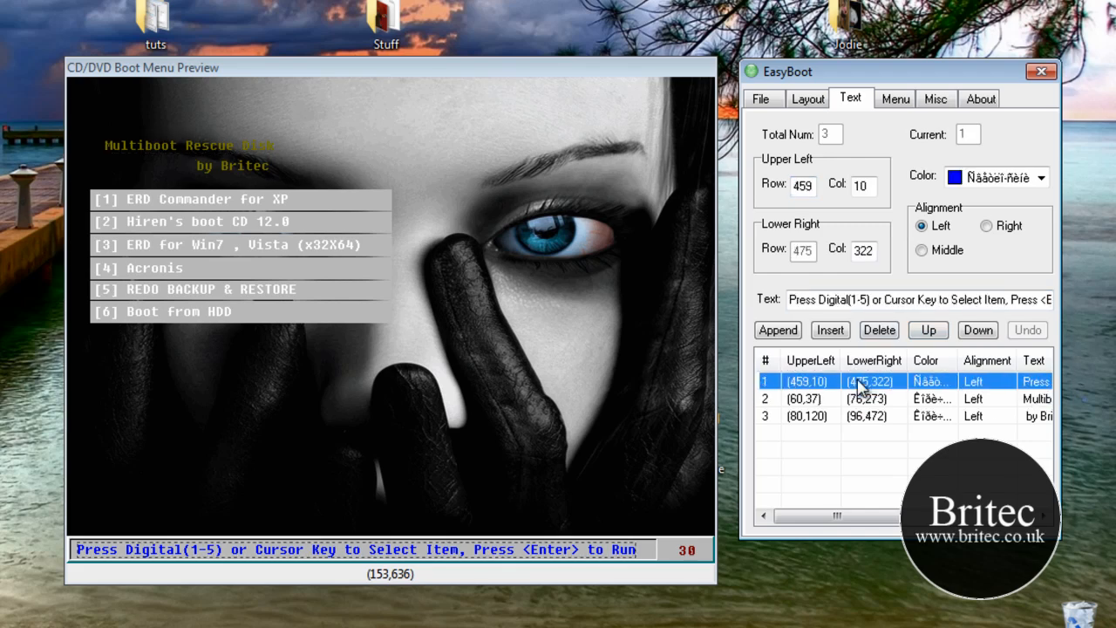
pyautogui.click(872, 398)
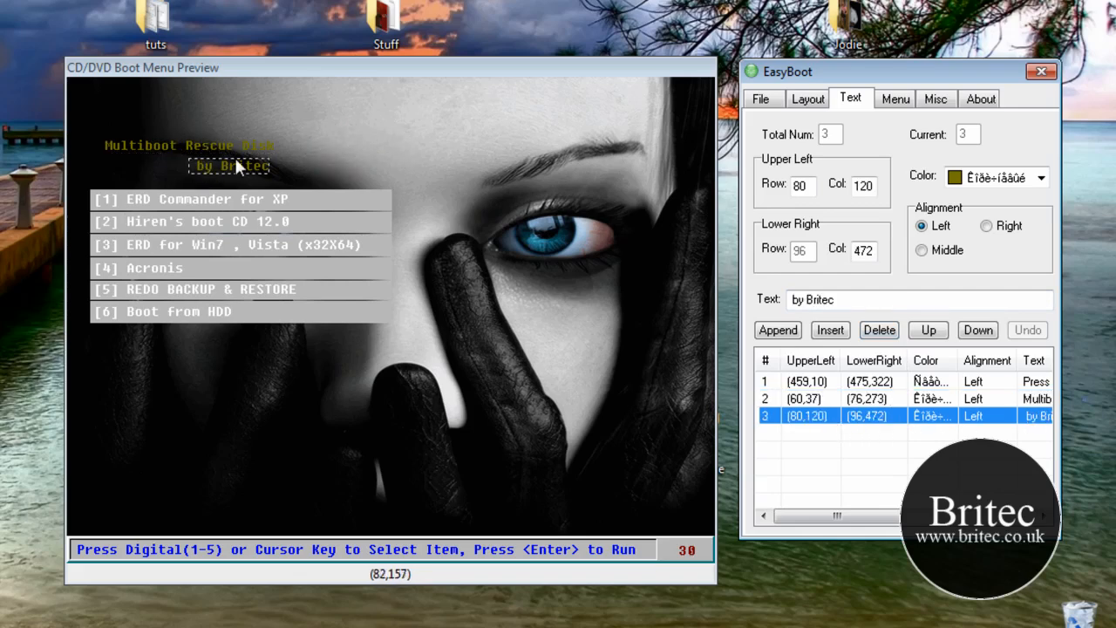
# On the Menu tab, try olive and other normal text colours for ERD Commander for XP.
pyautogui.click(895, 99)
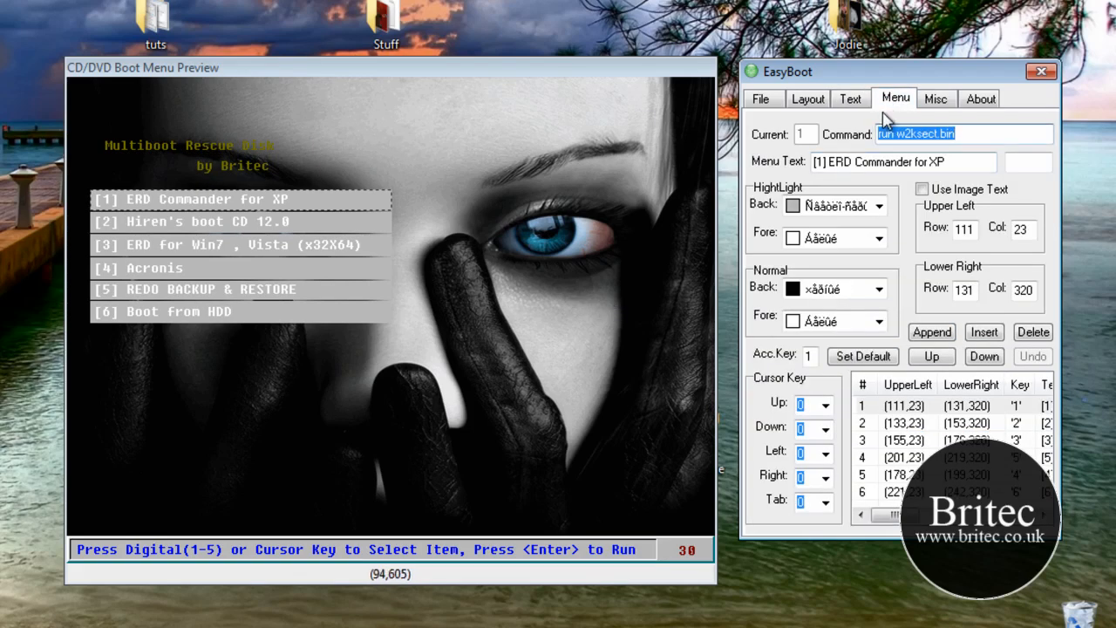
pyautogui.moveTo(873, 467)
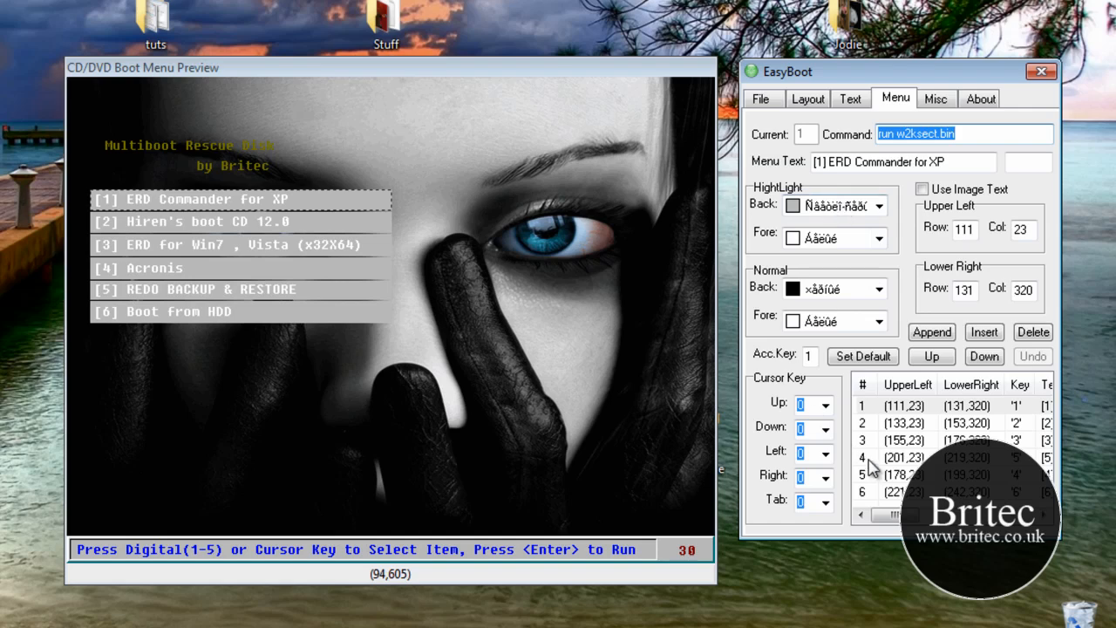
pyautogui.moveTo(691, 394)
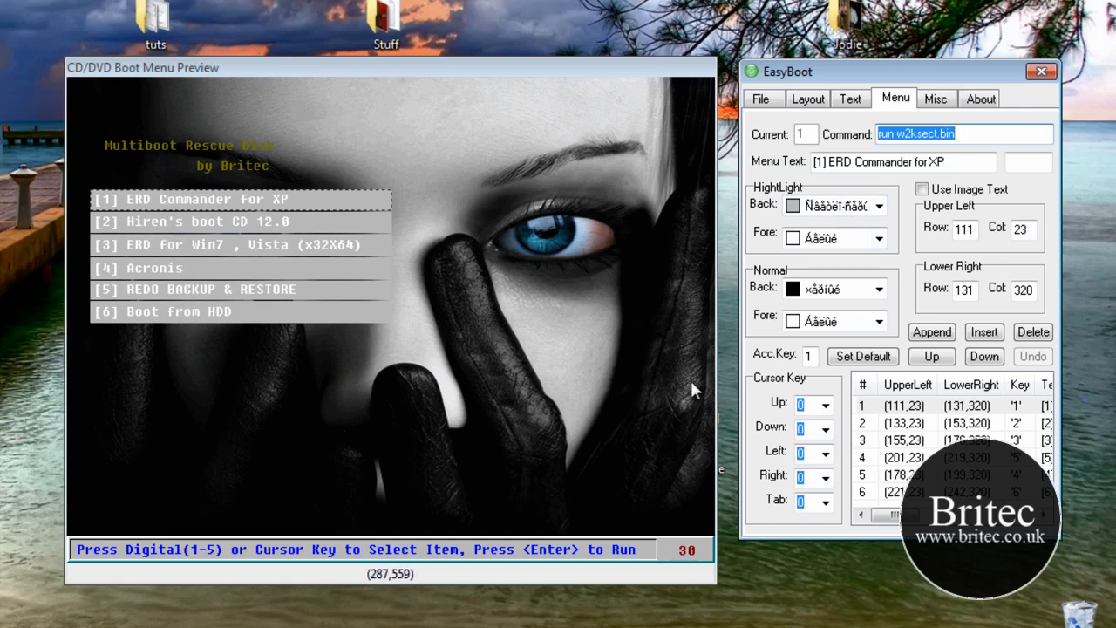
pyautogui.click(908, 404)
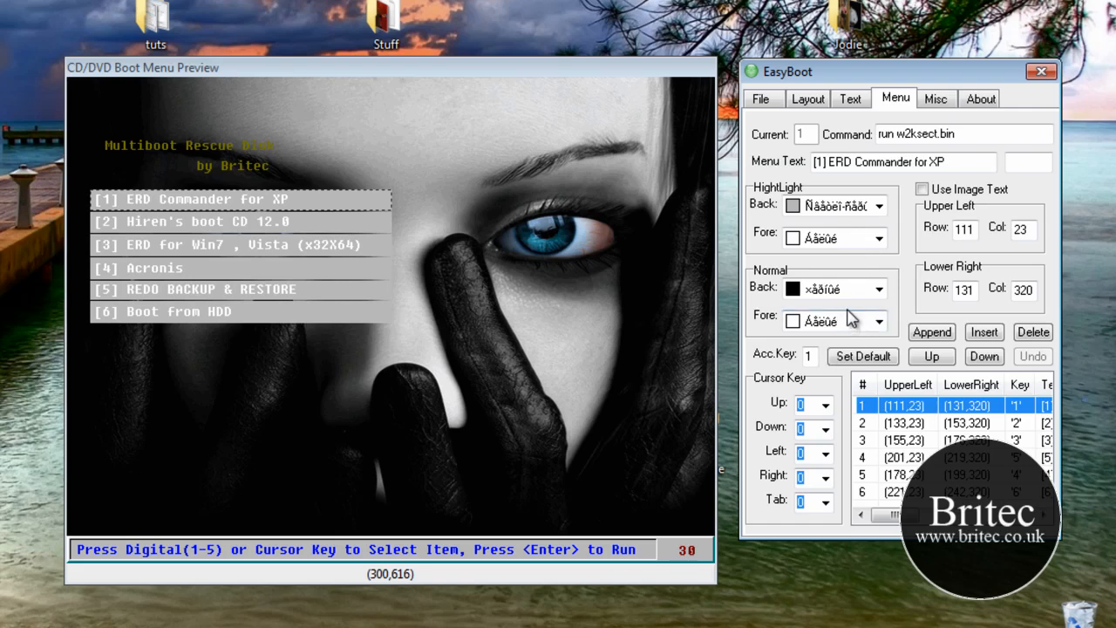
pyautogui.click(878, 315)
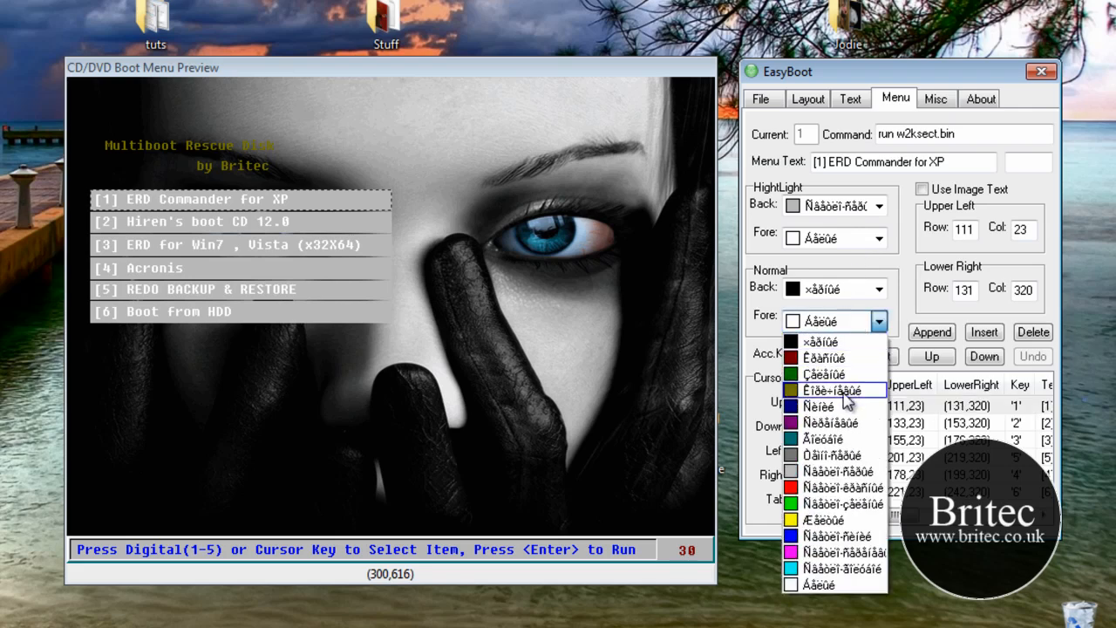
pyautogui.click(835, 387)
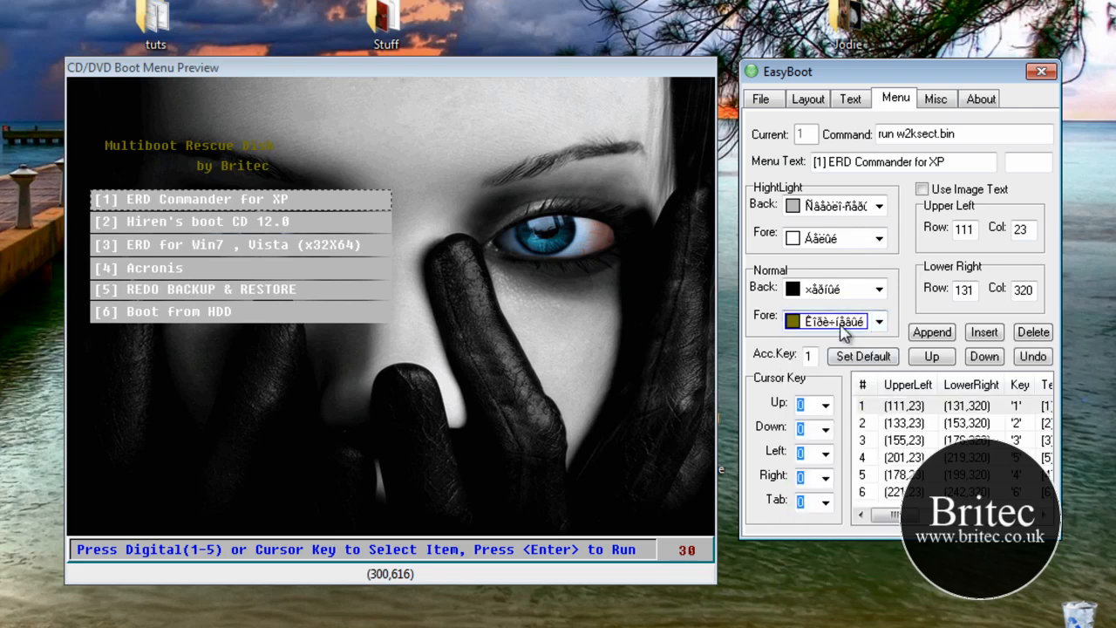
pyautogui.click(888, 320)
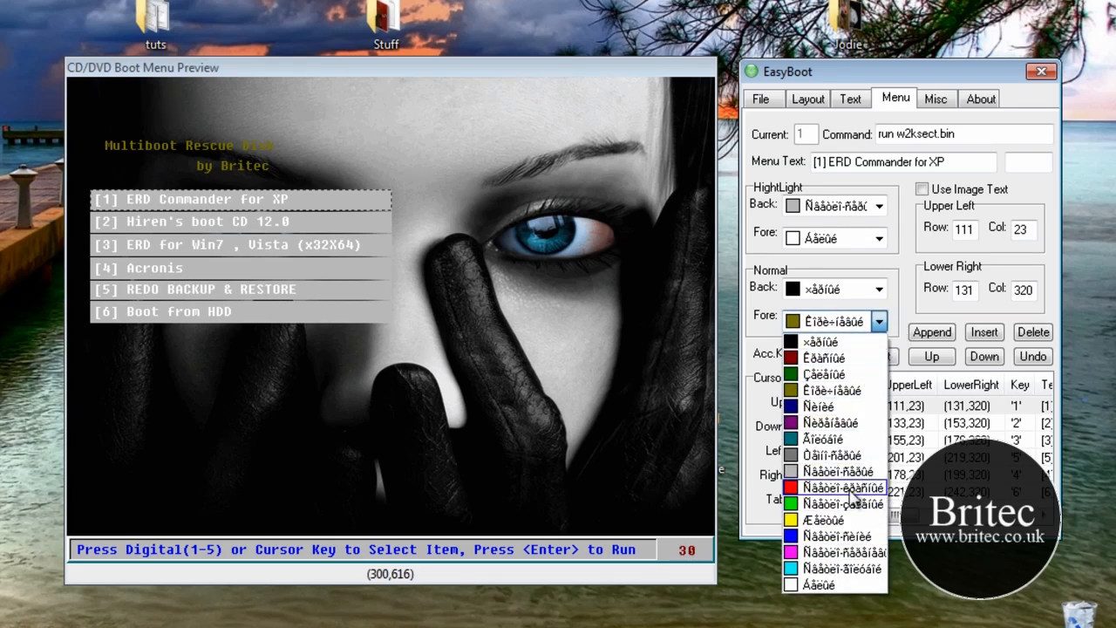
pyautogui.click(829, 494)
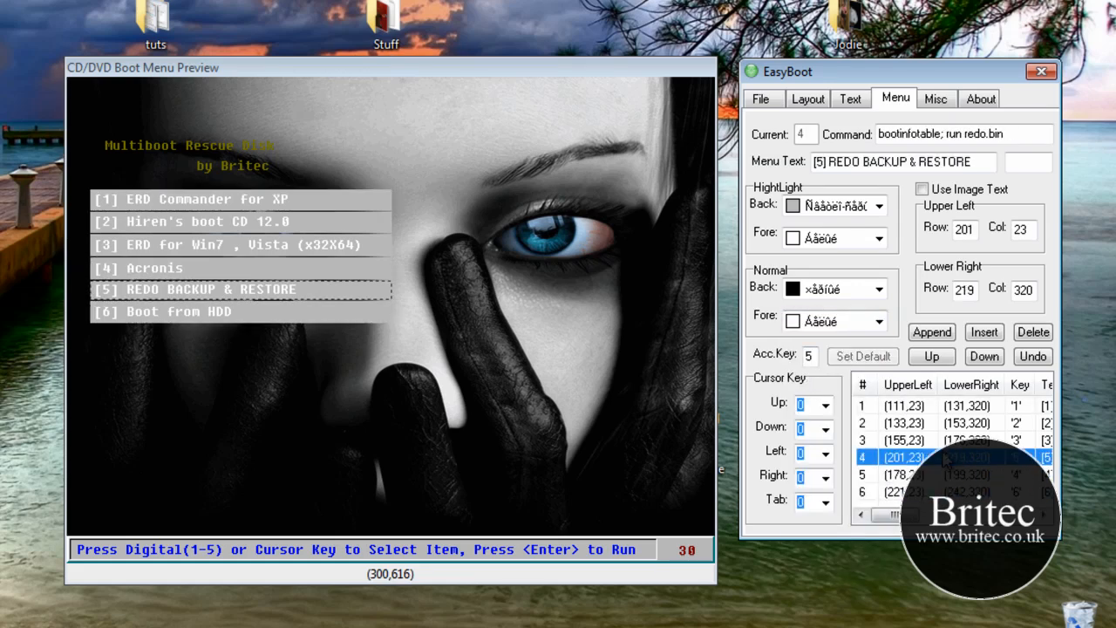
# Set ERD Commander's normal text back to white and select REDO's whole boot command.
pyautogui.click(903, 408)
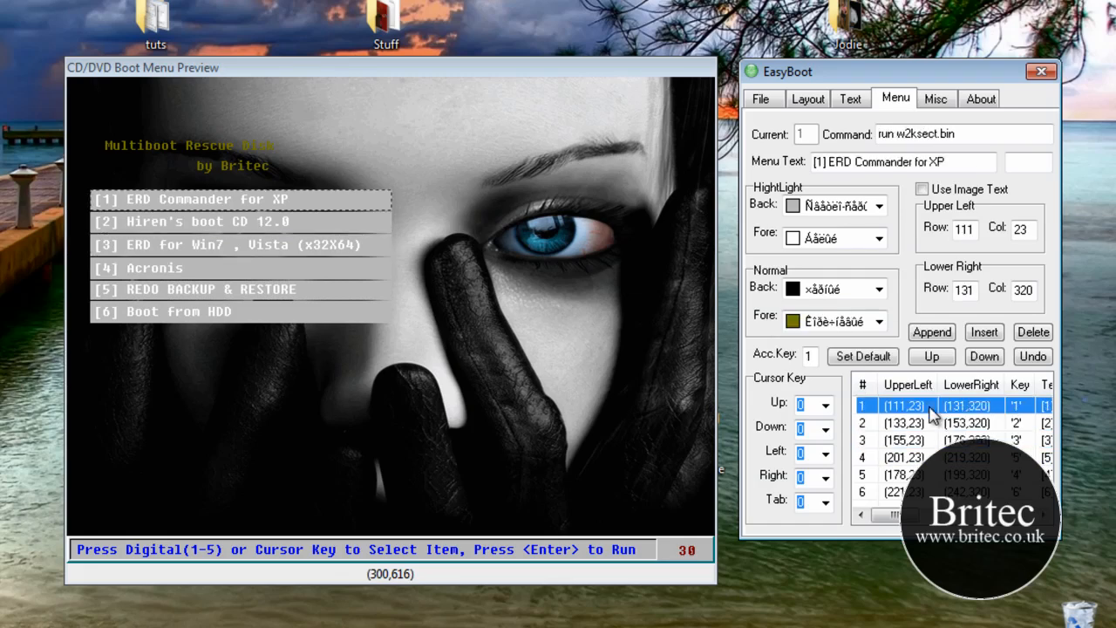
pyautogui.click(888, 321)
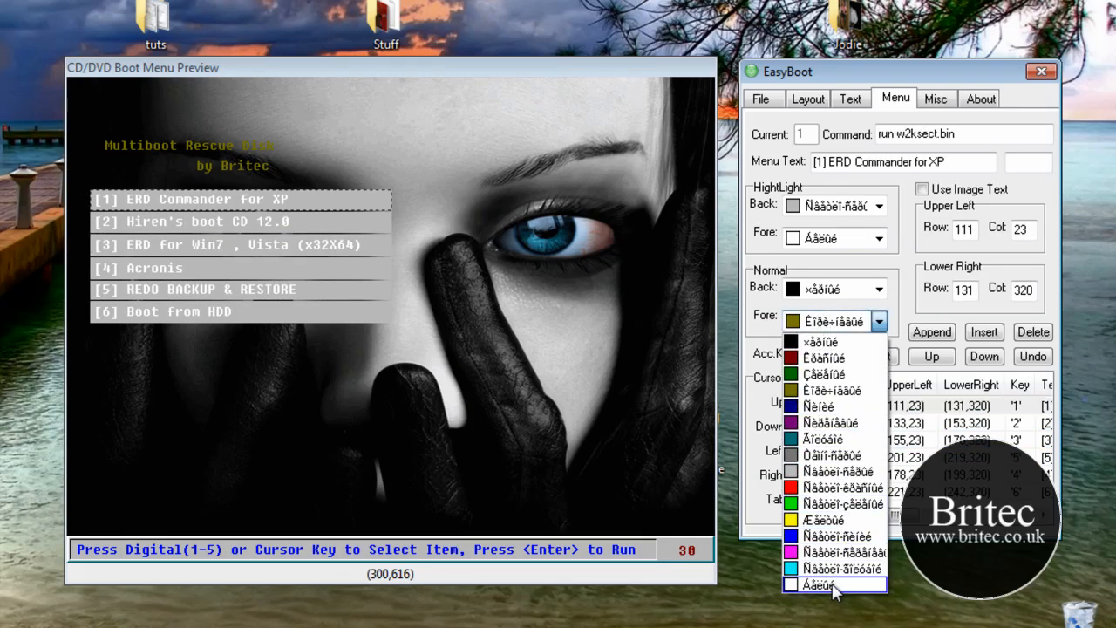
pyautogui.click(816, 594)
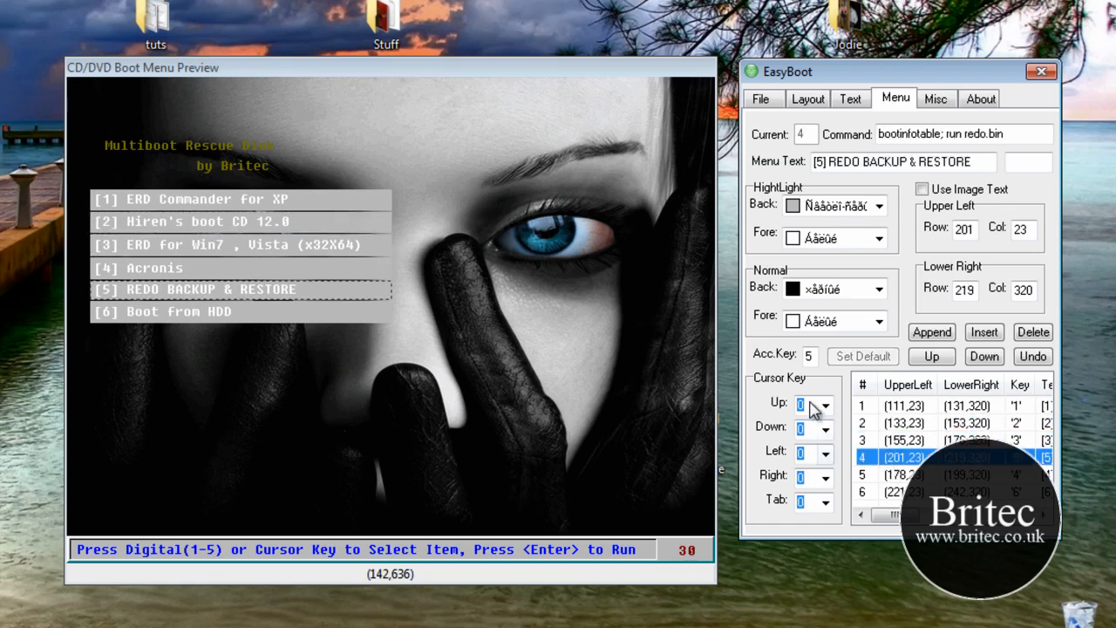
pyautogui.moveTo(816, 410)
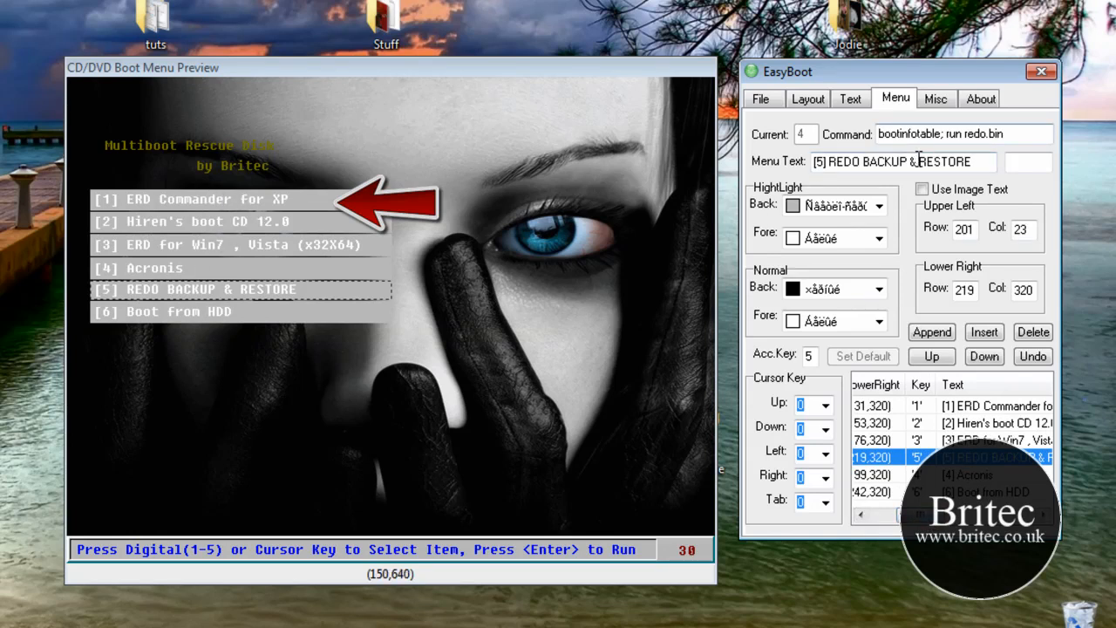
pyautogui.tripleClick(898, 163)
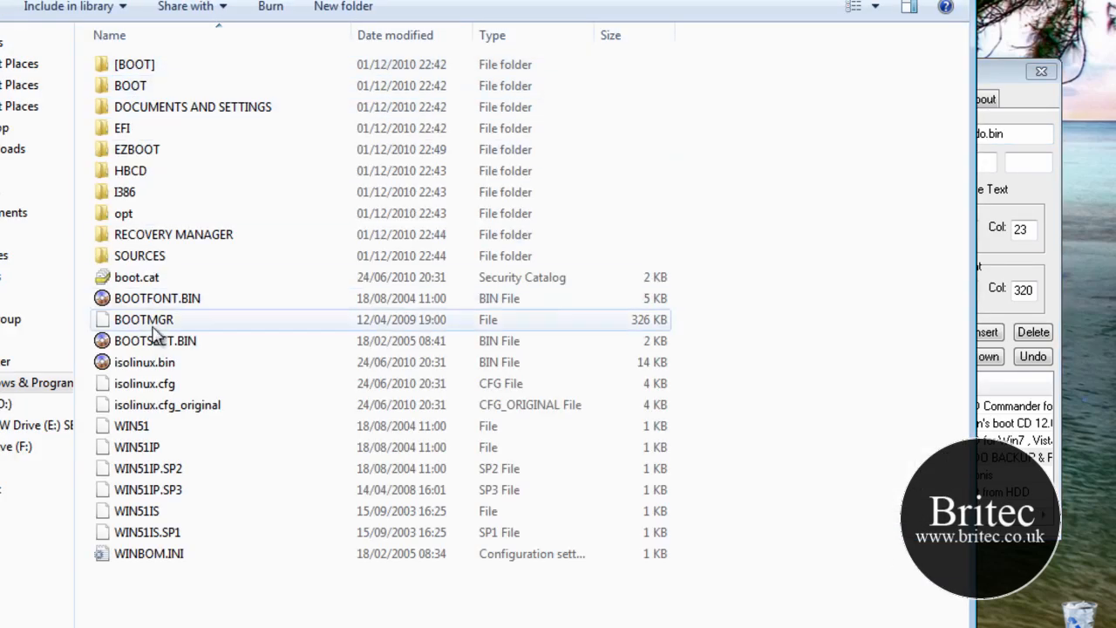
# Browse the disc's BOOTMGR, HBCD, EZBOOT and RECOVERY MANAGER folders in Explorer.
pyautogui.click(134, 63)
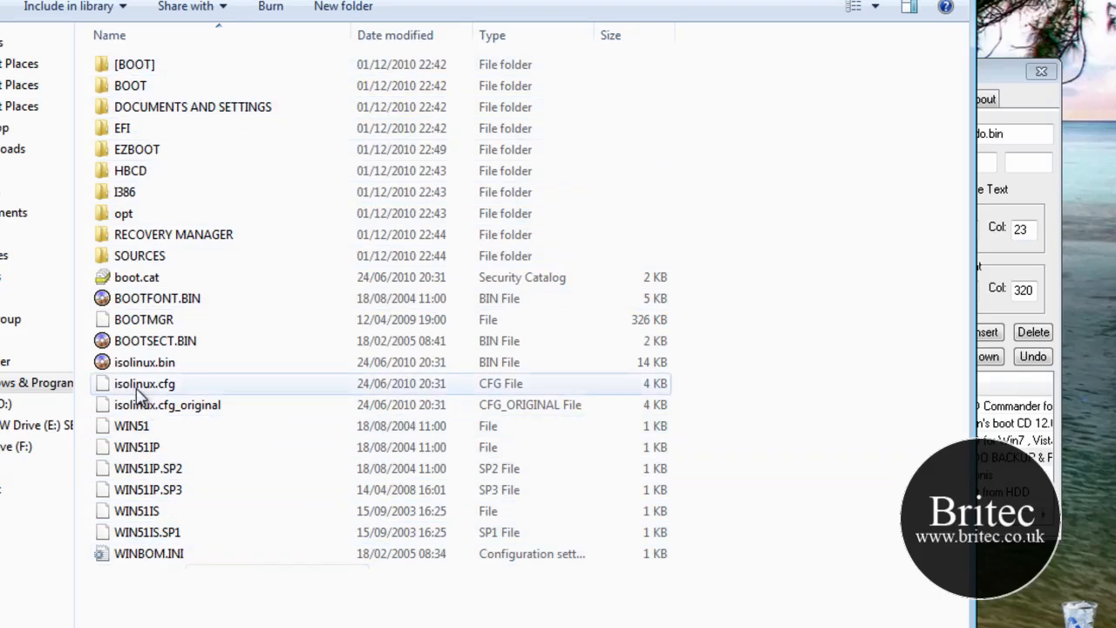
pyautogui.moveTo(143, 182)
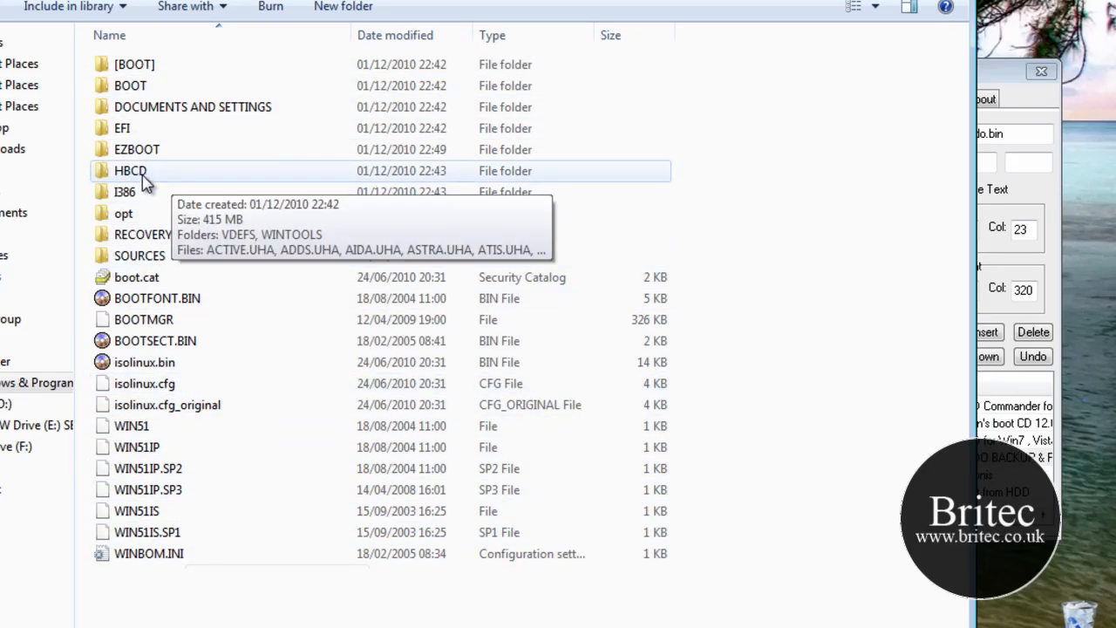
pyautogui.doubleClick(129, 170)
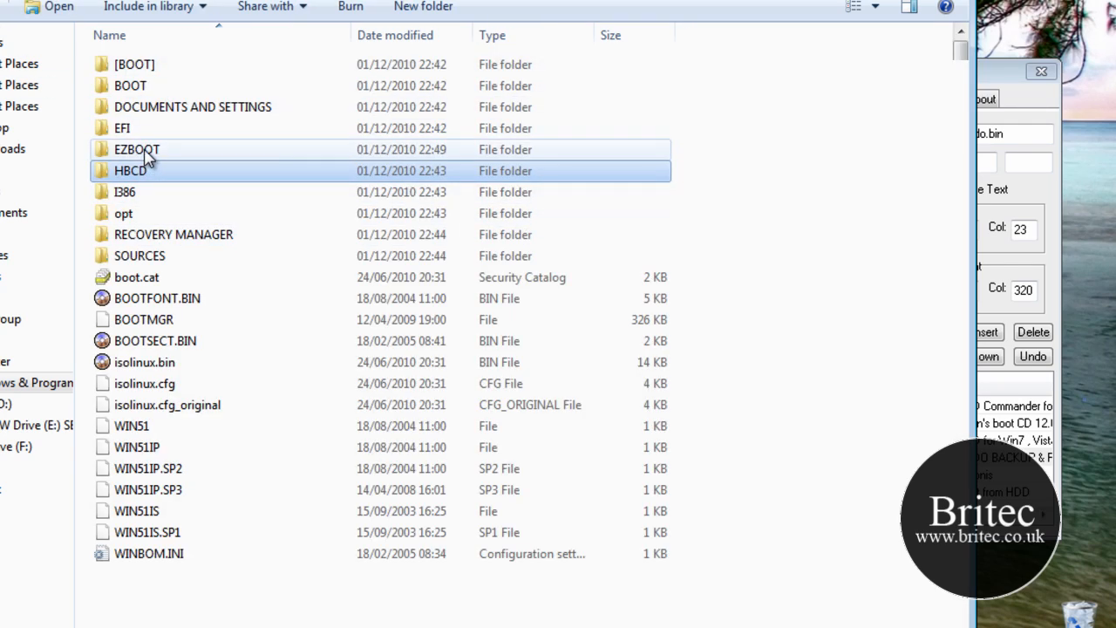
pyautogui.click(135, 149)
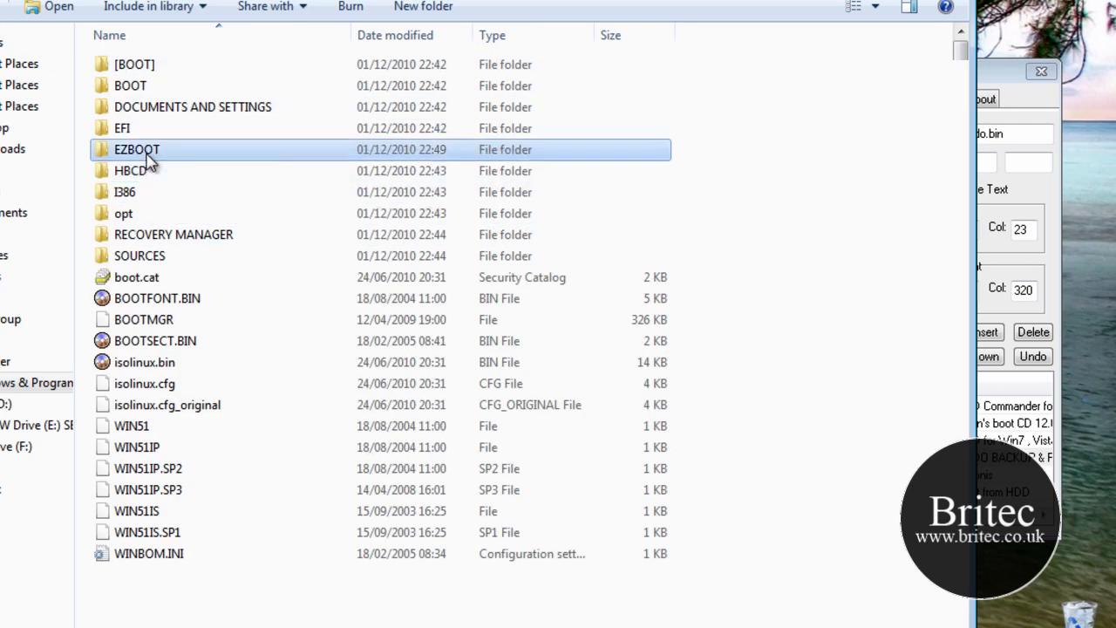
pyautogui.doubleClick(136, 149)
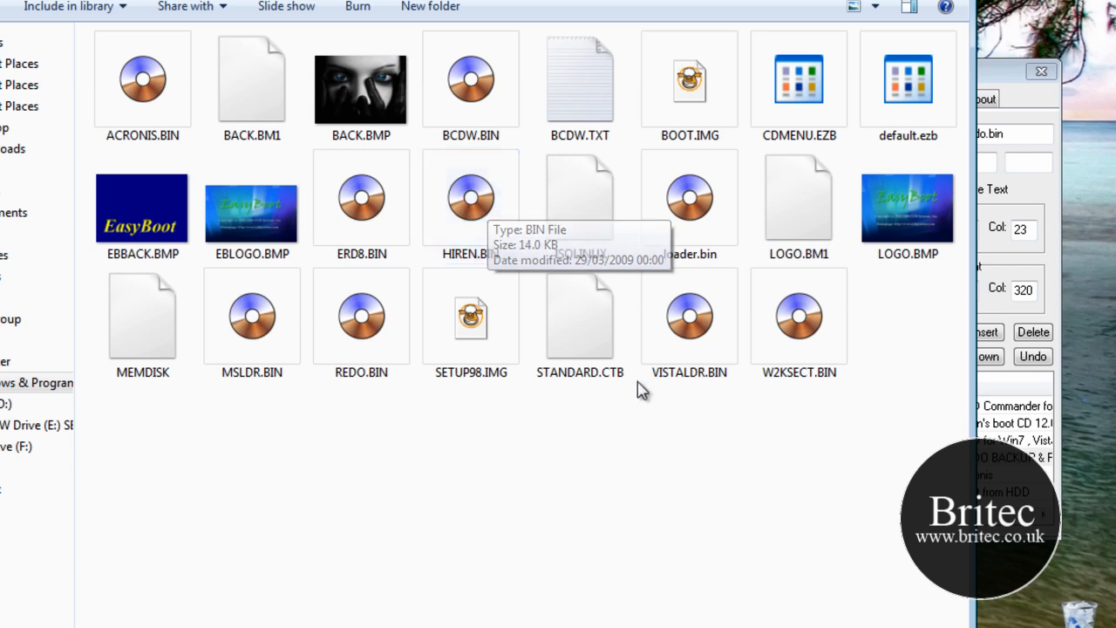
pyautogui.click(799, 318)
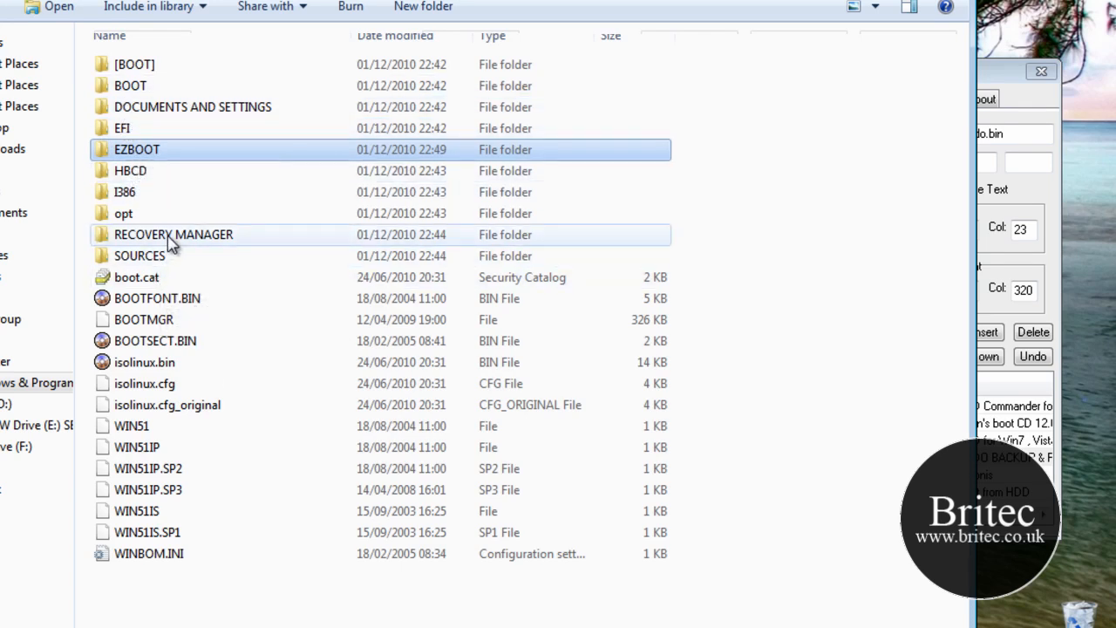
pyautogui.doubleClick(137, 149)
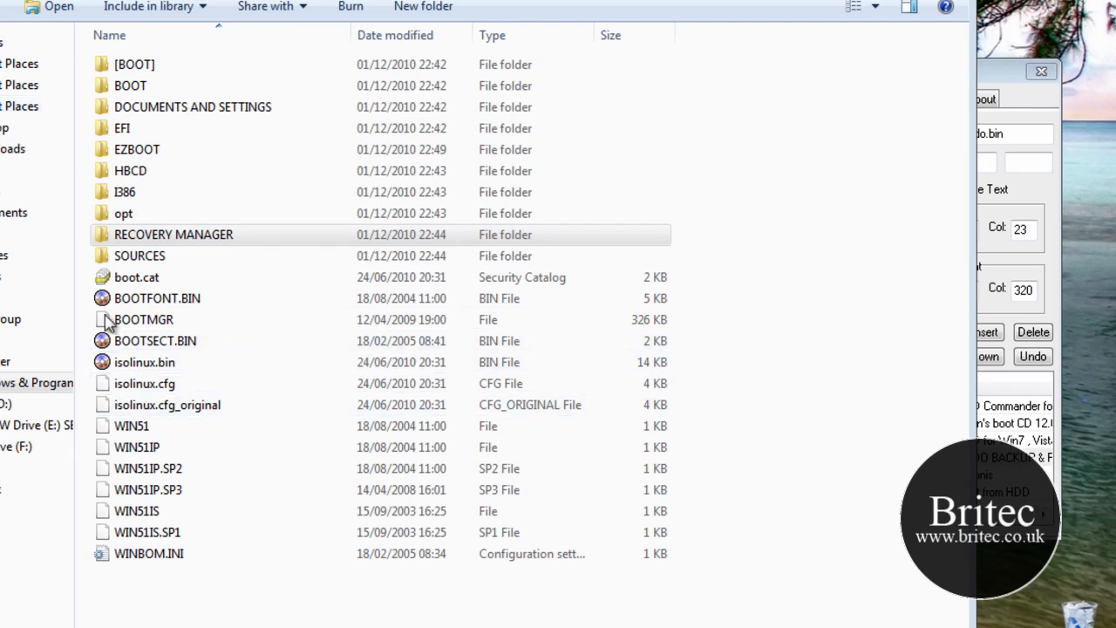
pyautogui.moveTo(103, 320)
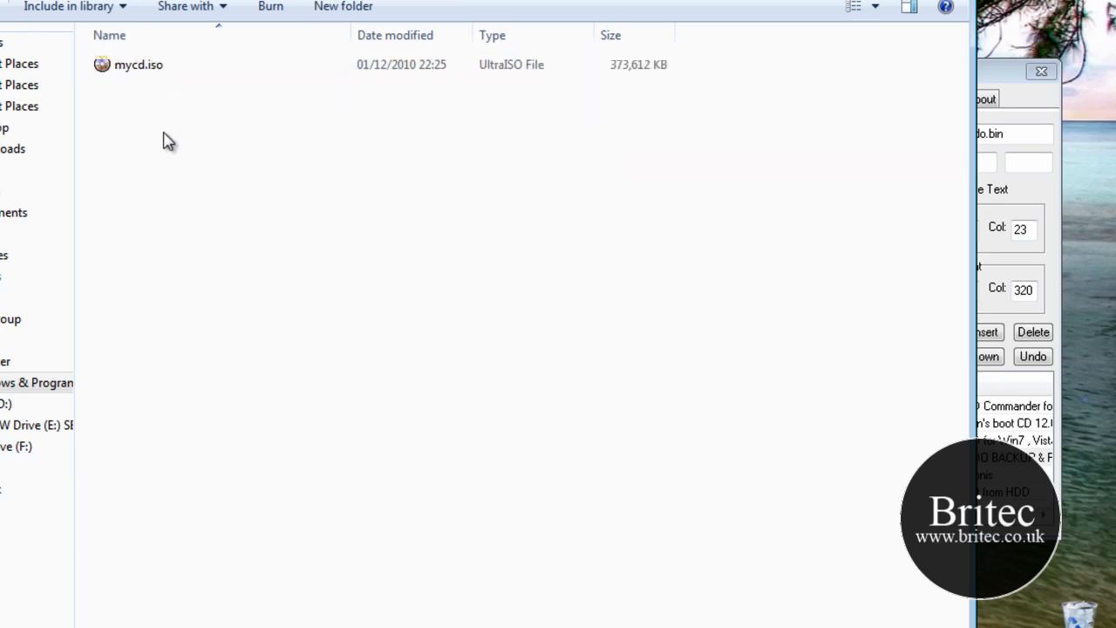
# Select the folder holding mycd.iso and bring up its context menu.
pyautogui.click(134, 67)
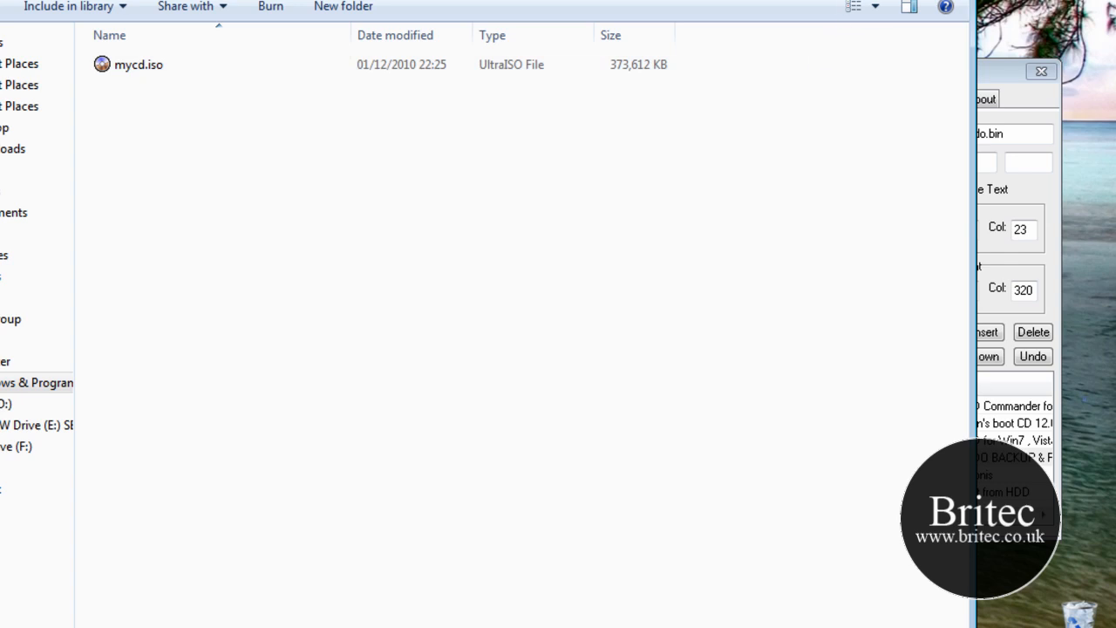
pyautogui.rightClick(127, 69)
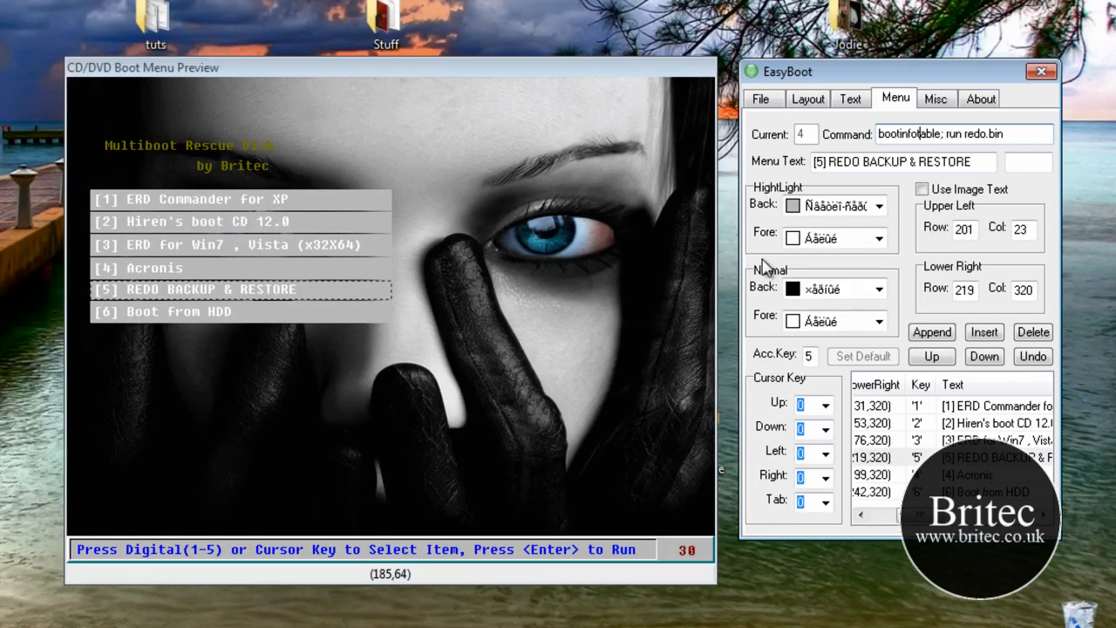
# Build the bootable ISO from the menu file settings, then close EasyBoot.
pyautogui.click(762, 99)
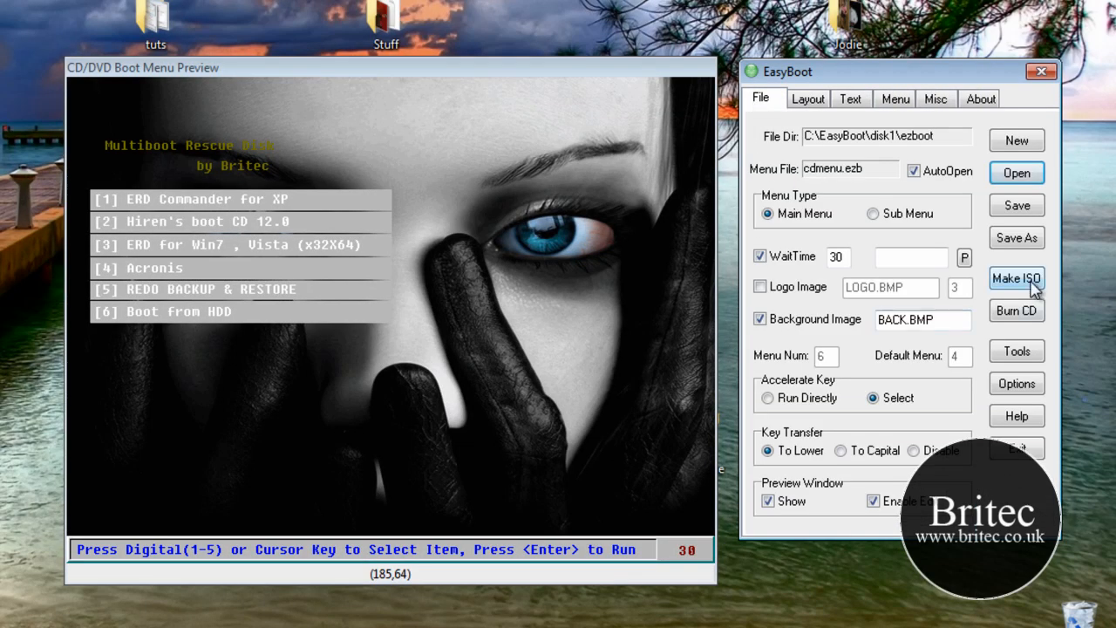
pyautogui.click(1017, 278)
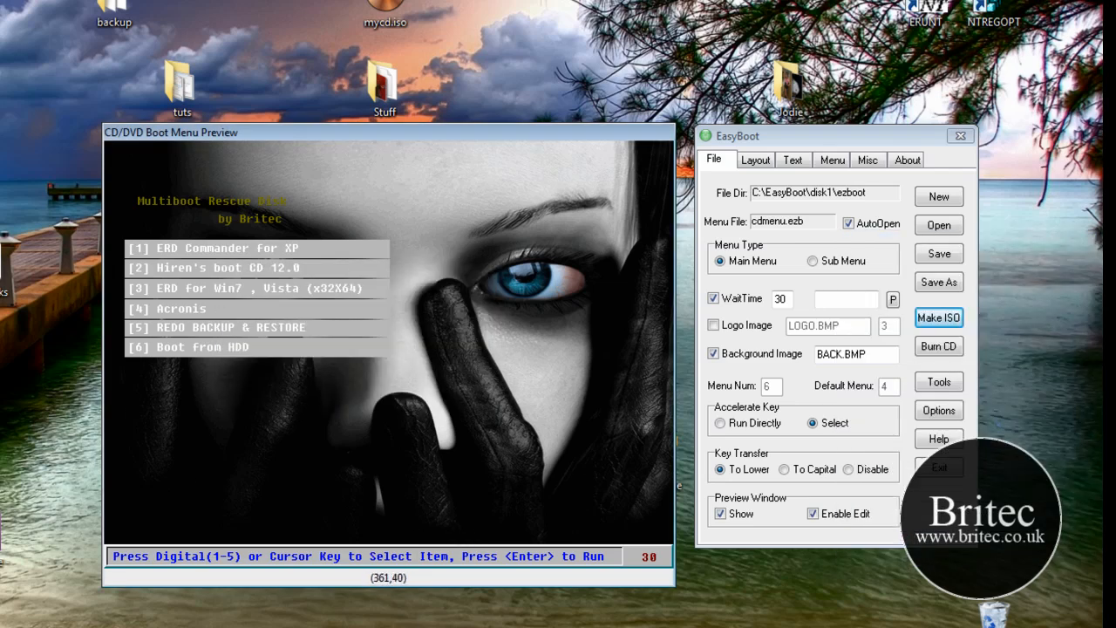
pyautogui.moveTo(717, 160)
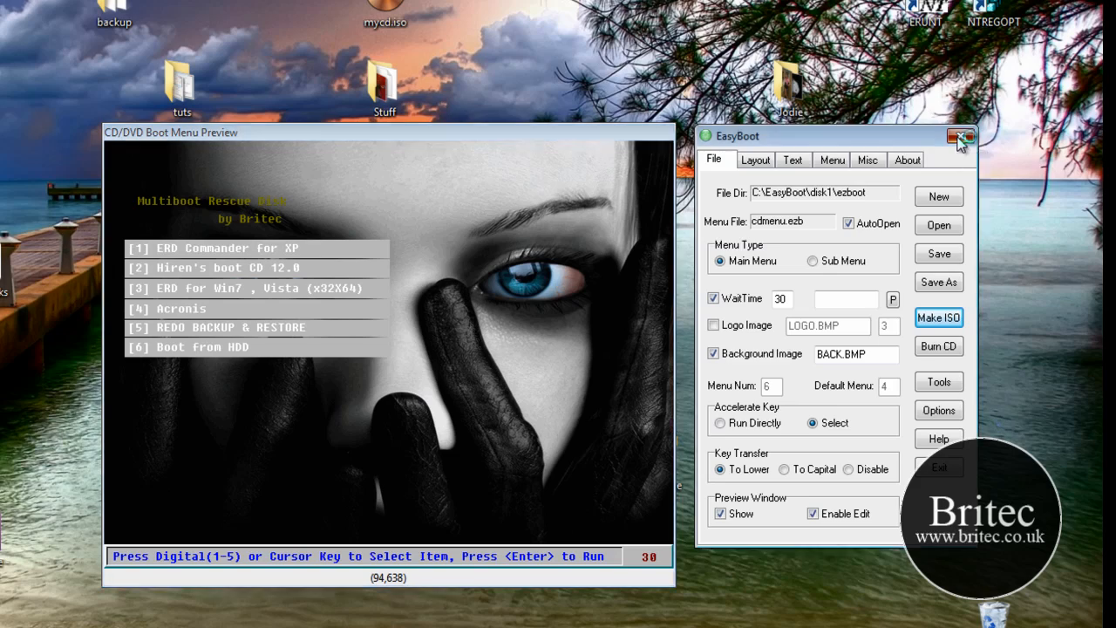
pyautogui.click(967, 137)
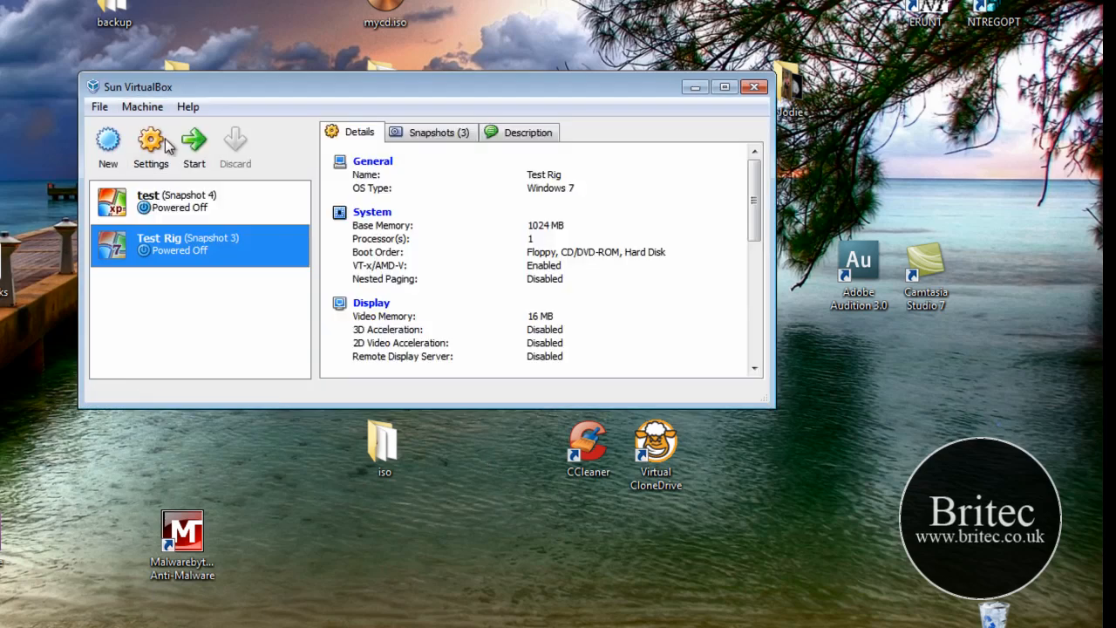
# Boot Test Rig from the disc, try the ERD and Acronis entries, then restart it.
pyautogui.click(193, 140)
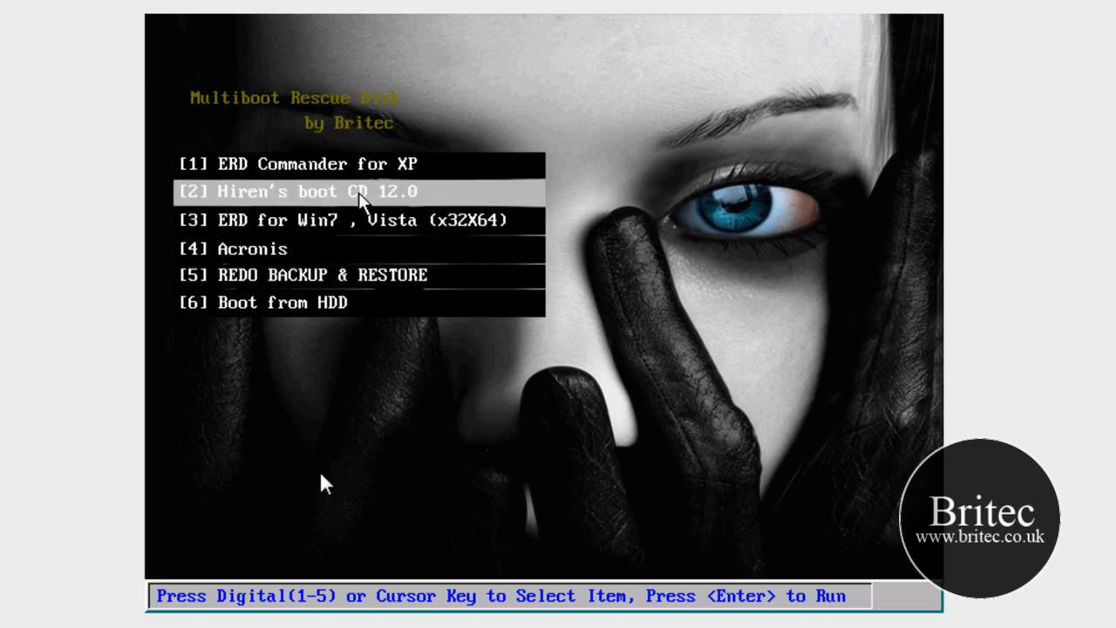
pyautogui.press('Down')
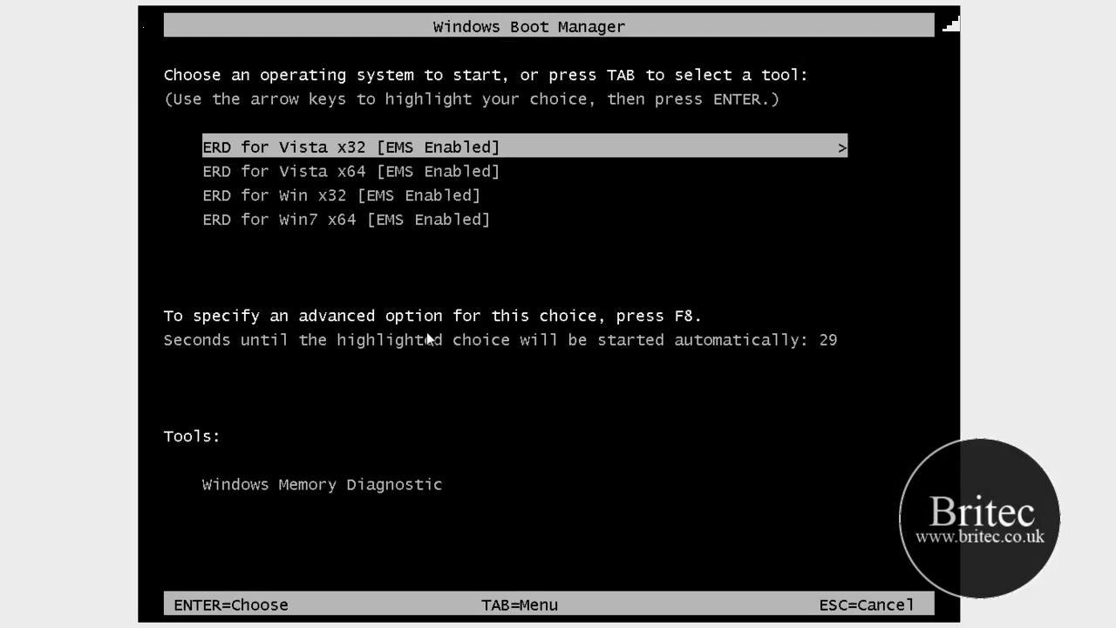
pyautogui.press('Down')
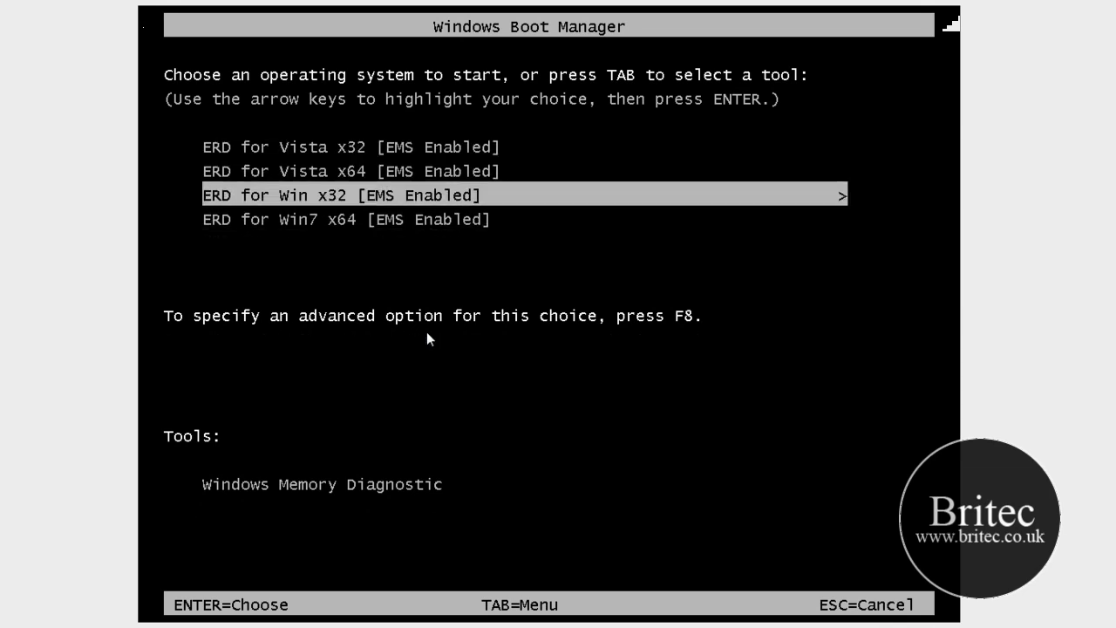
pyautogui.press('Up')
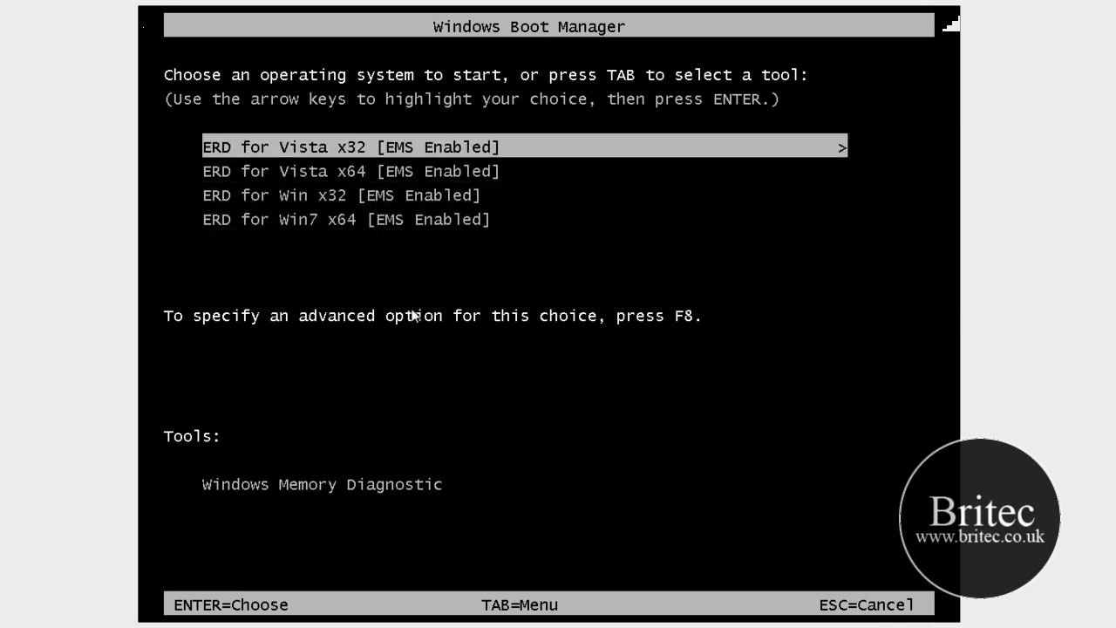
pyautogui.press('Down')
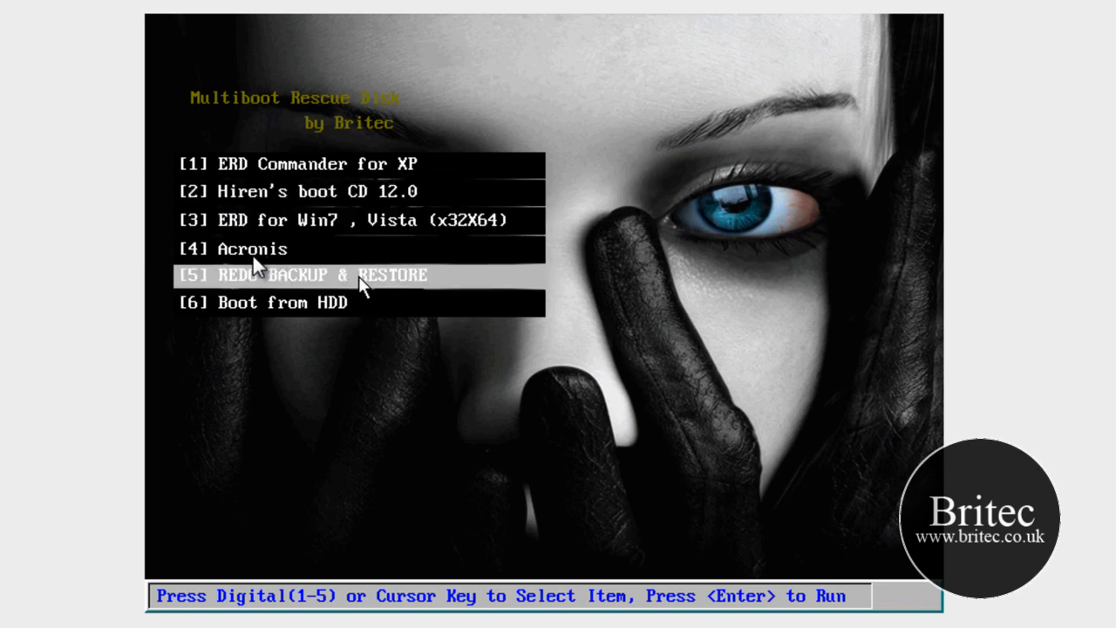
pyautogui.press('Up')
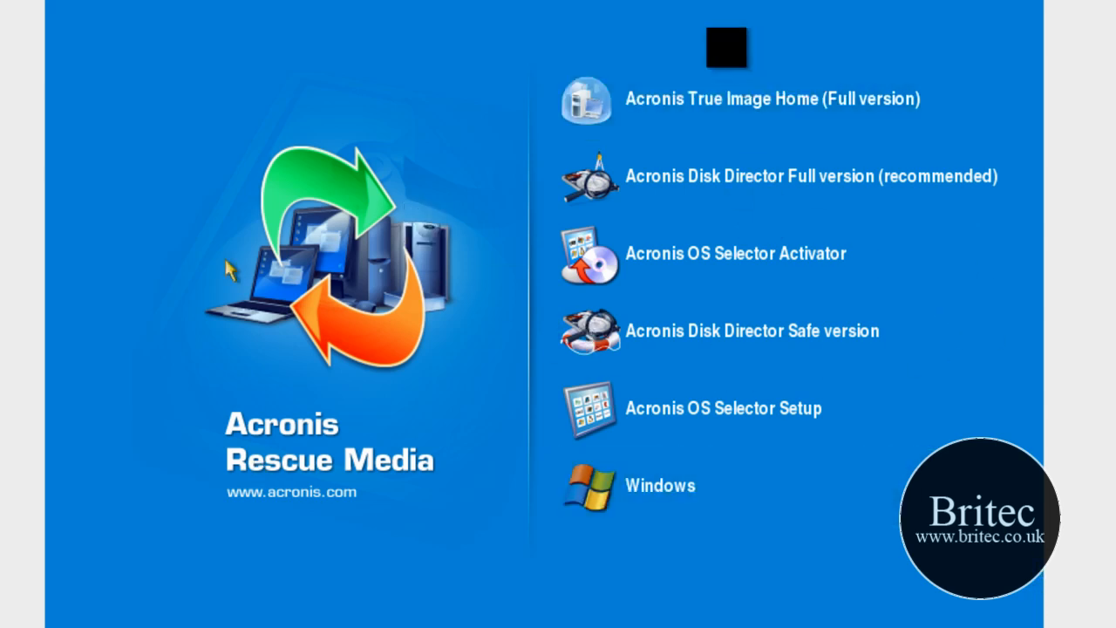
pyautogui.moveTo(734, 253)
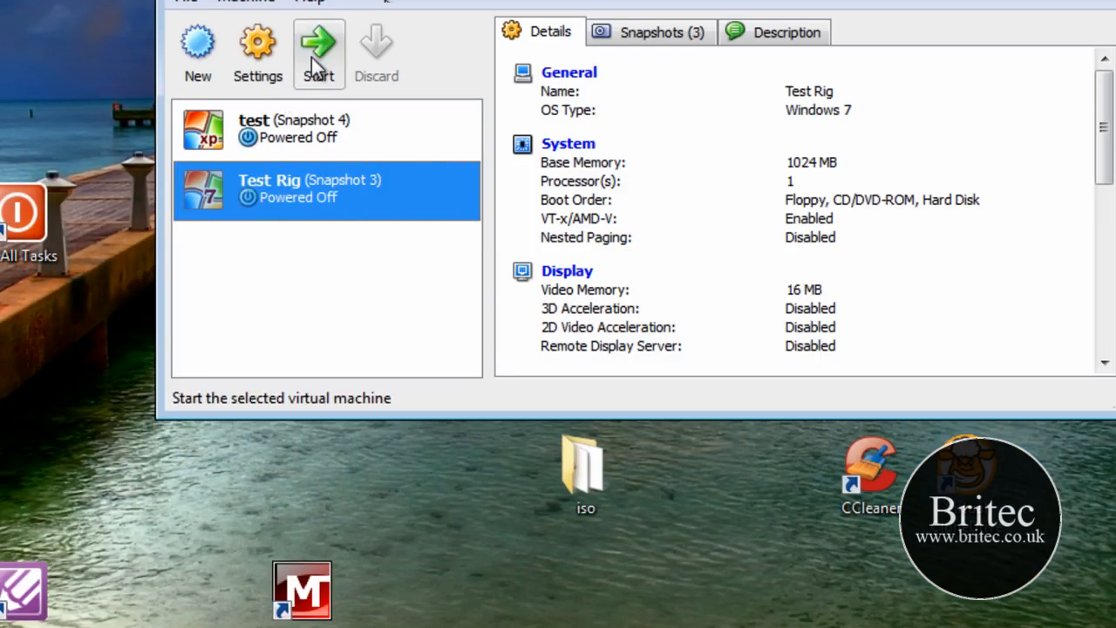
pyautogui.click(320, 44)
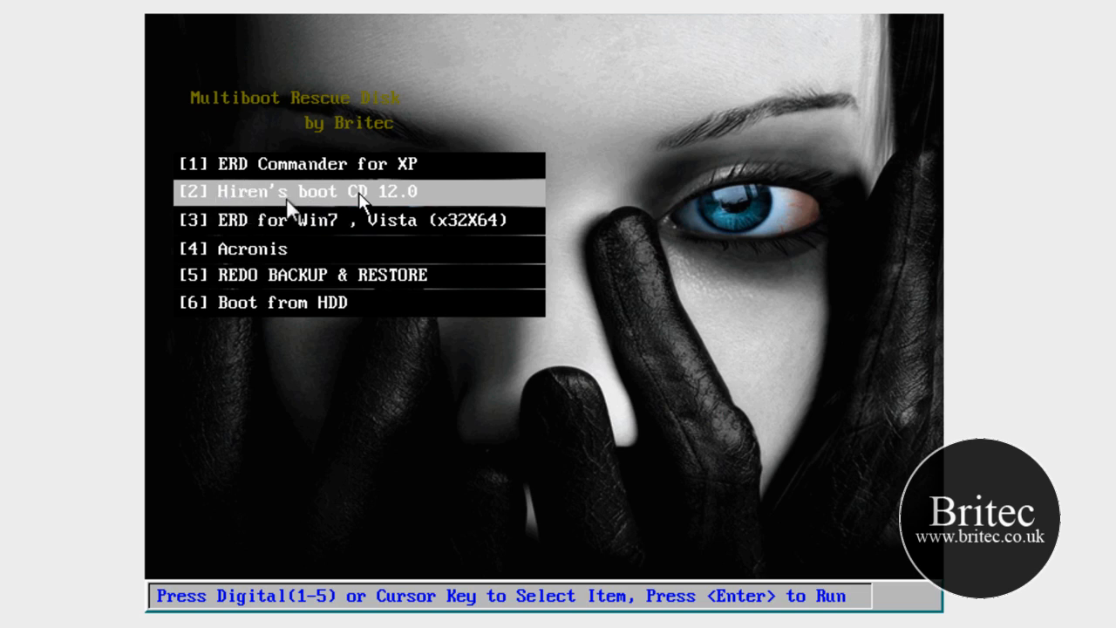
pyautogui.moveTo(369, 209)
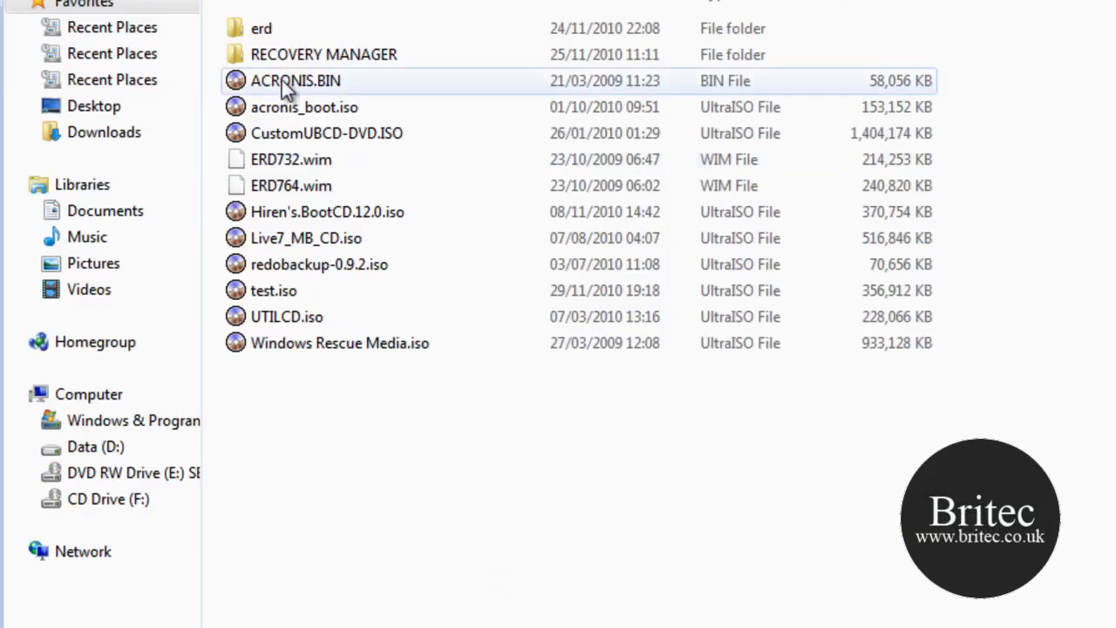
# Open Hiren's.BootCD.12.0.iso in UltraISO and select its HBCD folder.
pyautogui.click(323, 54)
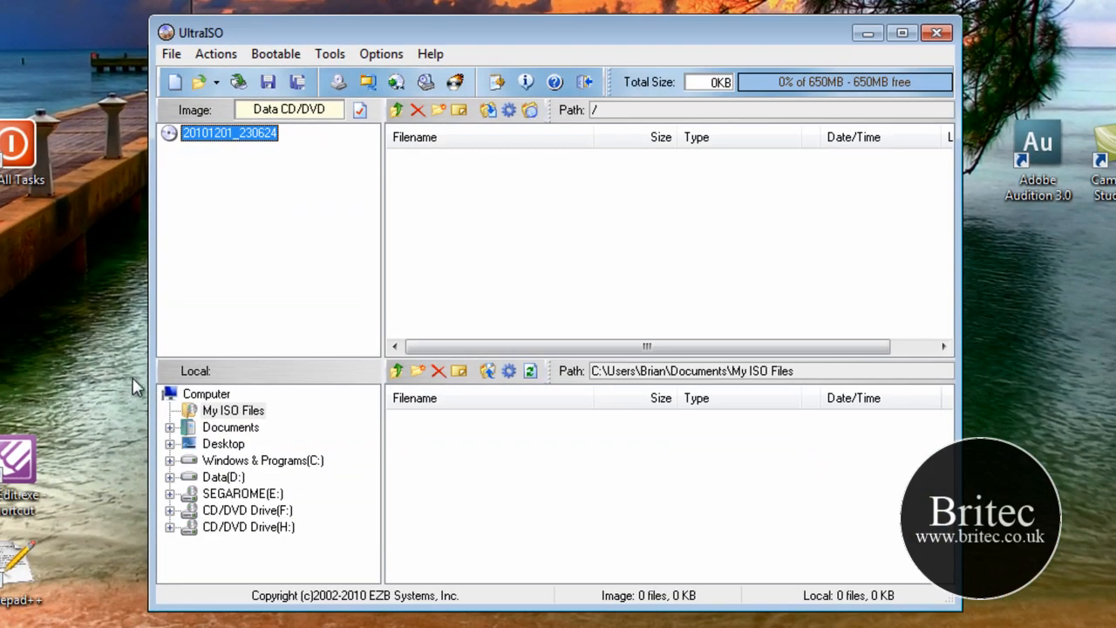
pyautogui.click(172, 53)
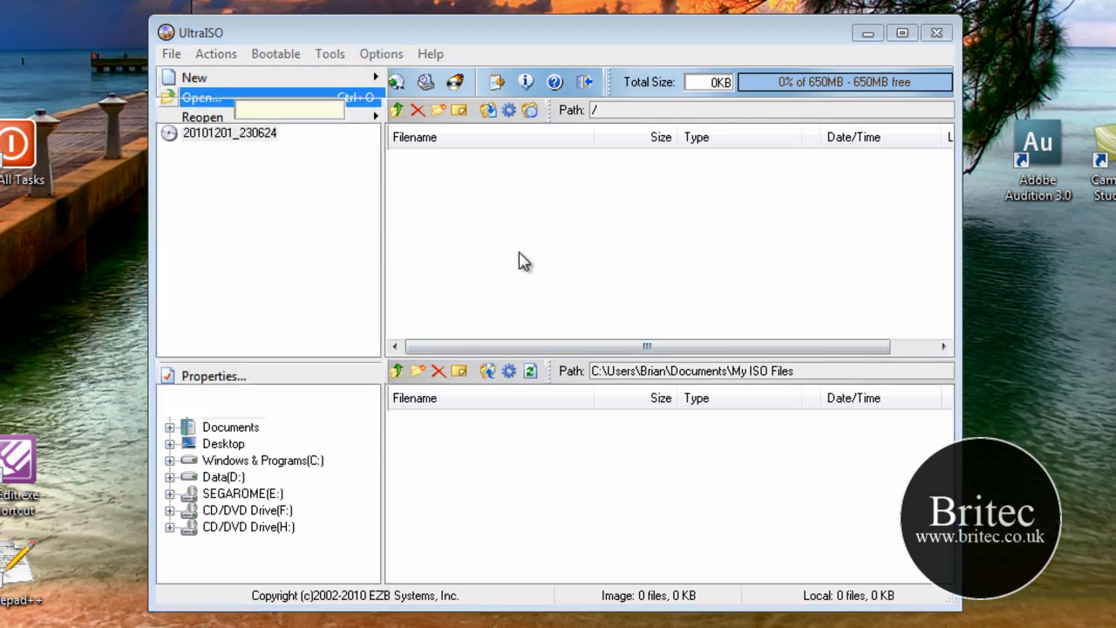
pyautogui.click(201, 91)
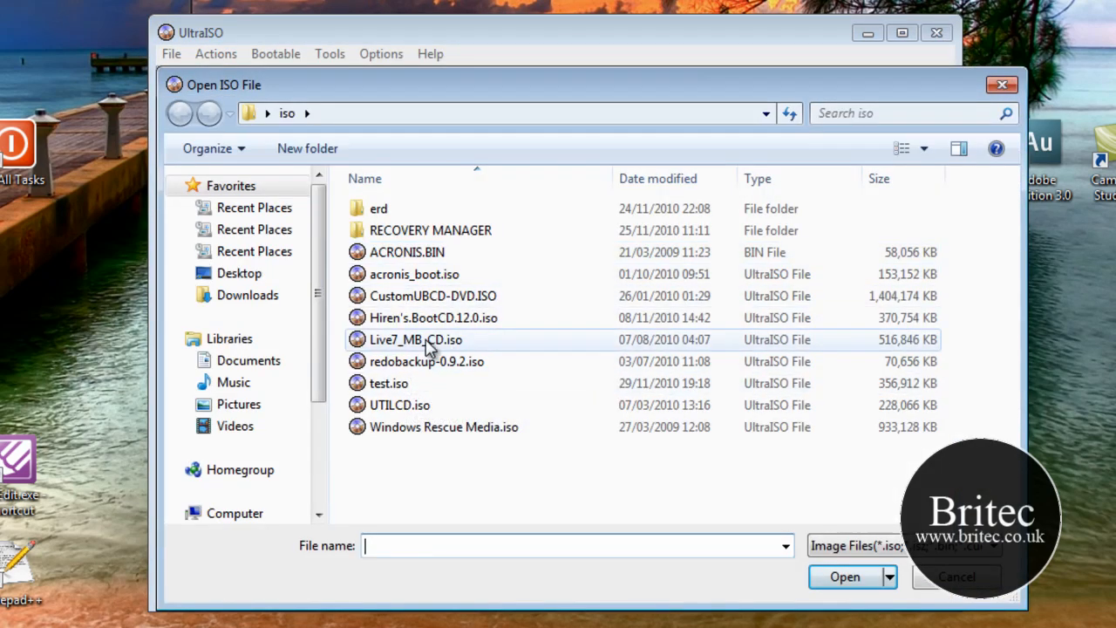
pyautogui.click(434, 317)
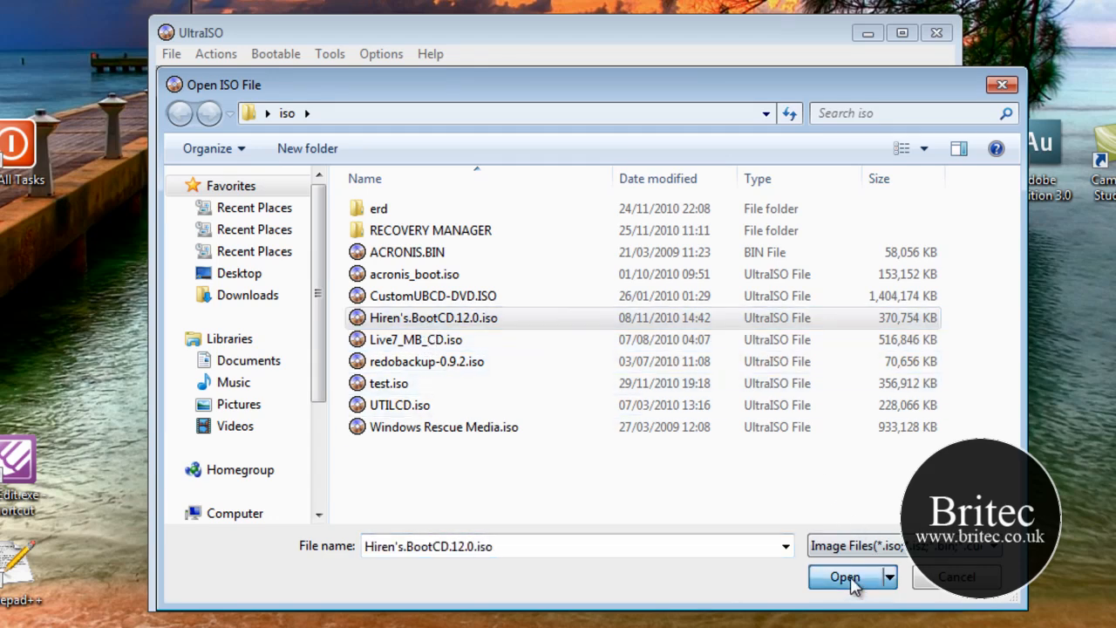
pyautogui.click(839, 577)
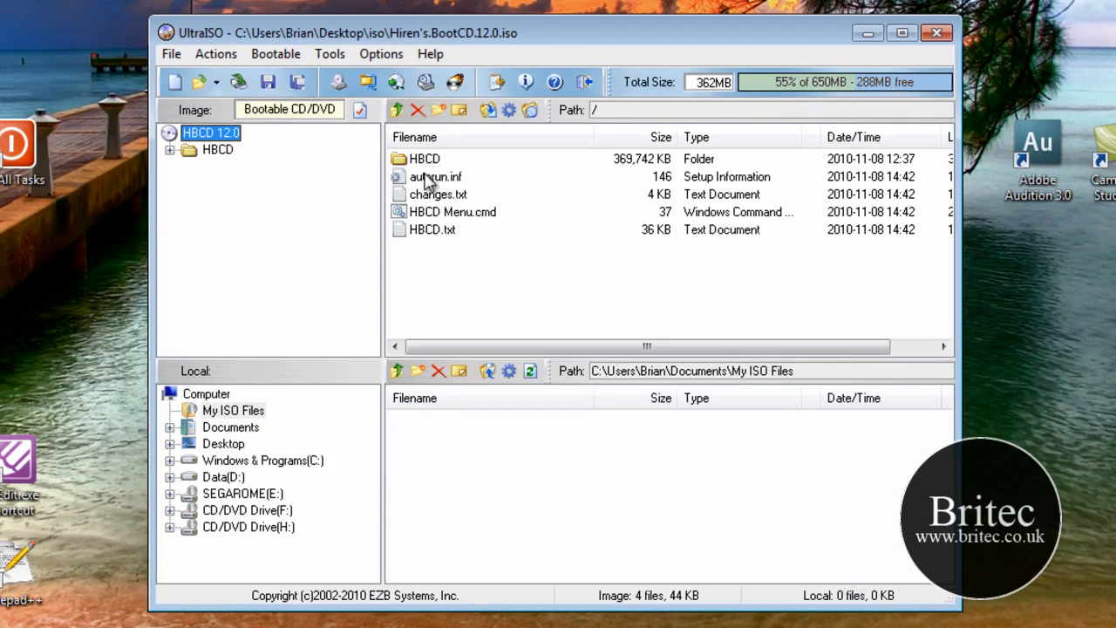
pyautogui.moveTo(420, 164)
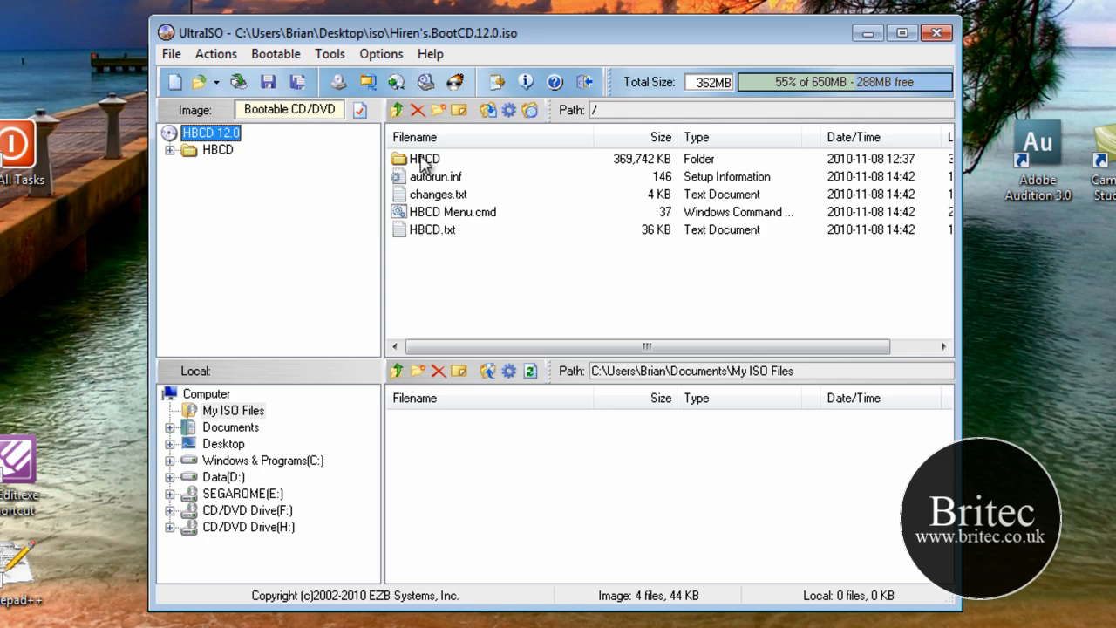
pyautogui.click(421, 159)
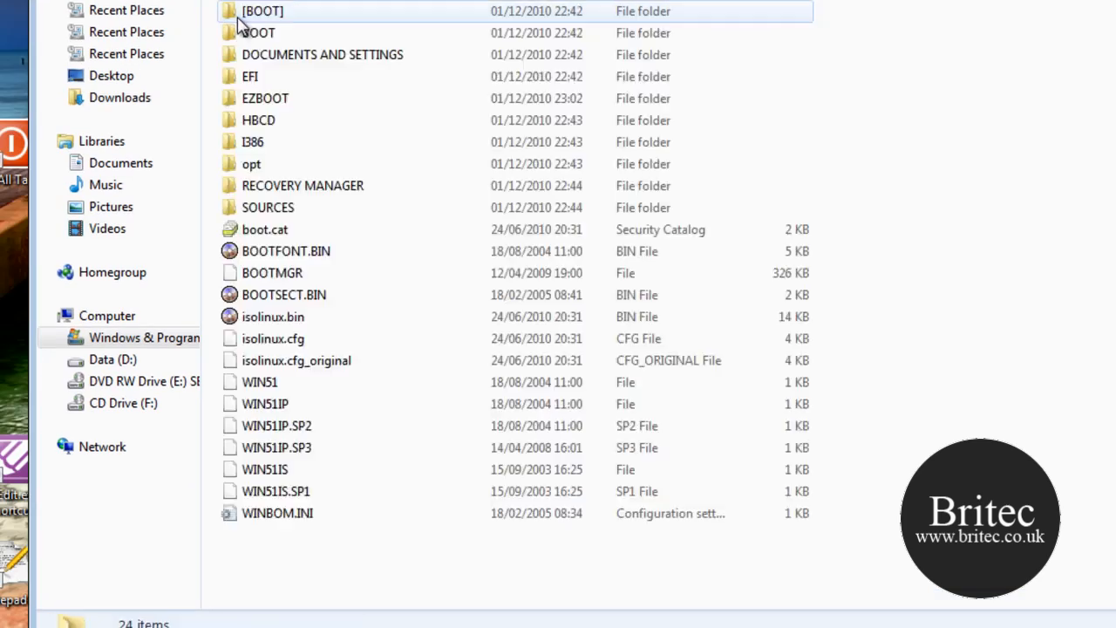
pyautogui.click(258, 120)
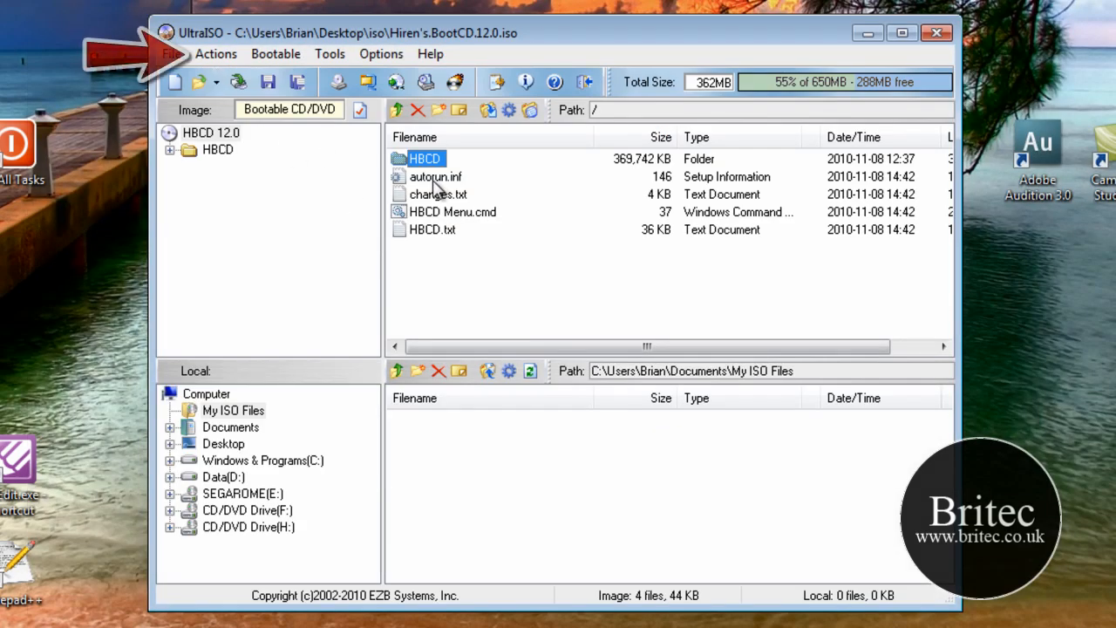
pyautogui.click(217, 54)
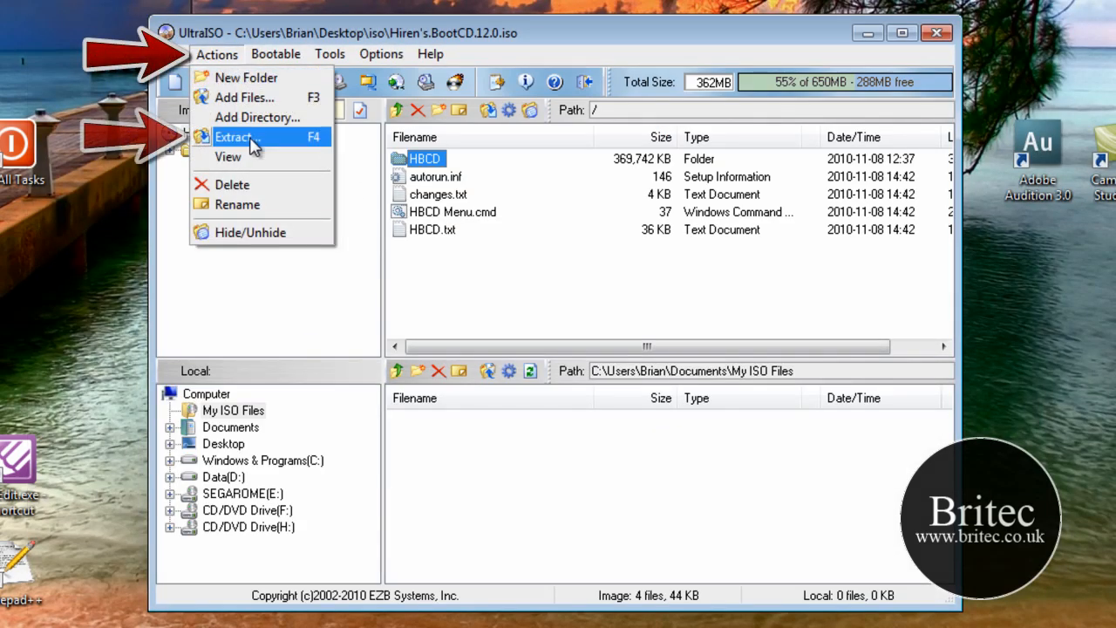
pyautogui.click(234, 137)
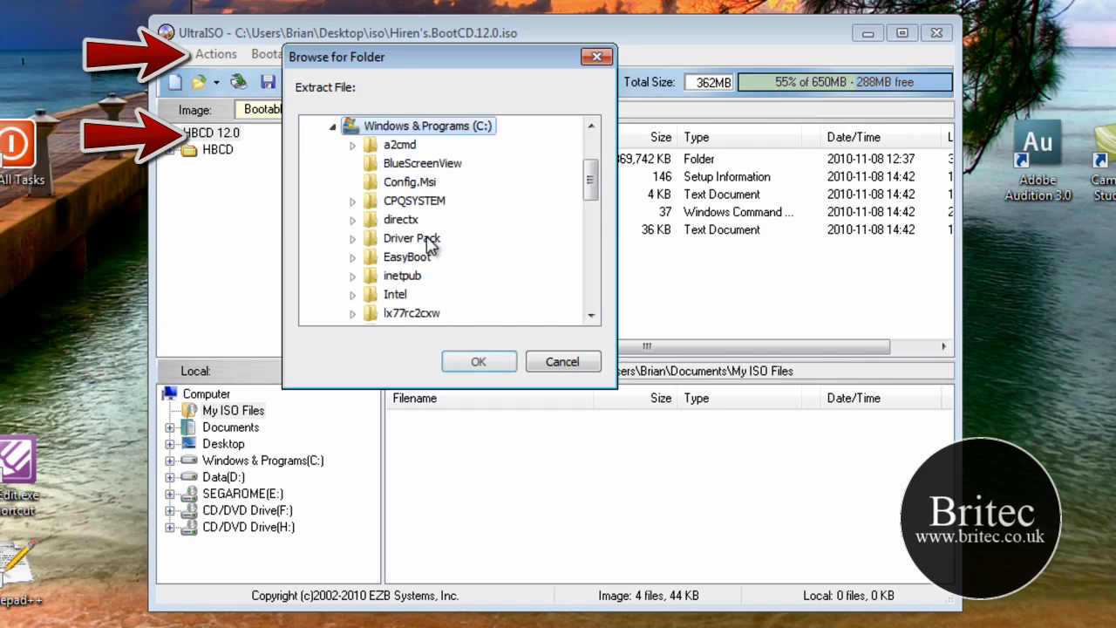
pyautogui.click(349, 257)
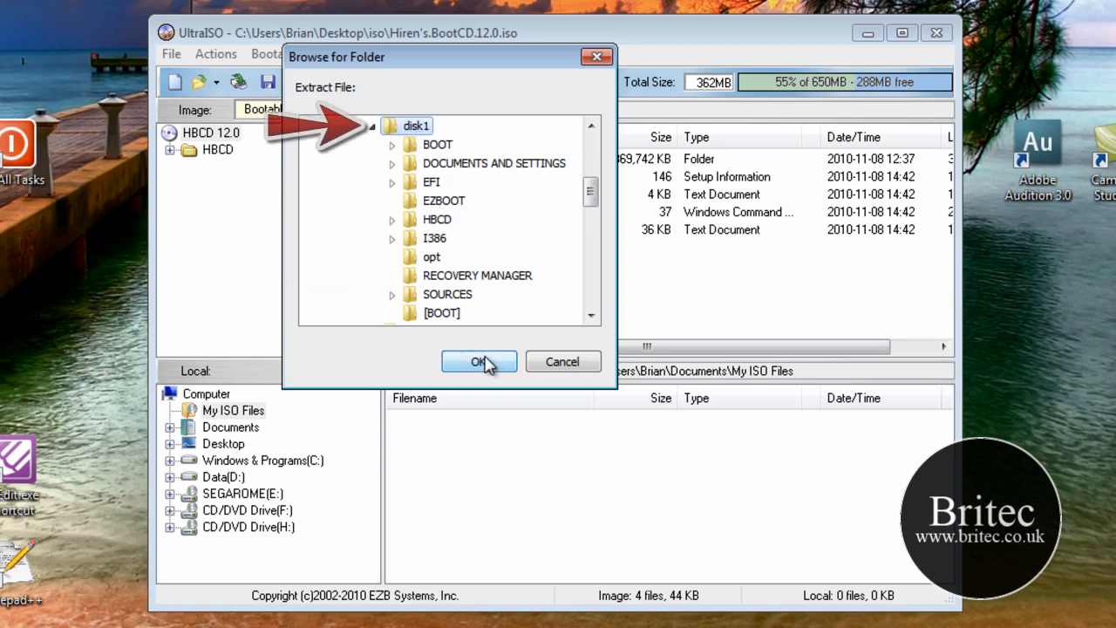
pyautogui.moveTo(556, 367)
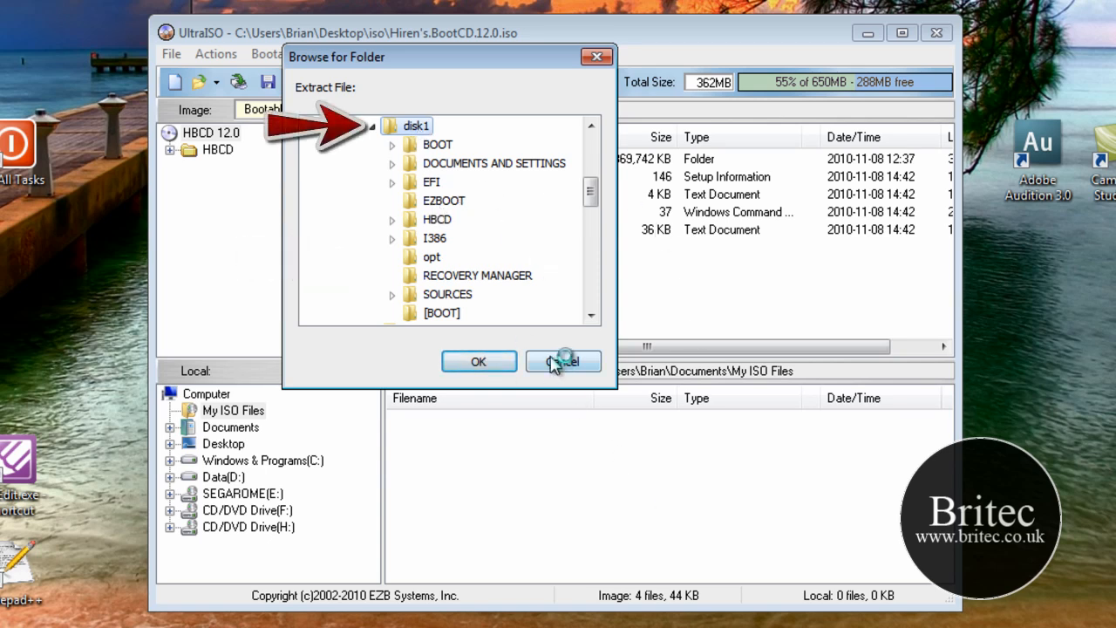
pyautogui.click(564, 361)
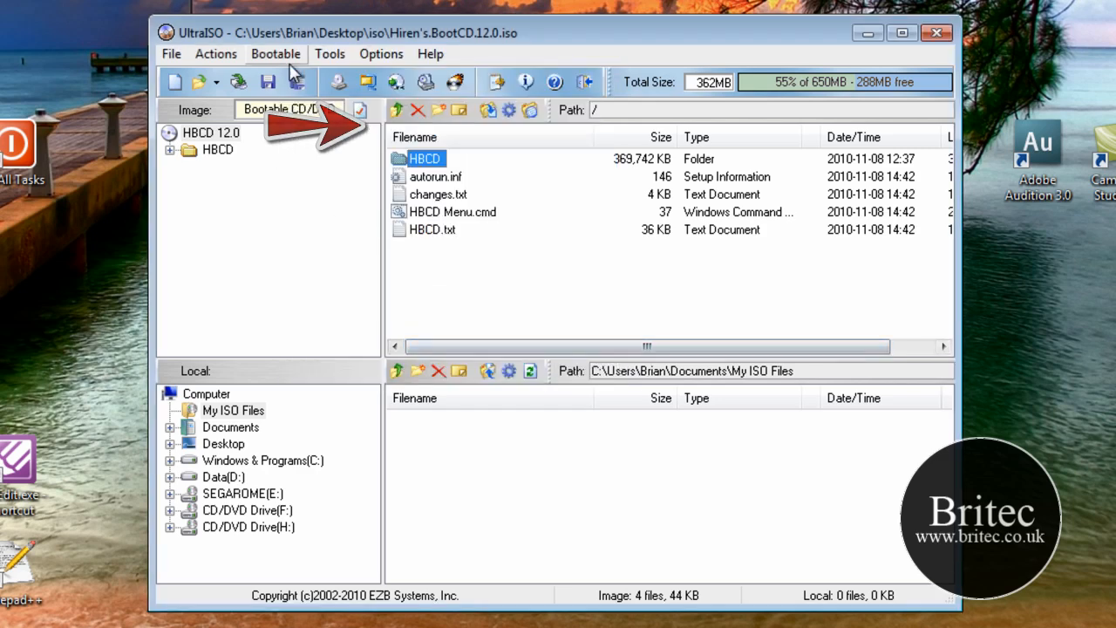
# Save the CD's boot file into C:\EasyBoot\disk1\EZBOOT using Bootable > Save Boot File.
pyautogui.click(275, 53)
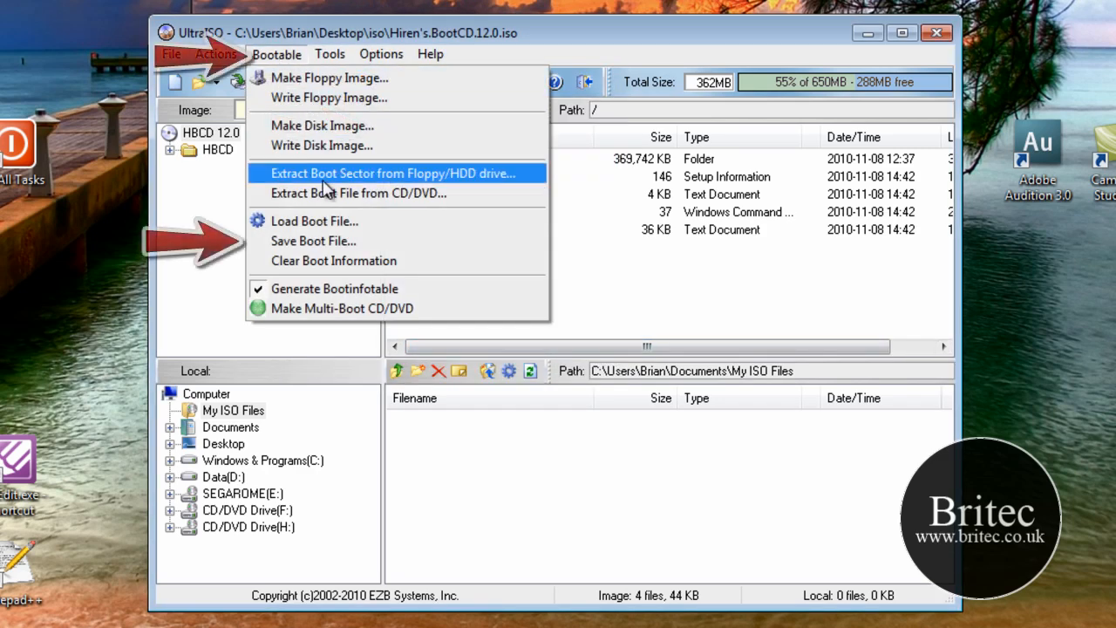
pyautogui.moveTo(330, 241)
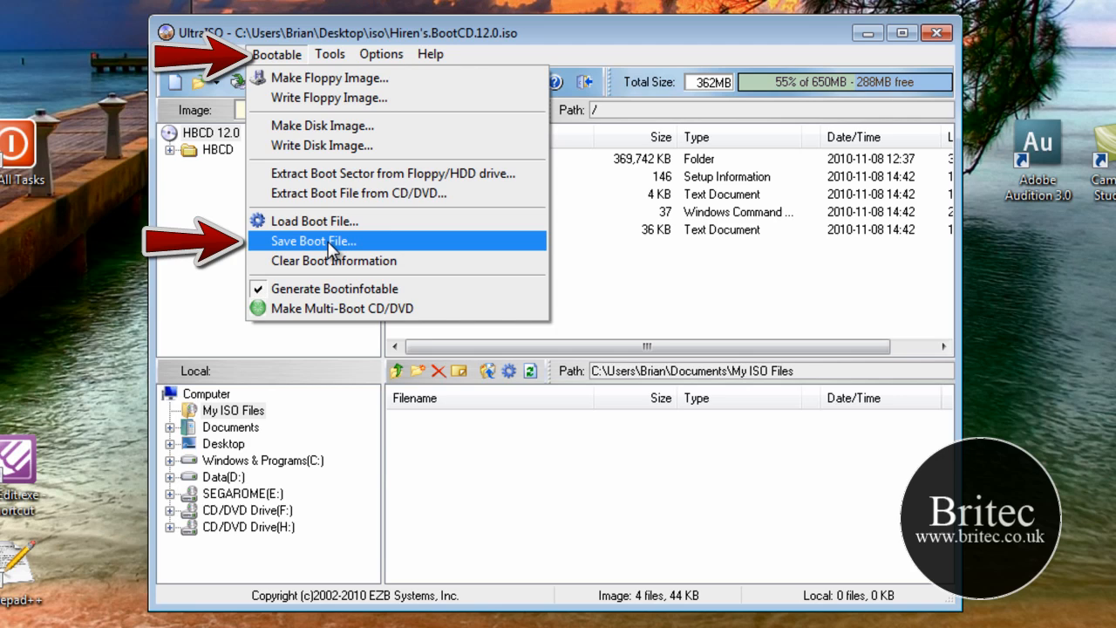
pyautogui.click(316, 240)
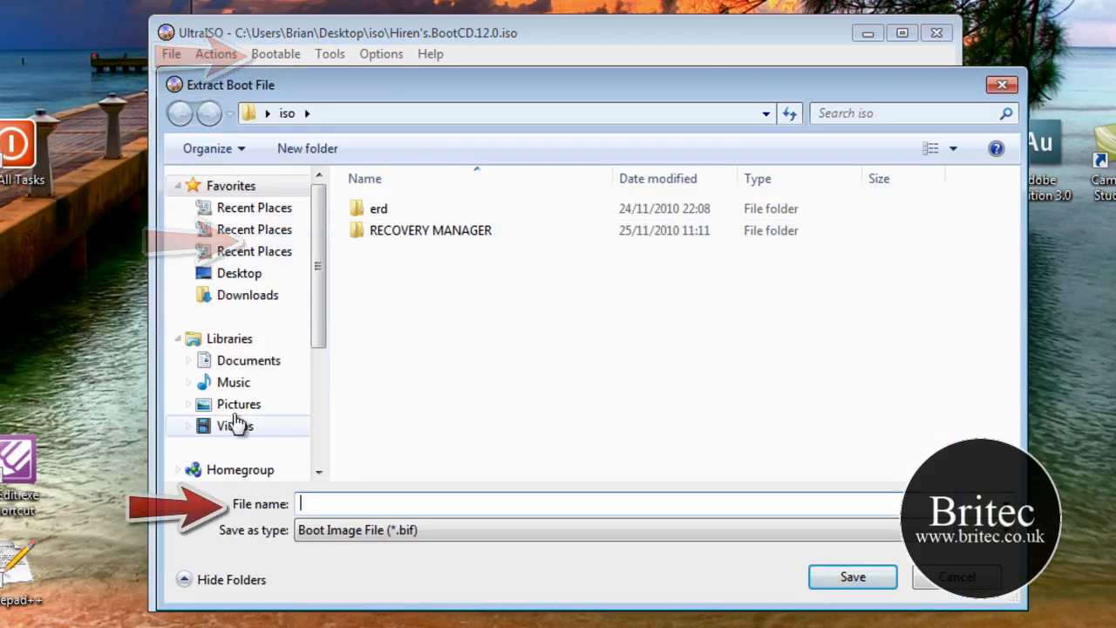
pyautogui.scroll(-3)
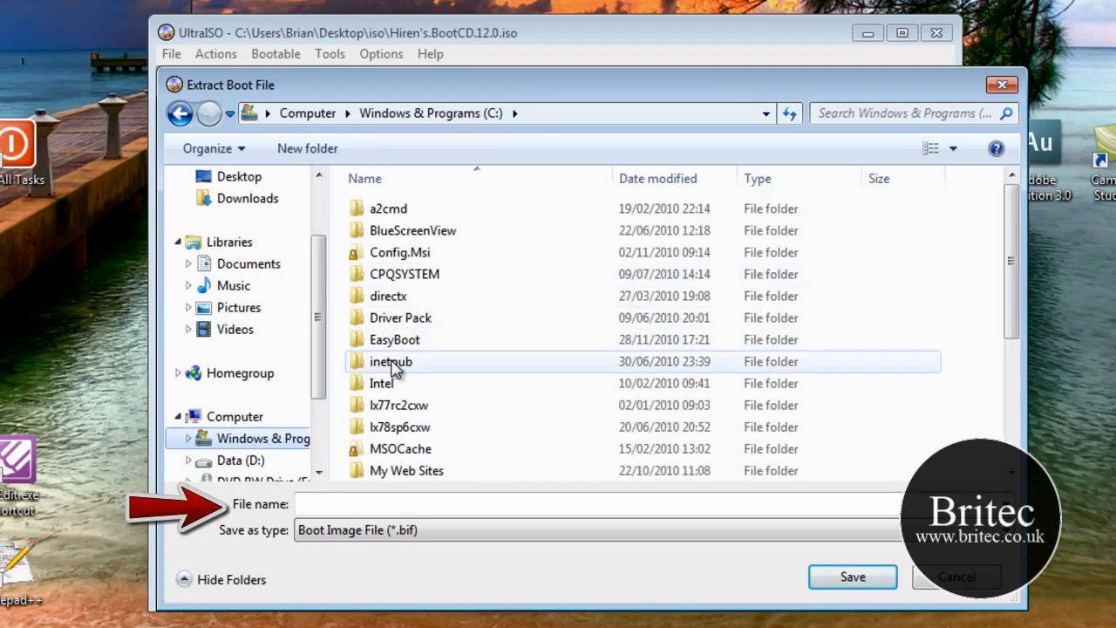
pyautogui.click(396, 340)
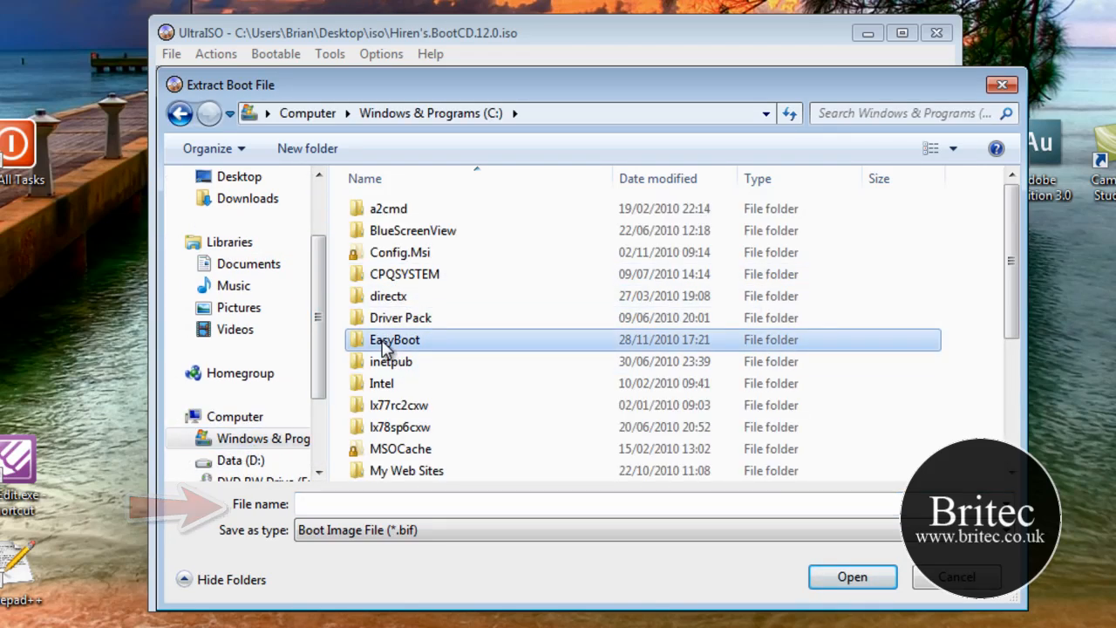
pyautogui.doubleClick(392, 339)
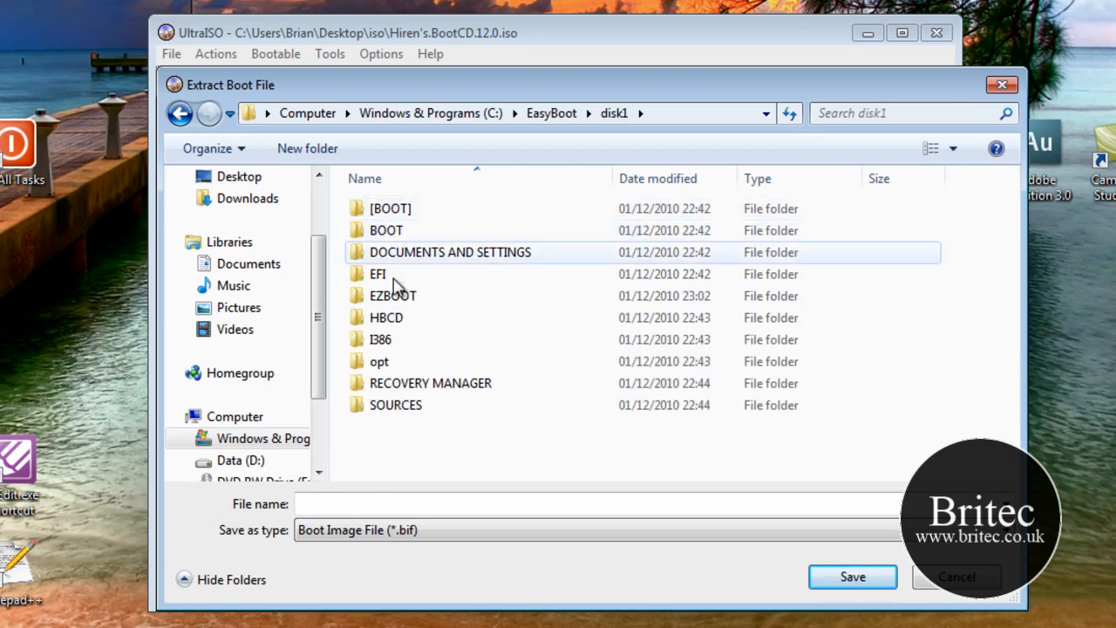
pyautogui.doubleClick(390, 295)
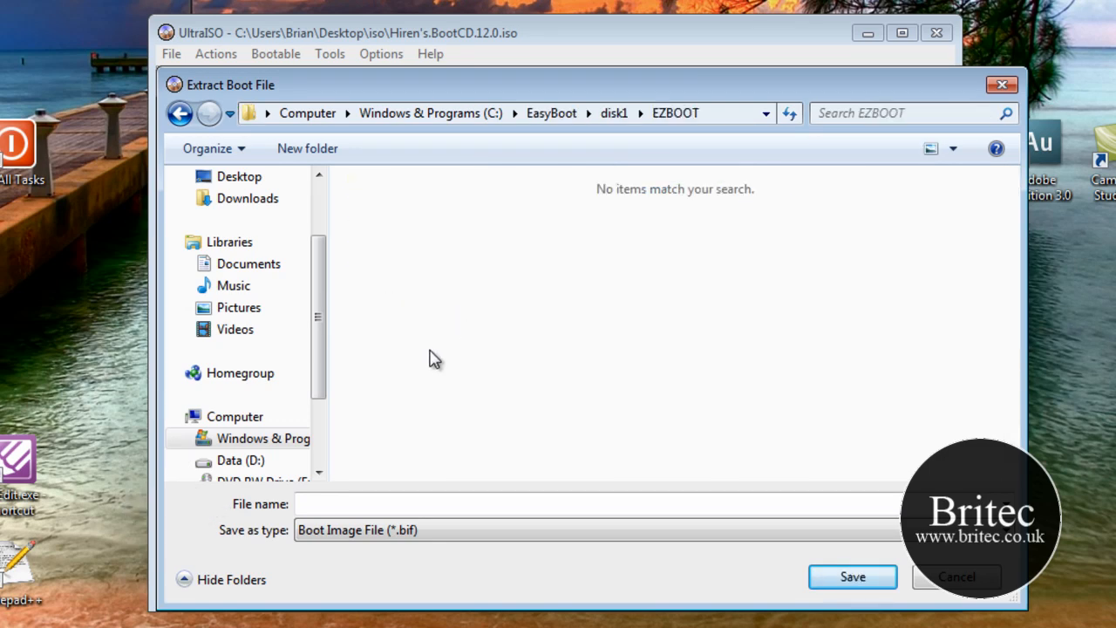
pyautogui.click(476, 504)
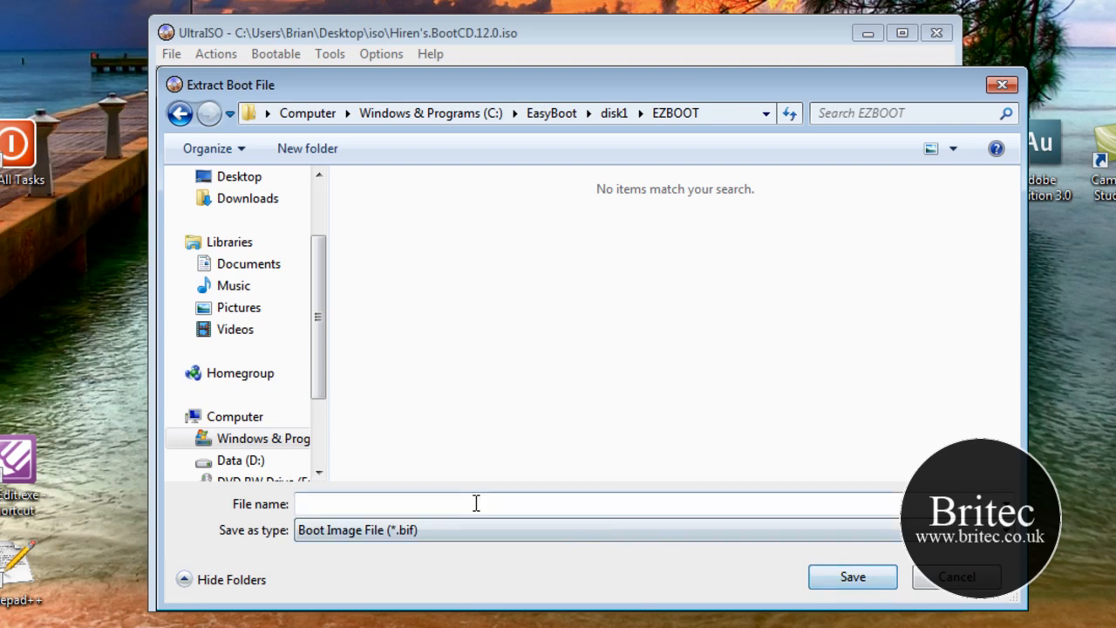
pyautogui.moveTo(307, 491)
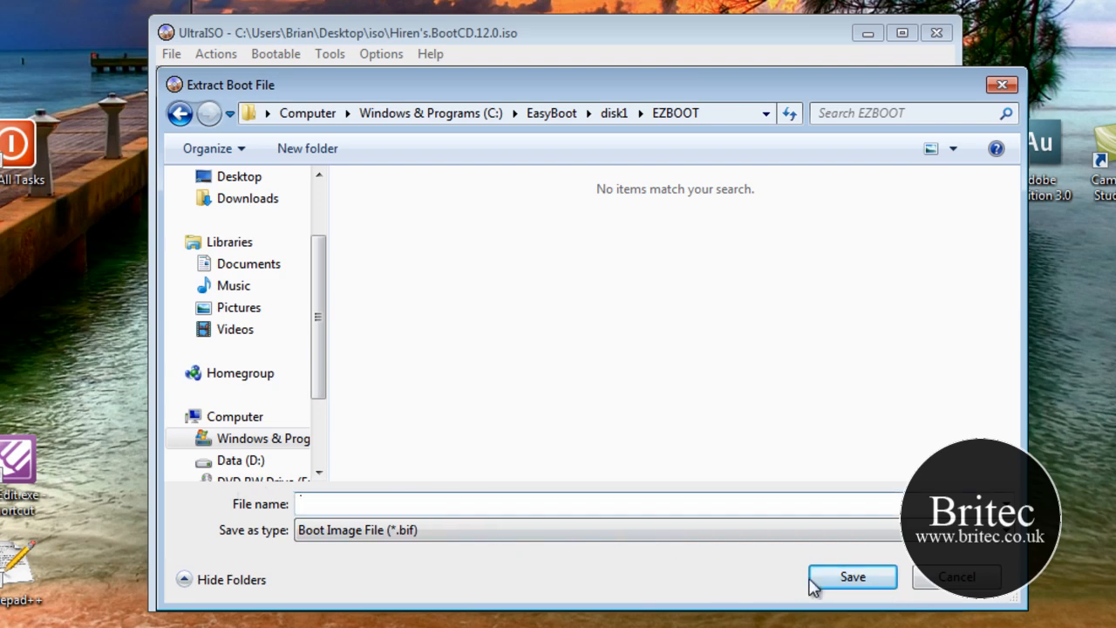
pyautogui.click(854, 576)
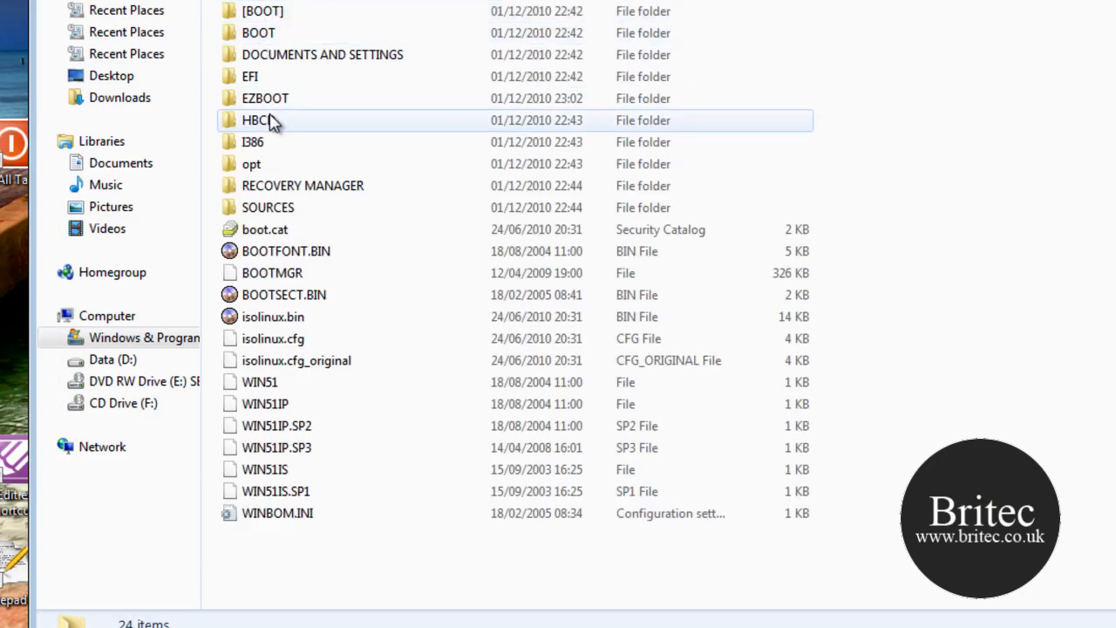
# Open disk1's EZBOOT folder and select ACRONIS.BIN to confirm it's there.
pyautogui.doubleClick(255, 120)
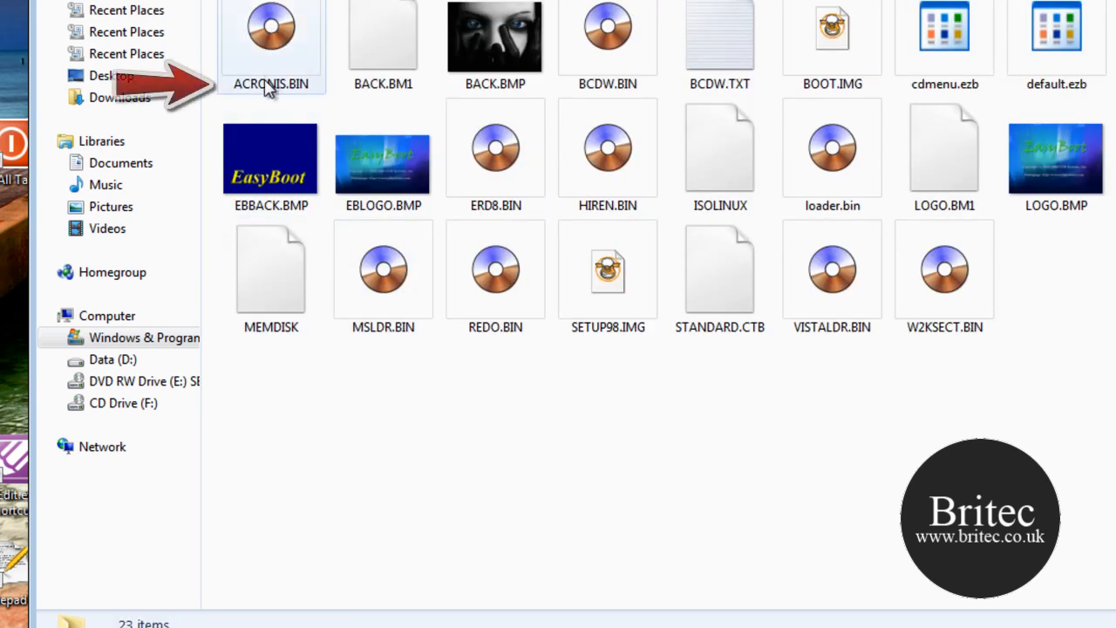
pyautogui.moveTo(251, 92)
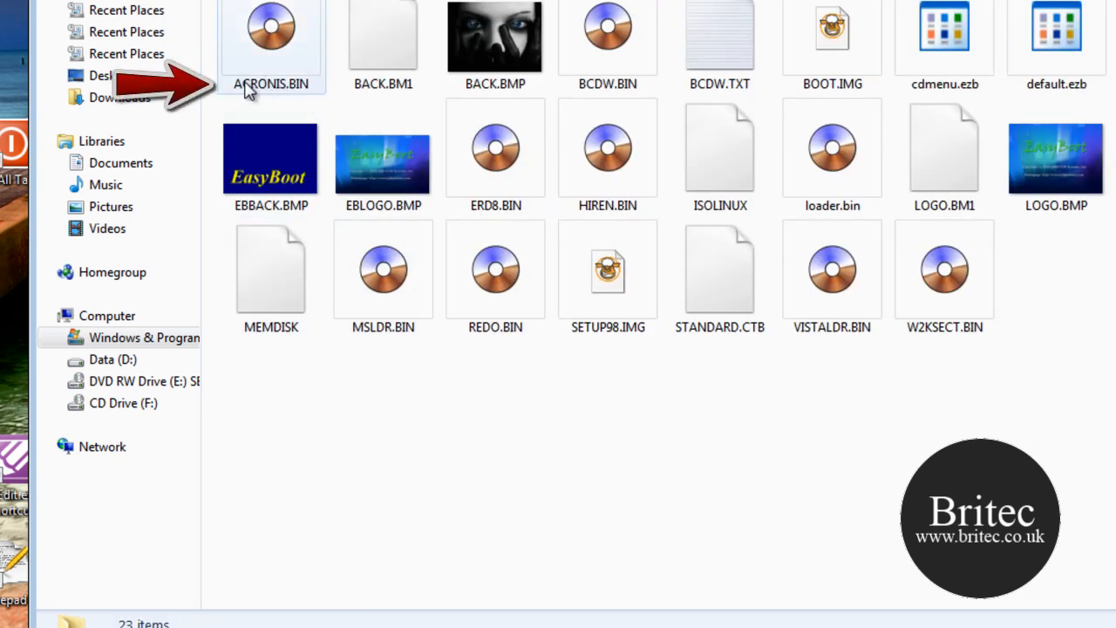
pyautogui.click(270, 39)
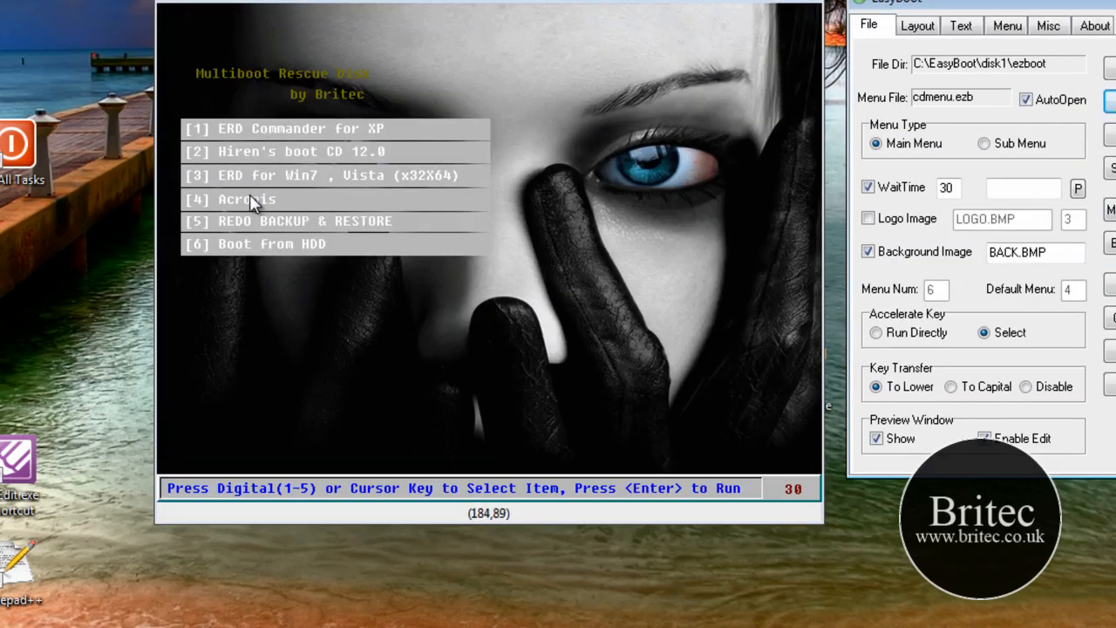
# Inspect Acronis's acronis.bin bootinfotable command, then select REDO BACKUP & RESTORE's full command.
pyautogui.click(1004, 26)
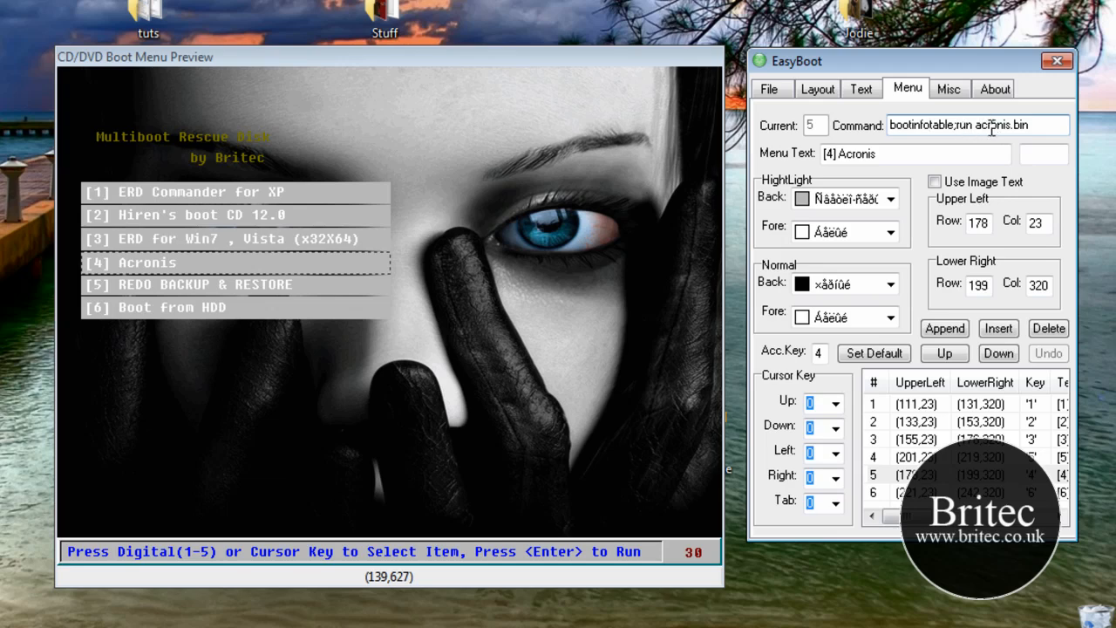
pyautogui.doubleClick(1017, 125)
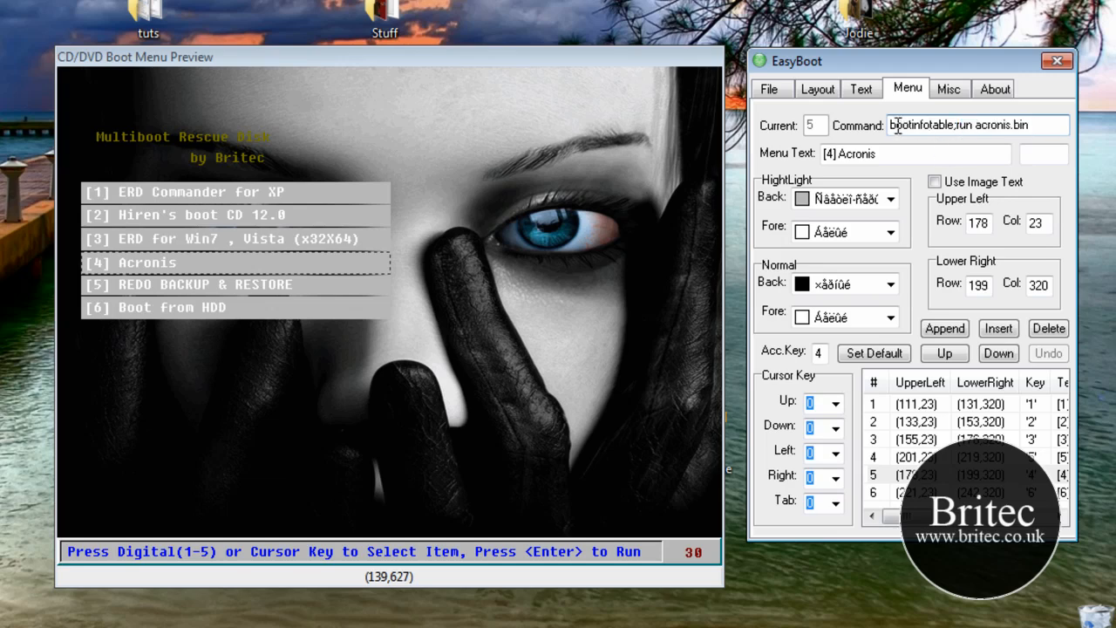
pyautogui.doubleClick(919, 124)
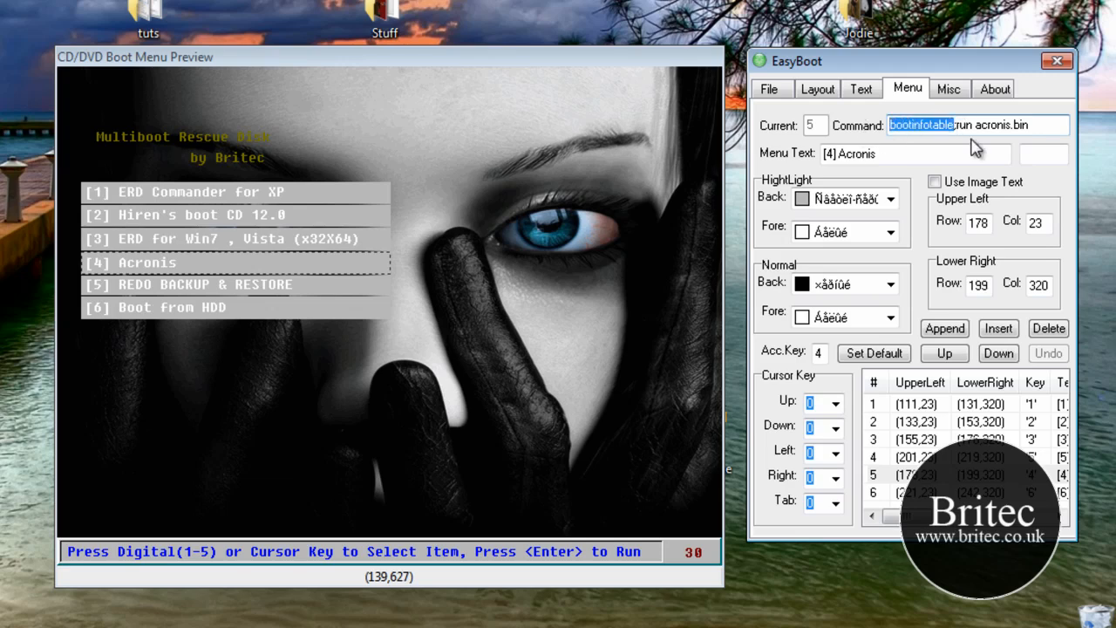
pyautogui.moveTo(910, 159)
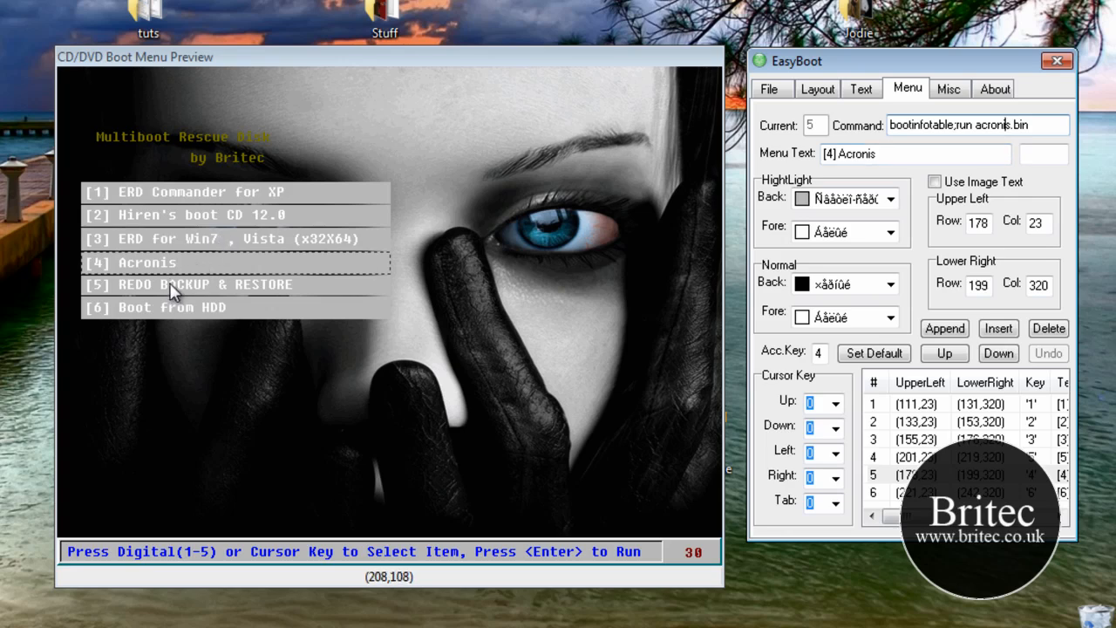
pyautogui.click(188, 285)
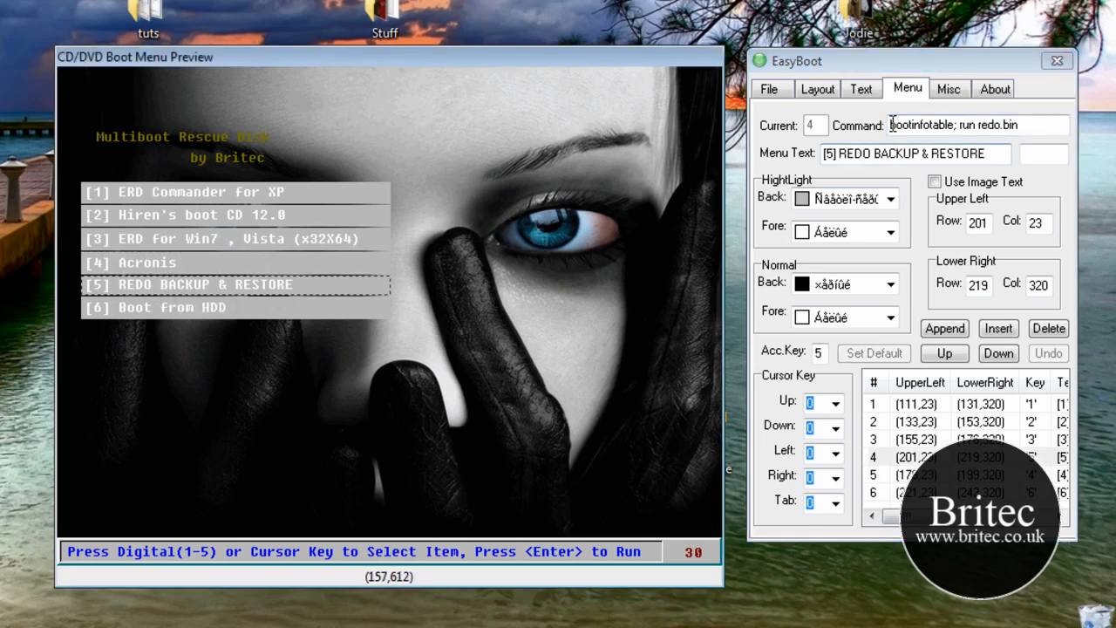
pyautogui.tripleClick(968, 125)
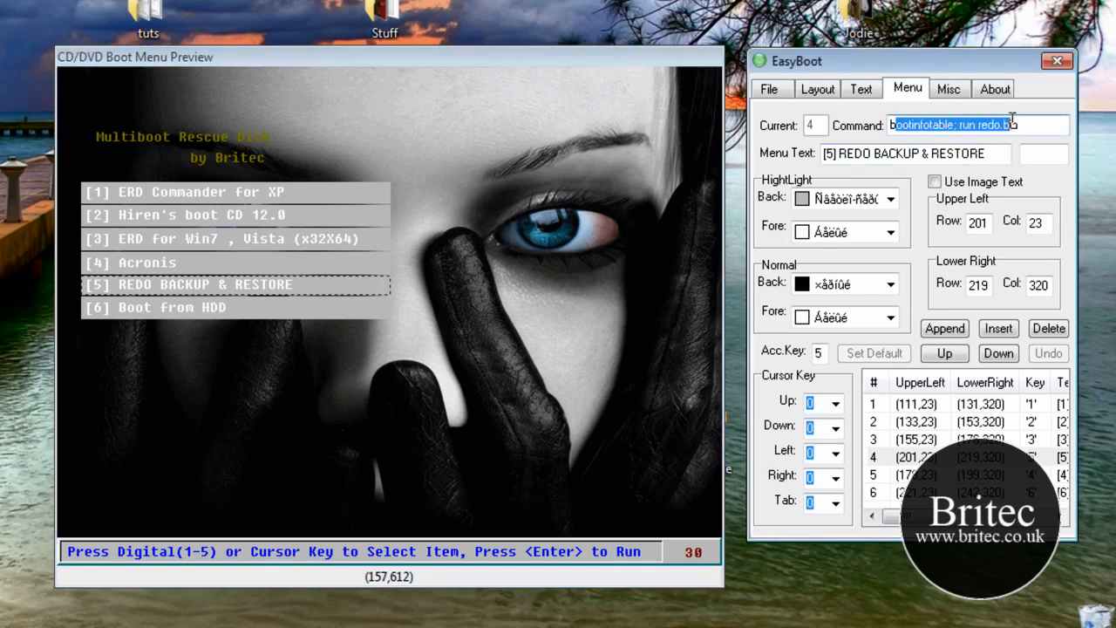
pyautogui.moveTo(184, 228)
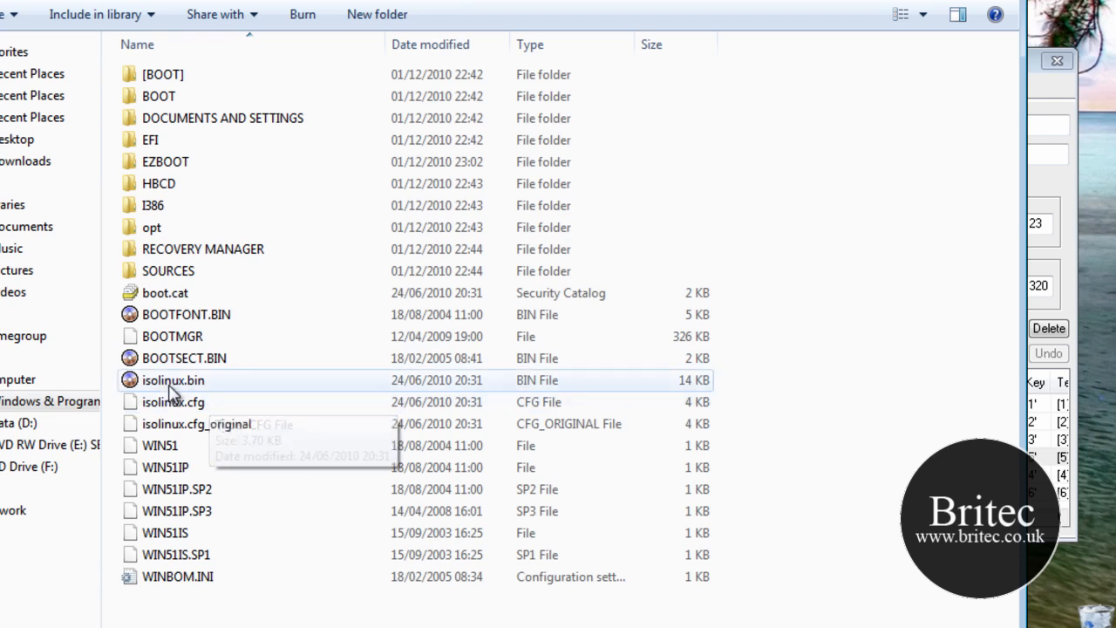
pyautogui.moveTo(175, 388)
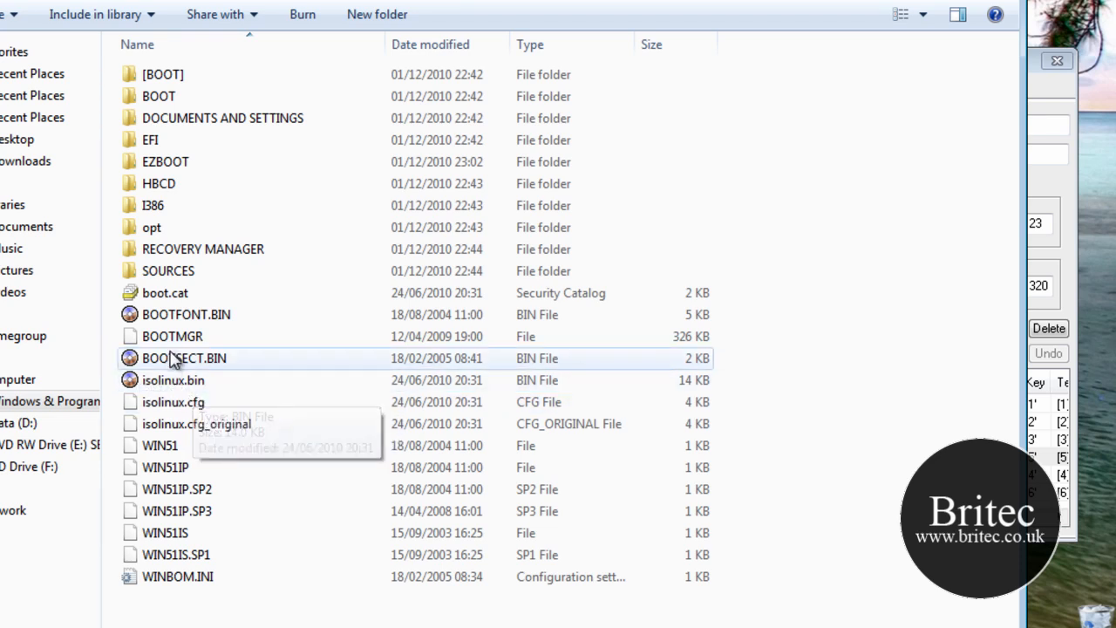
pyautogui.moveTo(203, 127)
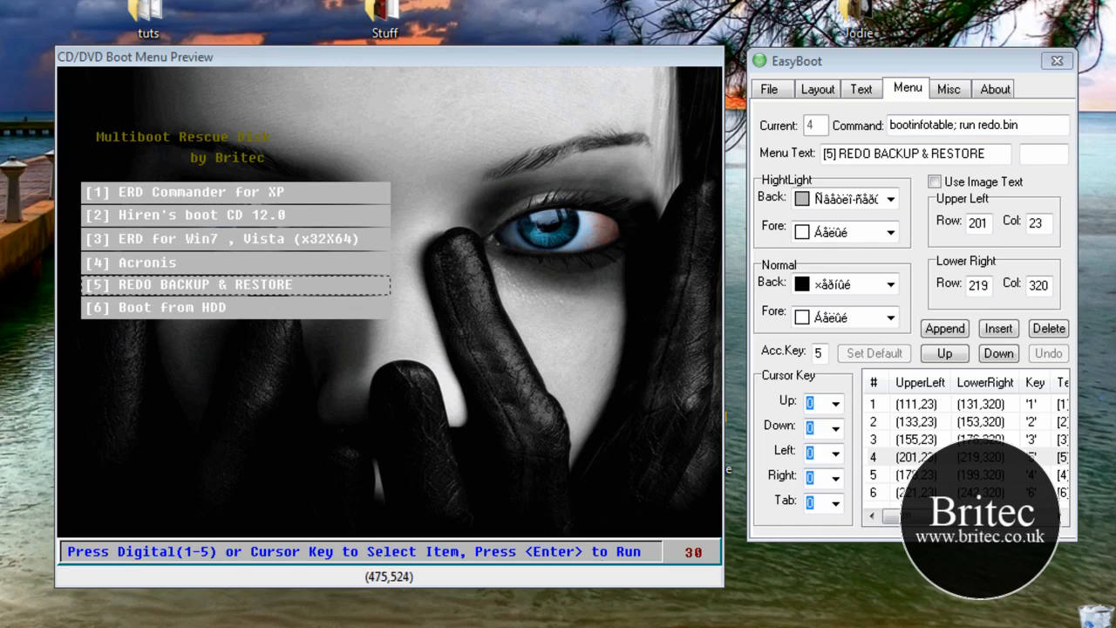
pyautogui.moveTo(74, 454)
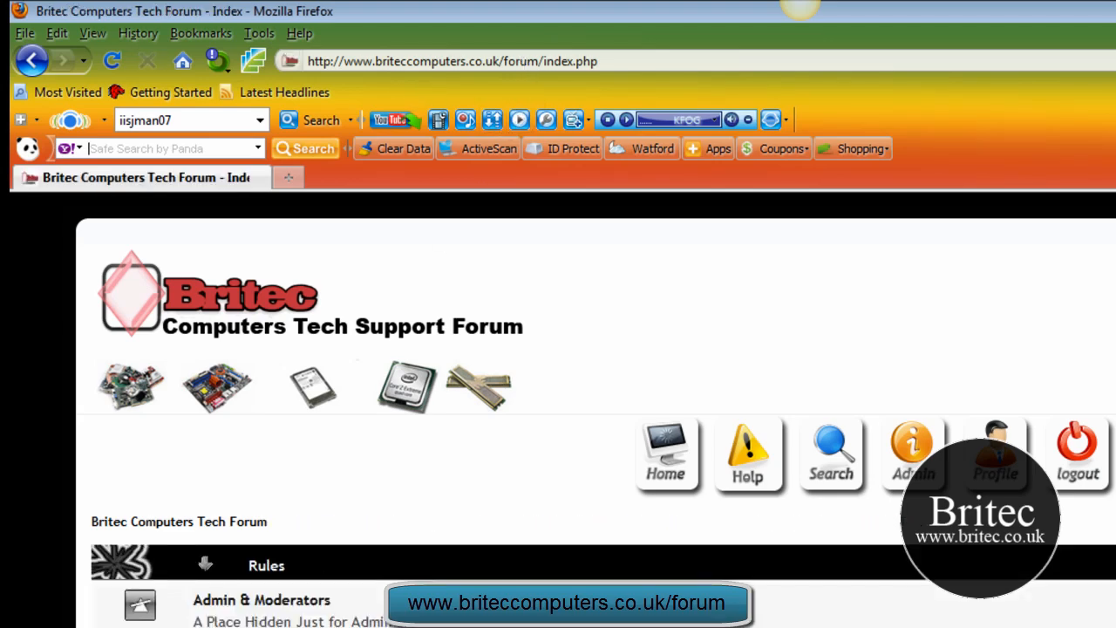
# Scroll the Britec forum index through Rules, General Chat and Tutorials, then back to the top.
pyautogui.scroll(-3)
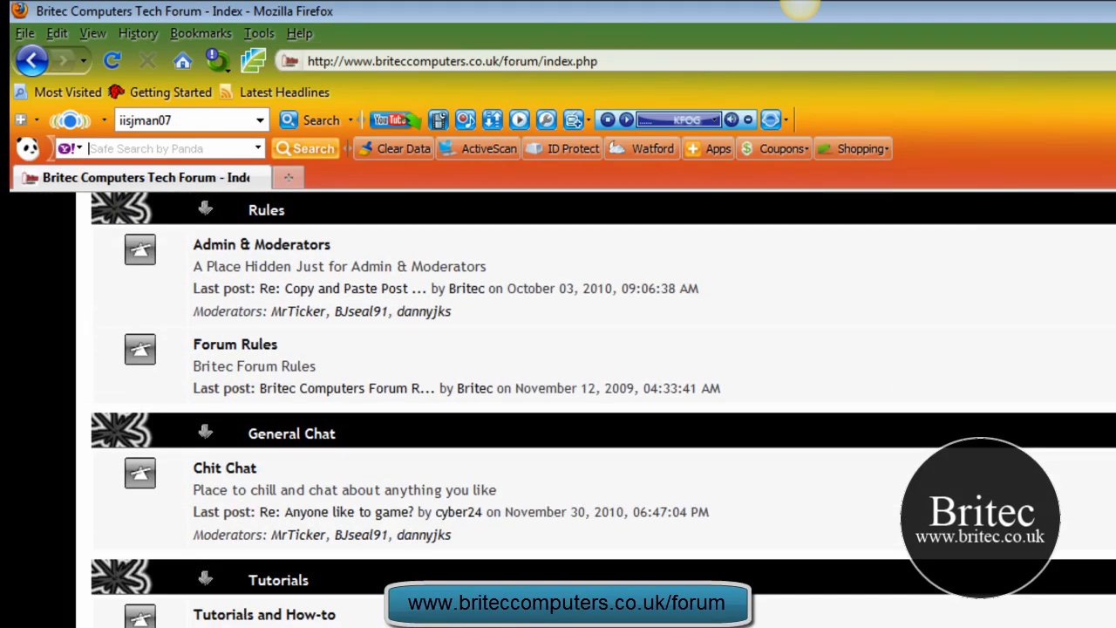
pyautogui.scroll(3)
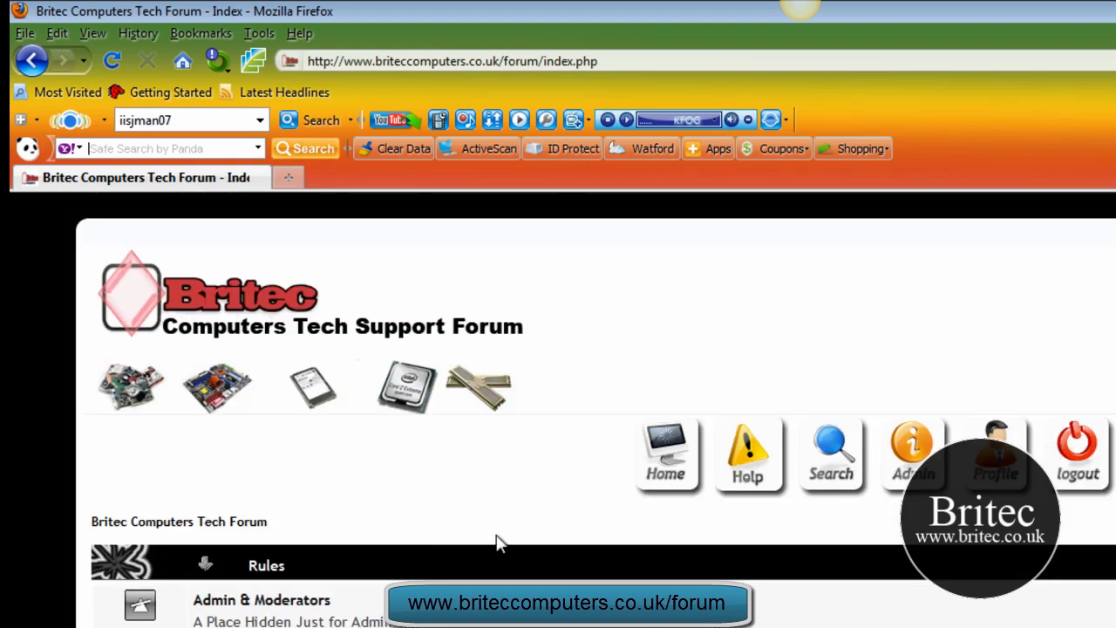